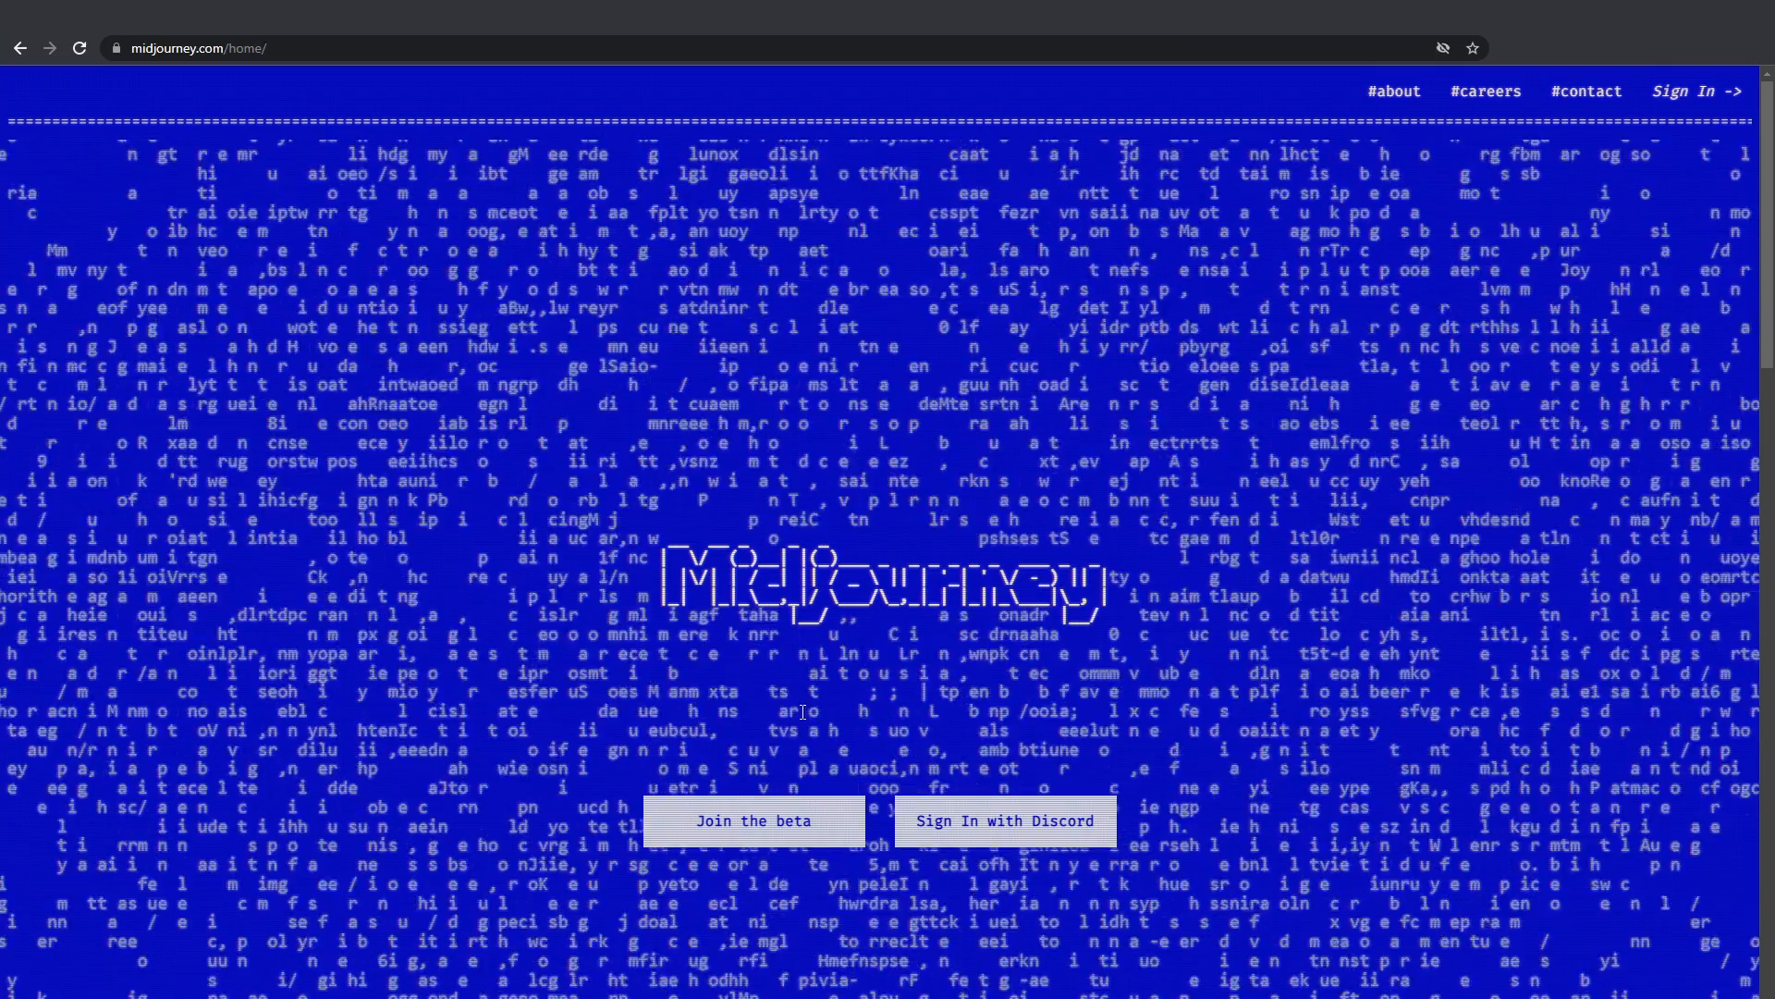
Browse down the newbies-30 channel and preview the cyber octopus destroying a city image
left_click(1006, 821)
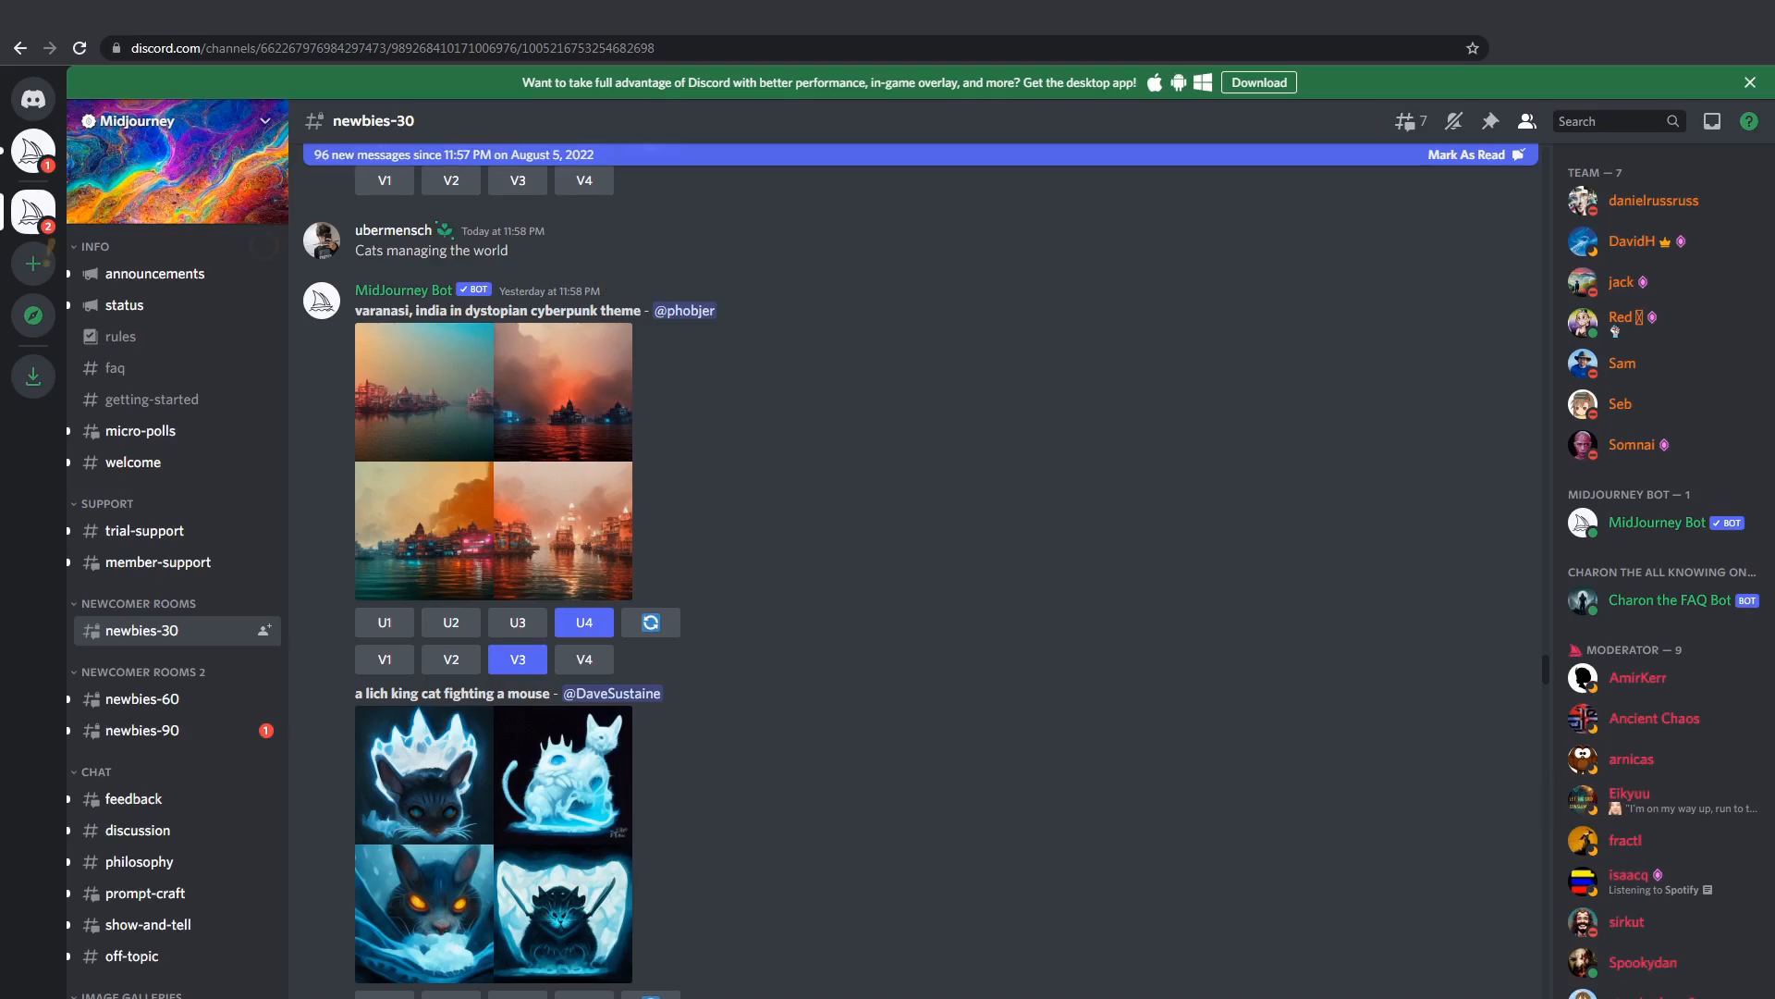
scroll("down", 3)
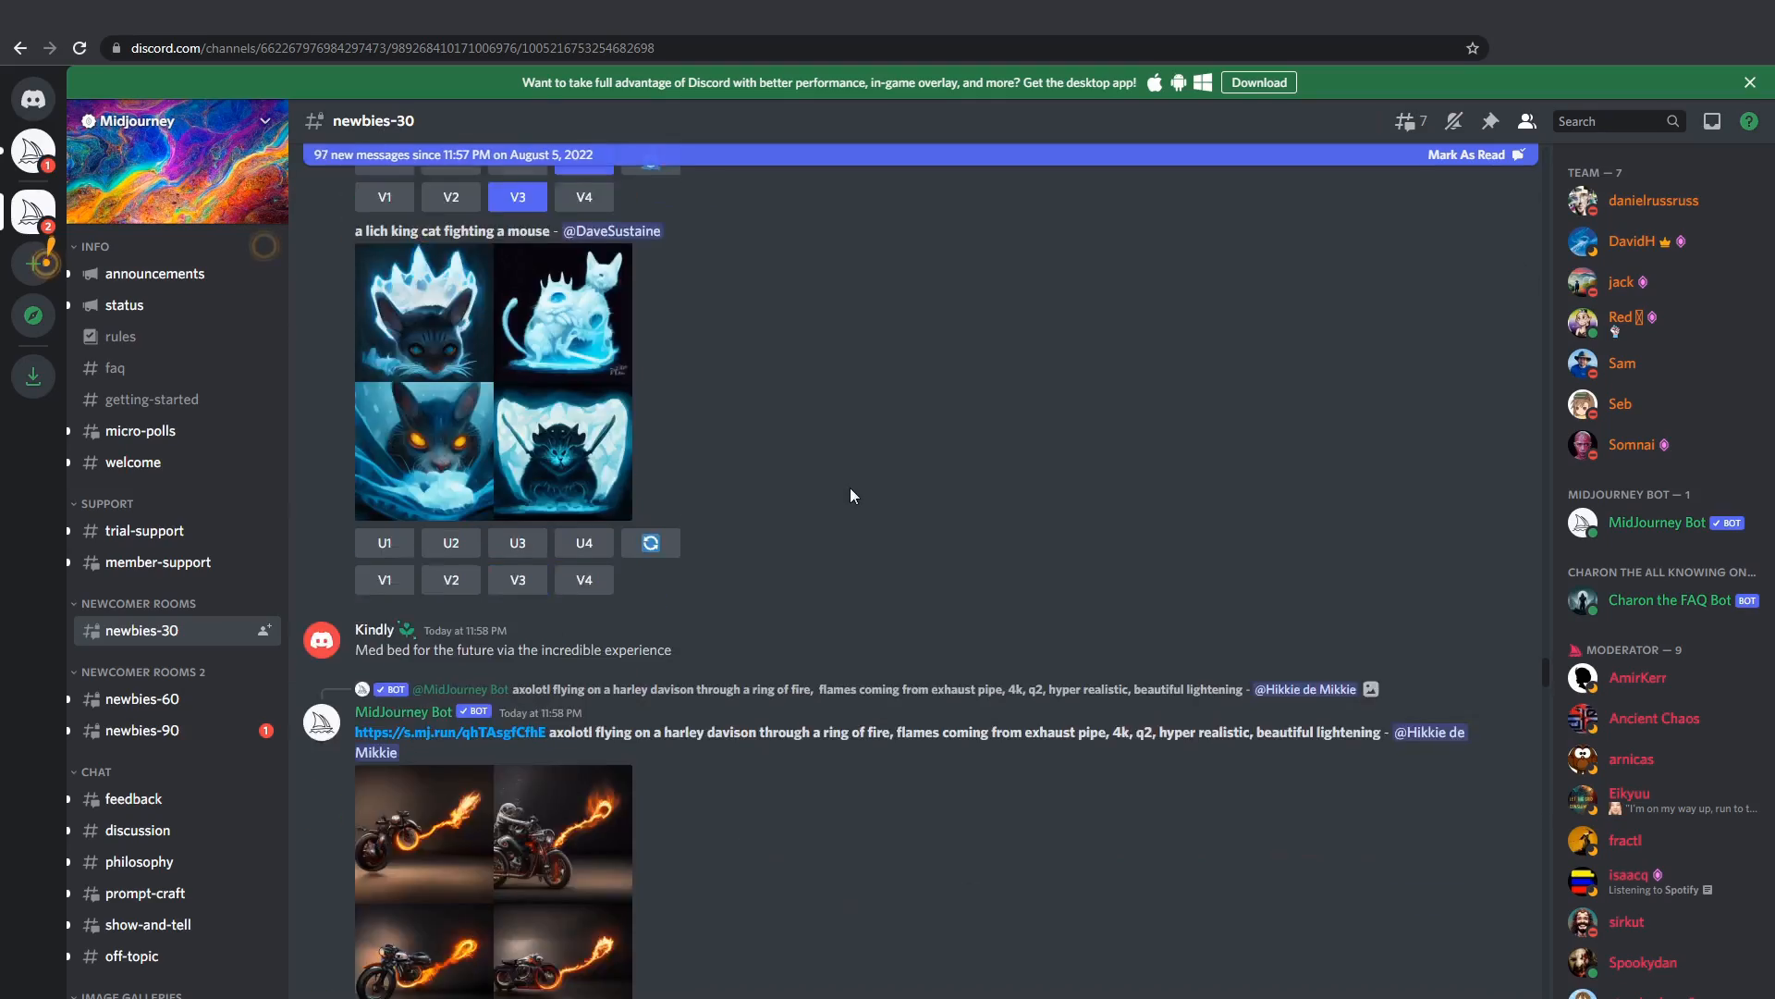
scroll("down", 3)
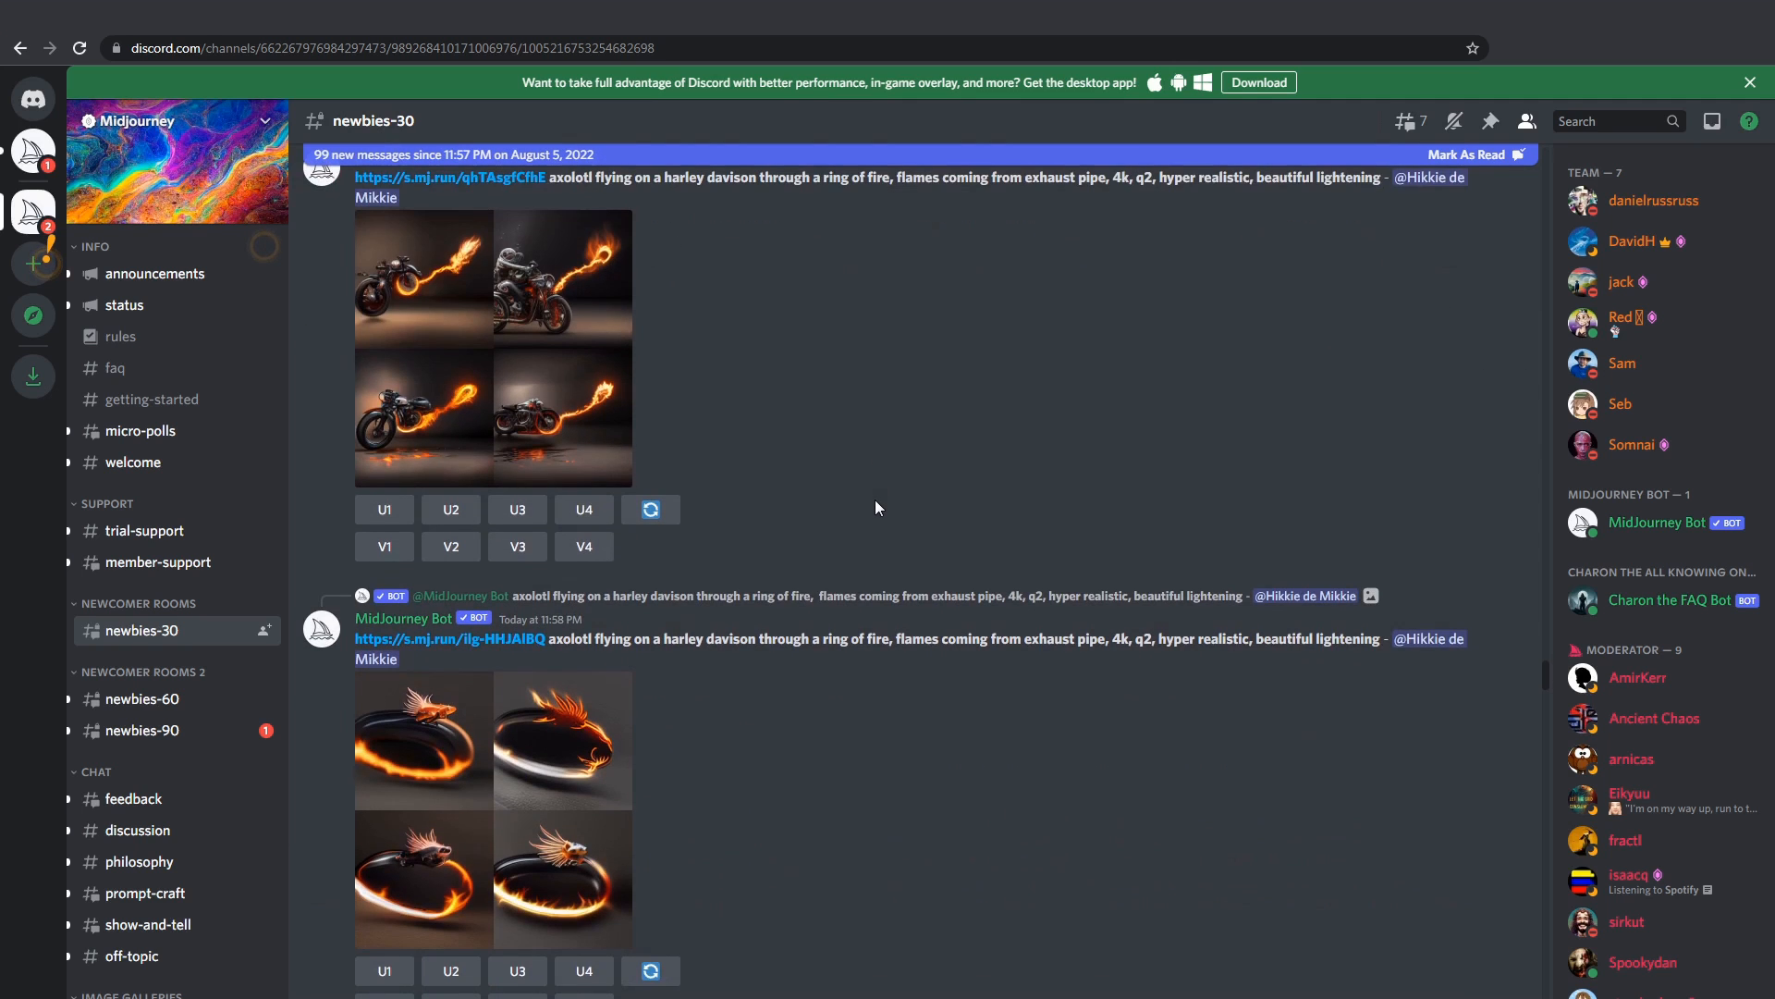
scroll("down", 3)
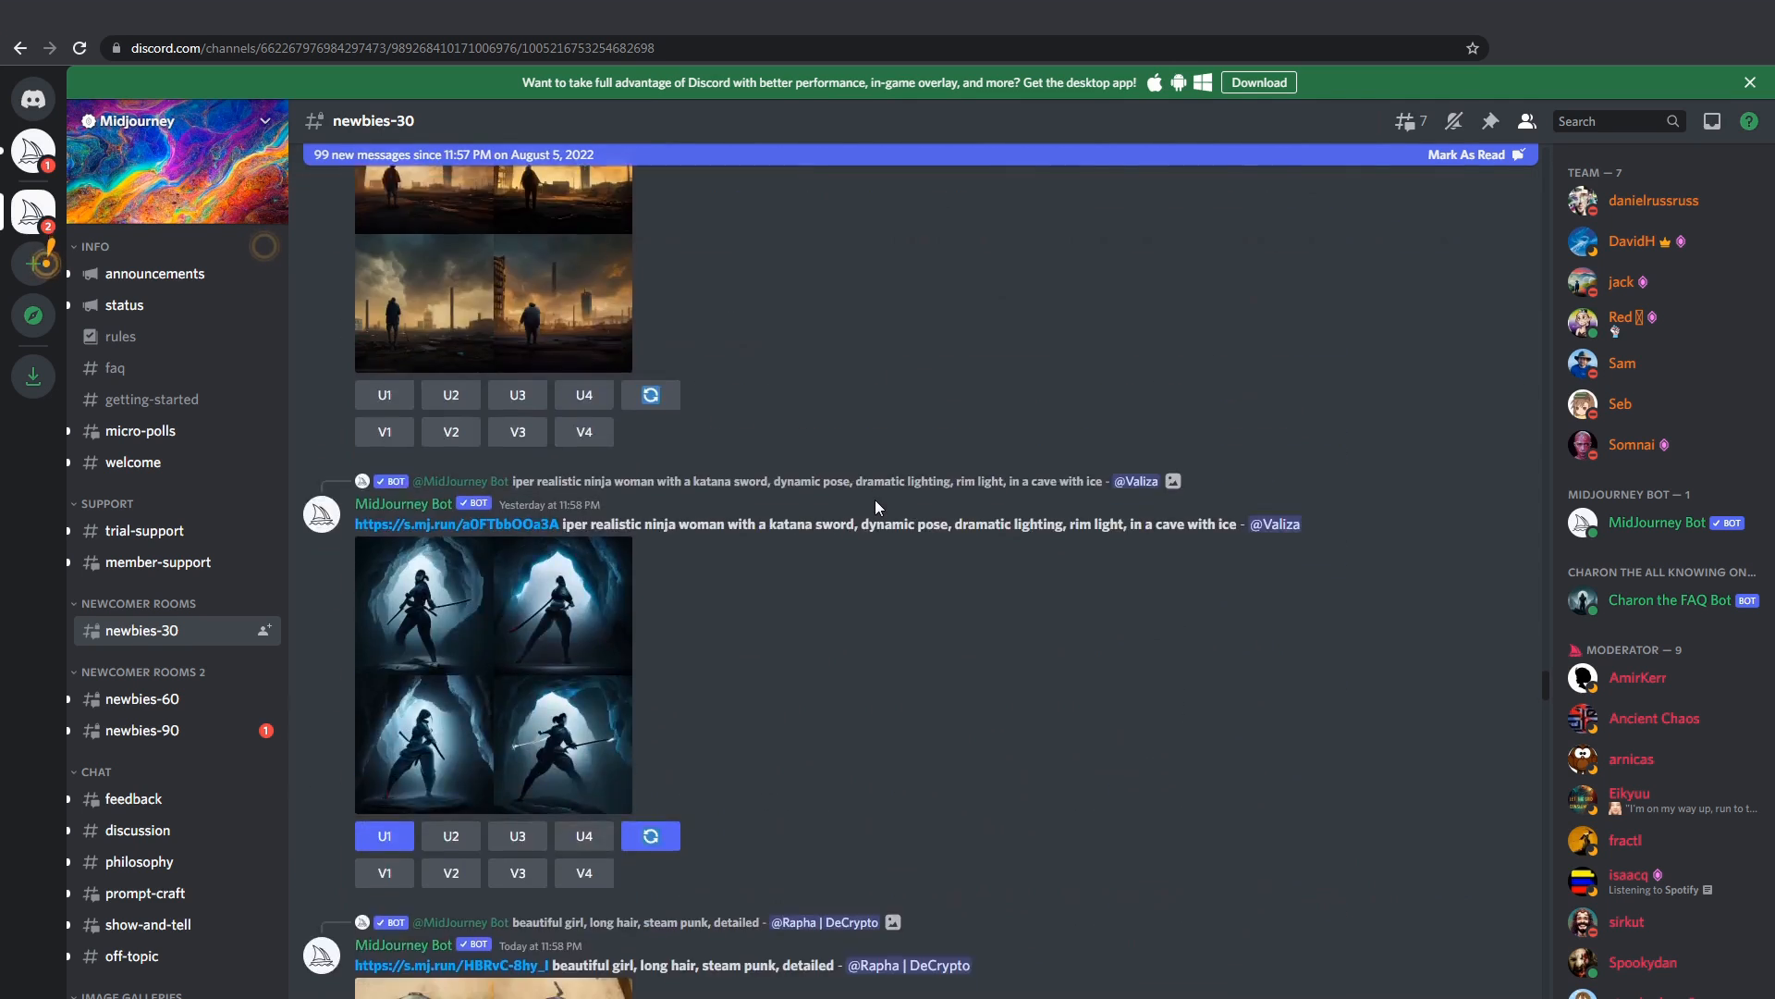
scroll("down", 3)
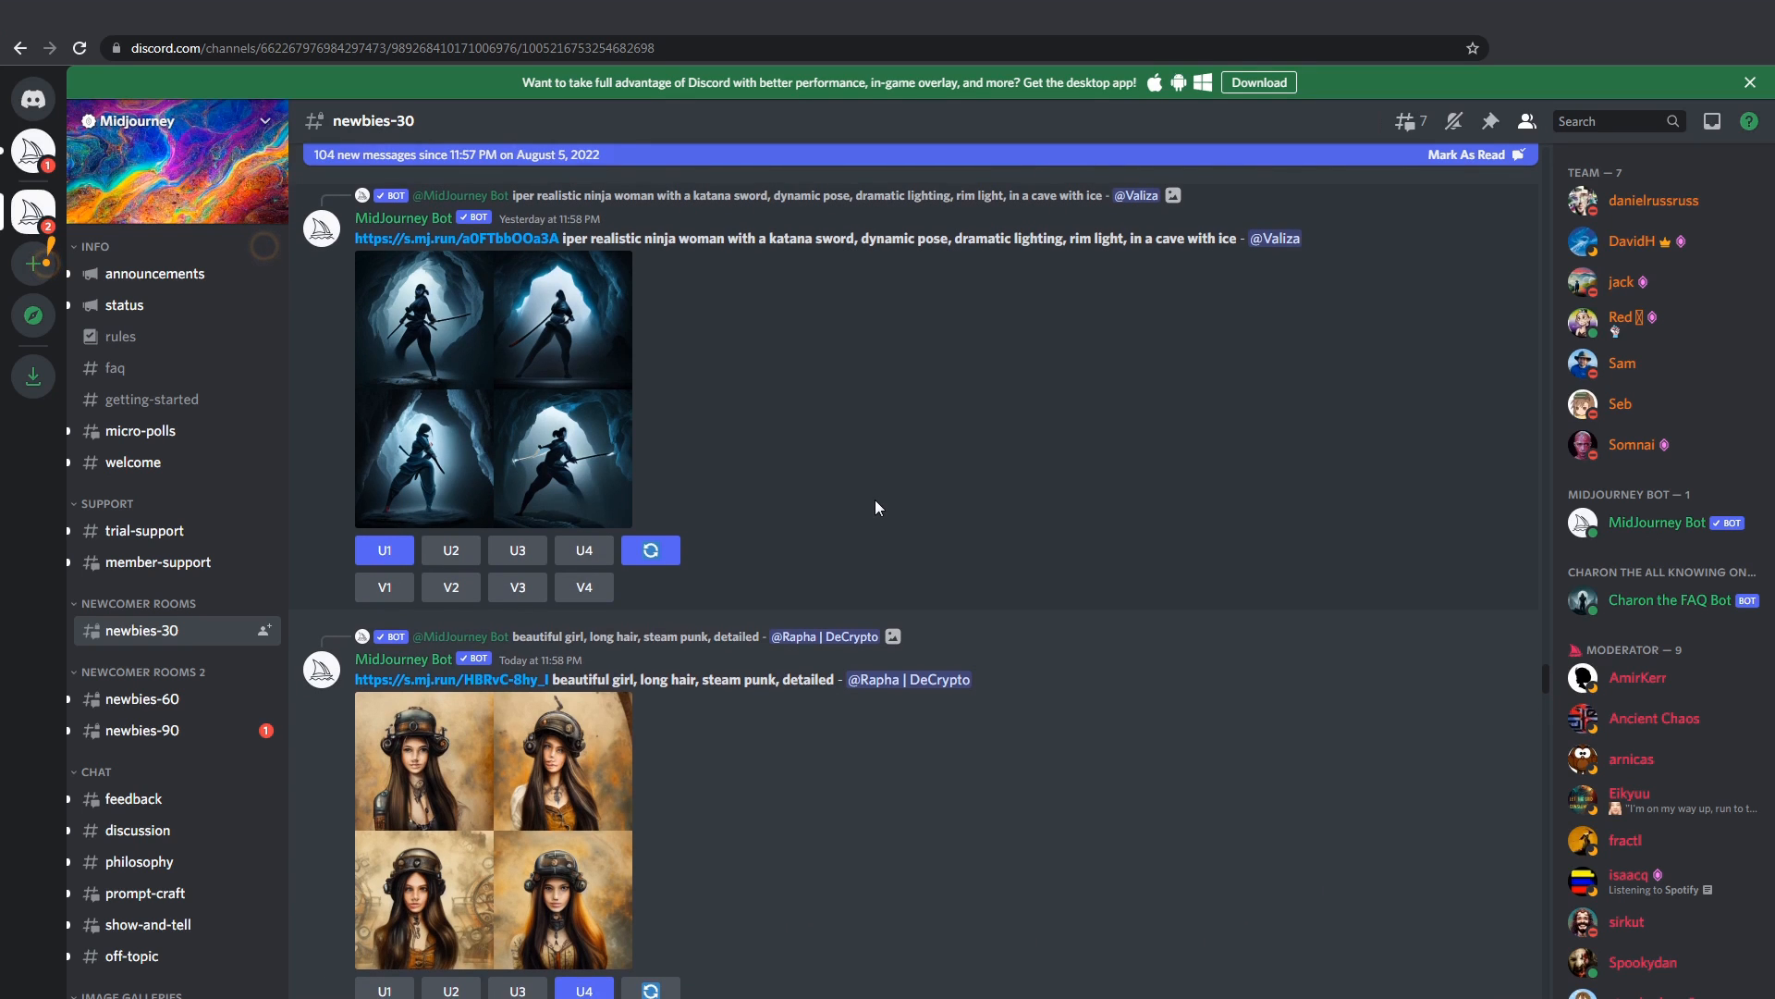
scroll("down", 3)
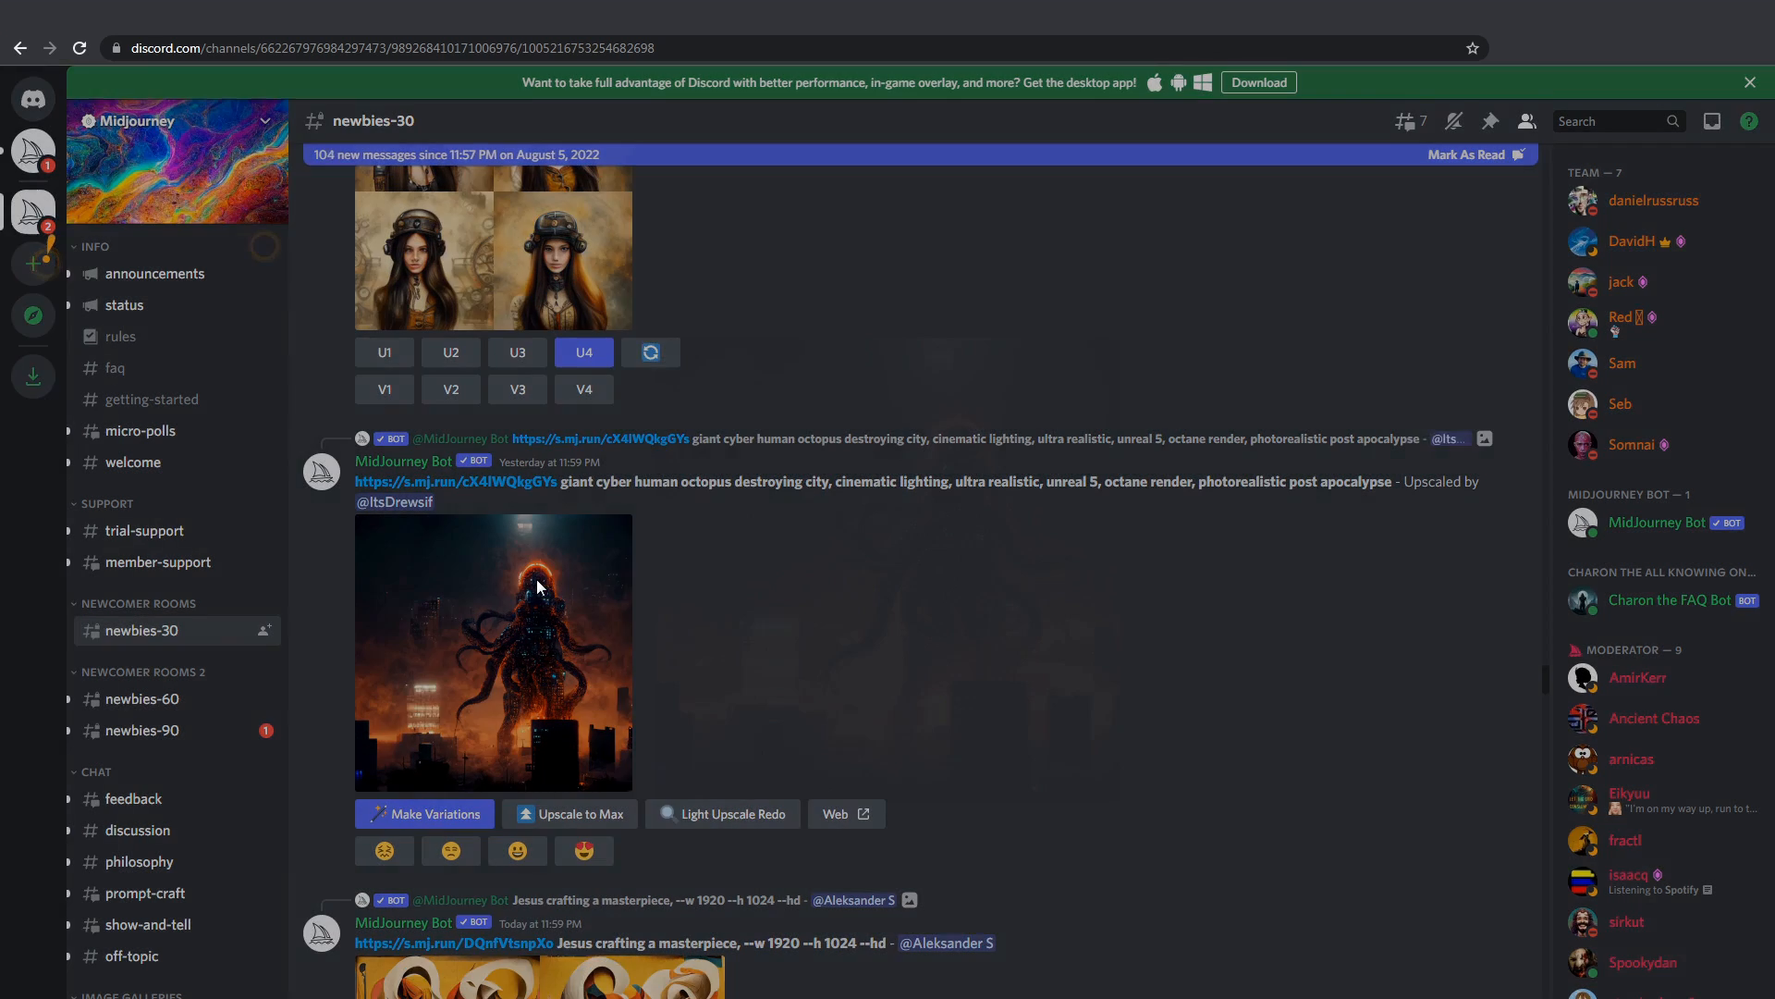
left_click(539, 651)
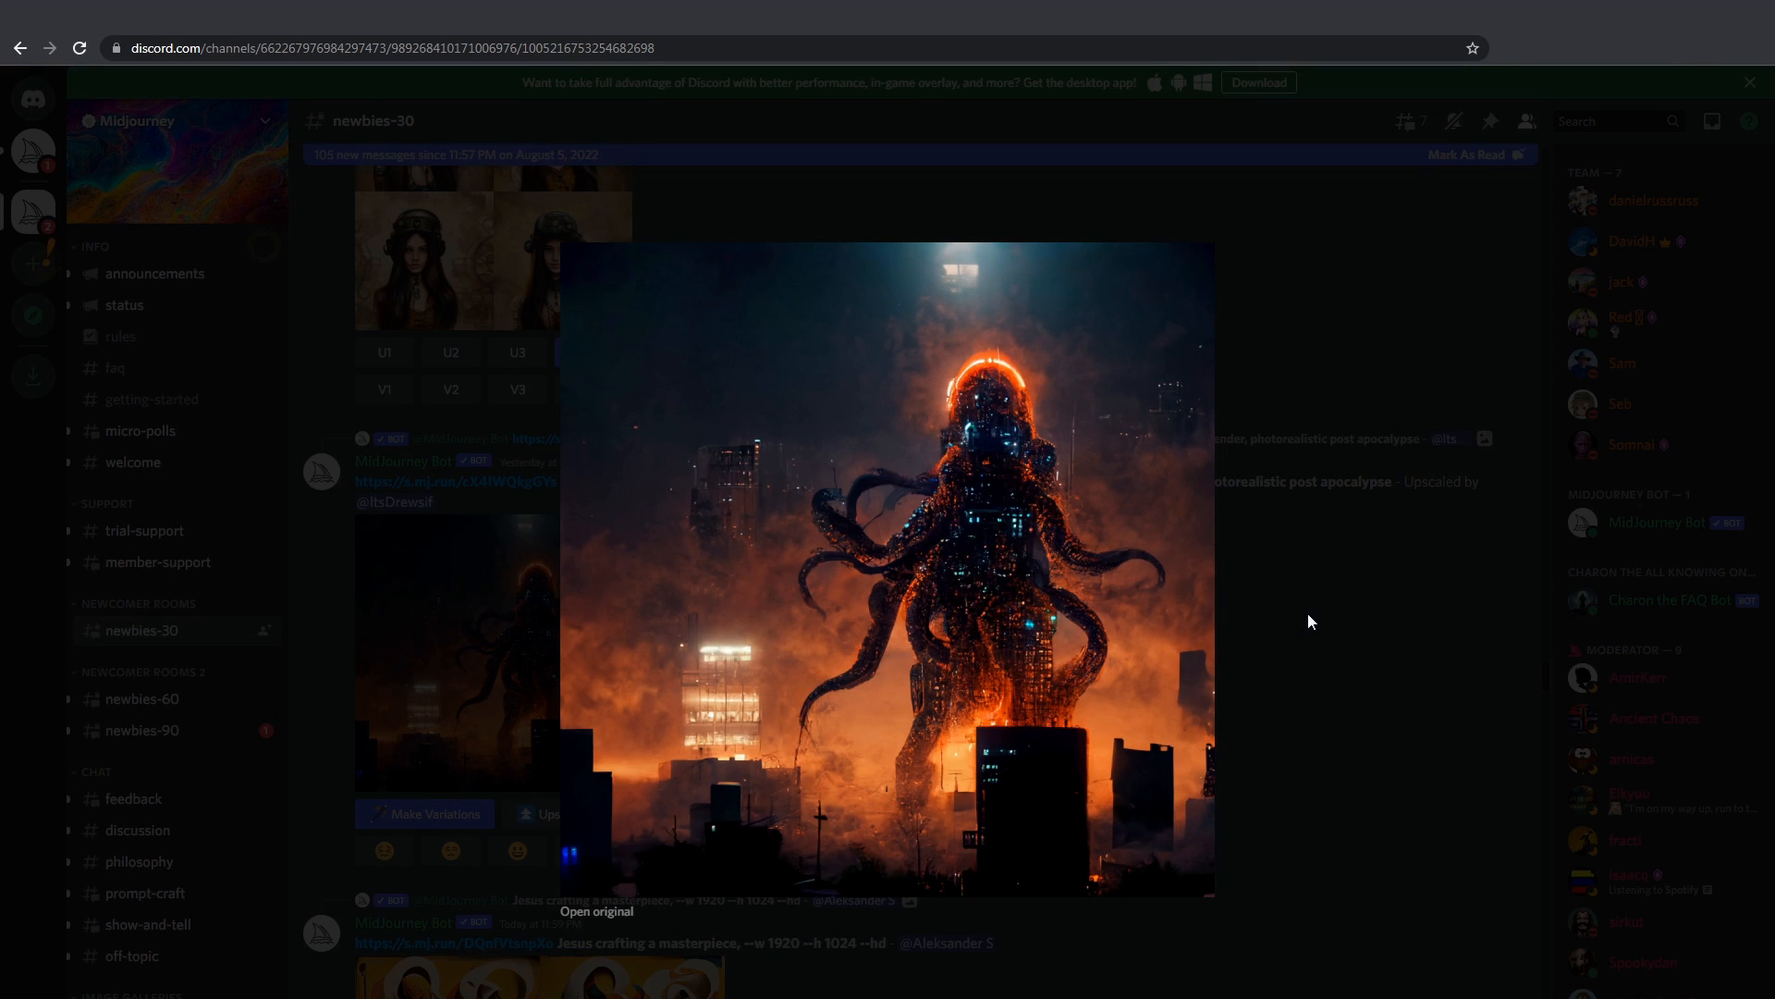
left_click(1311, 622)
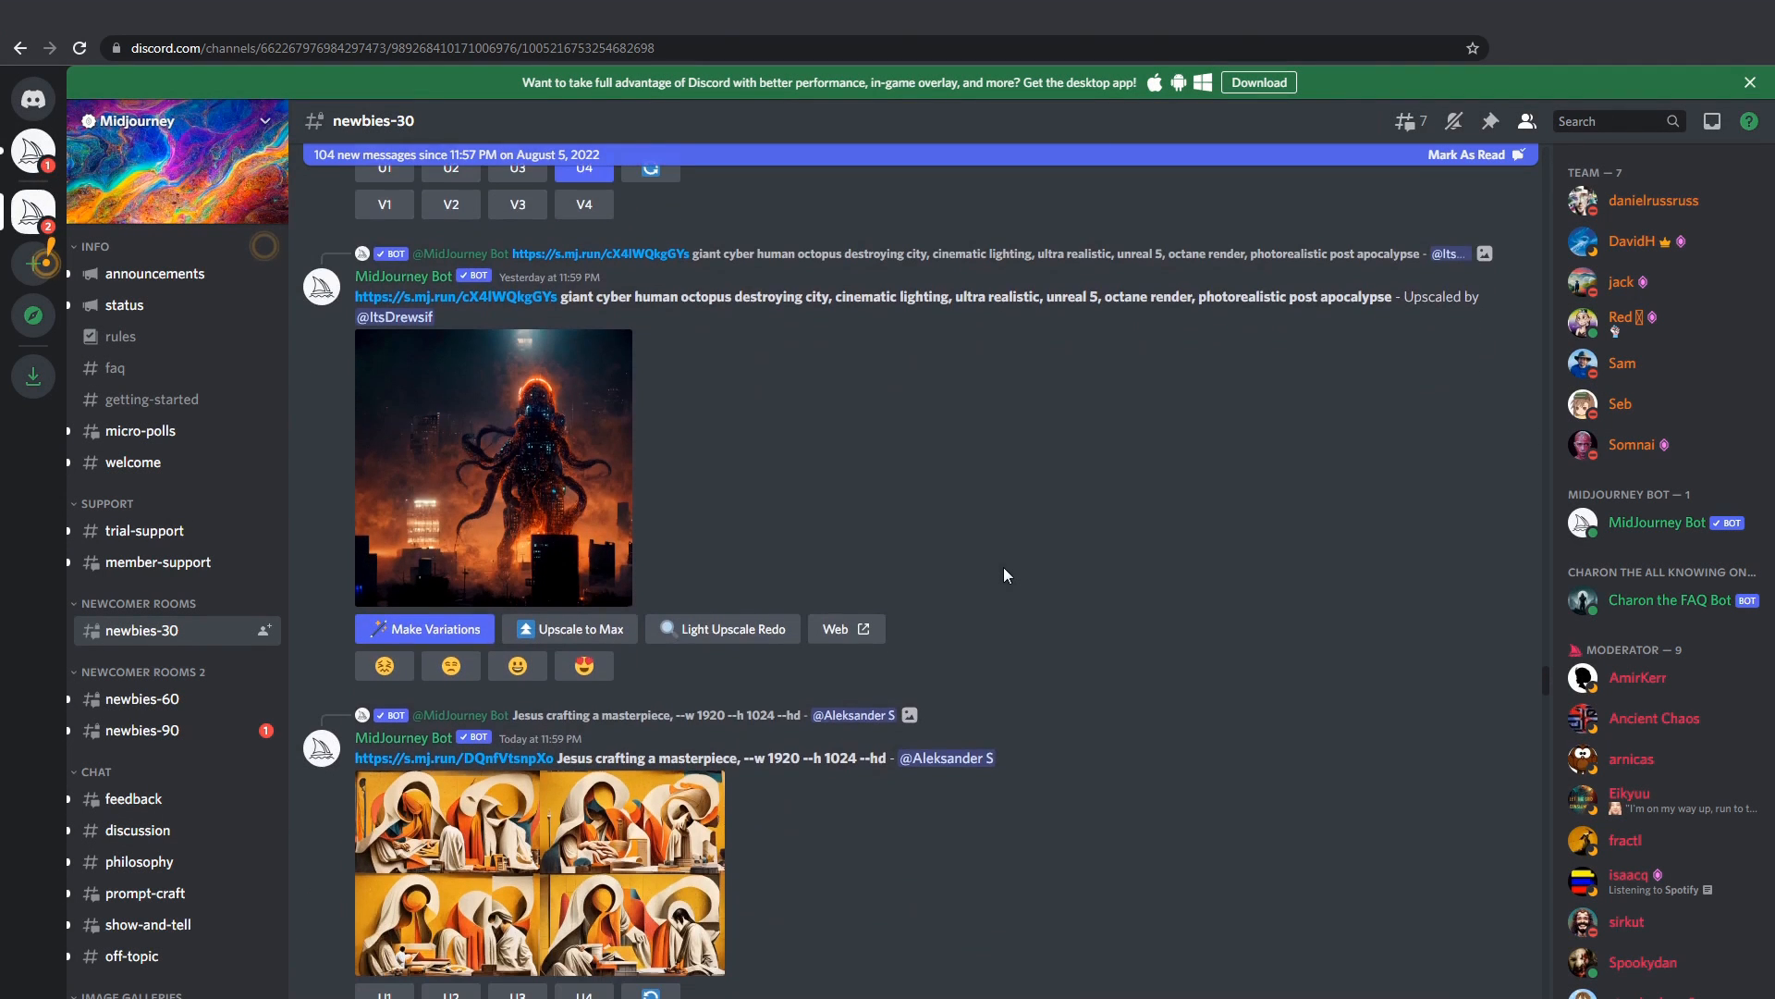
Continue down the channel, previewing the traveler among red leaves and the red-robed spear figure grid
scroll("down", 3)
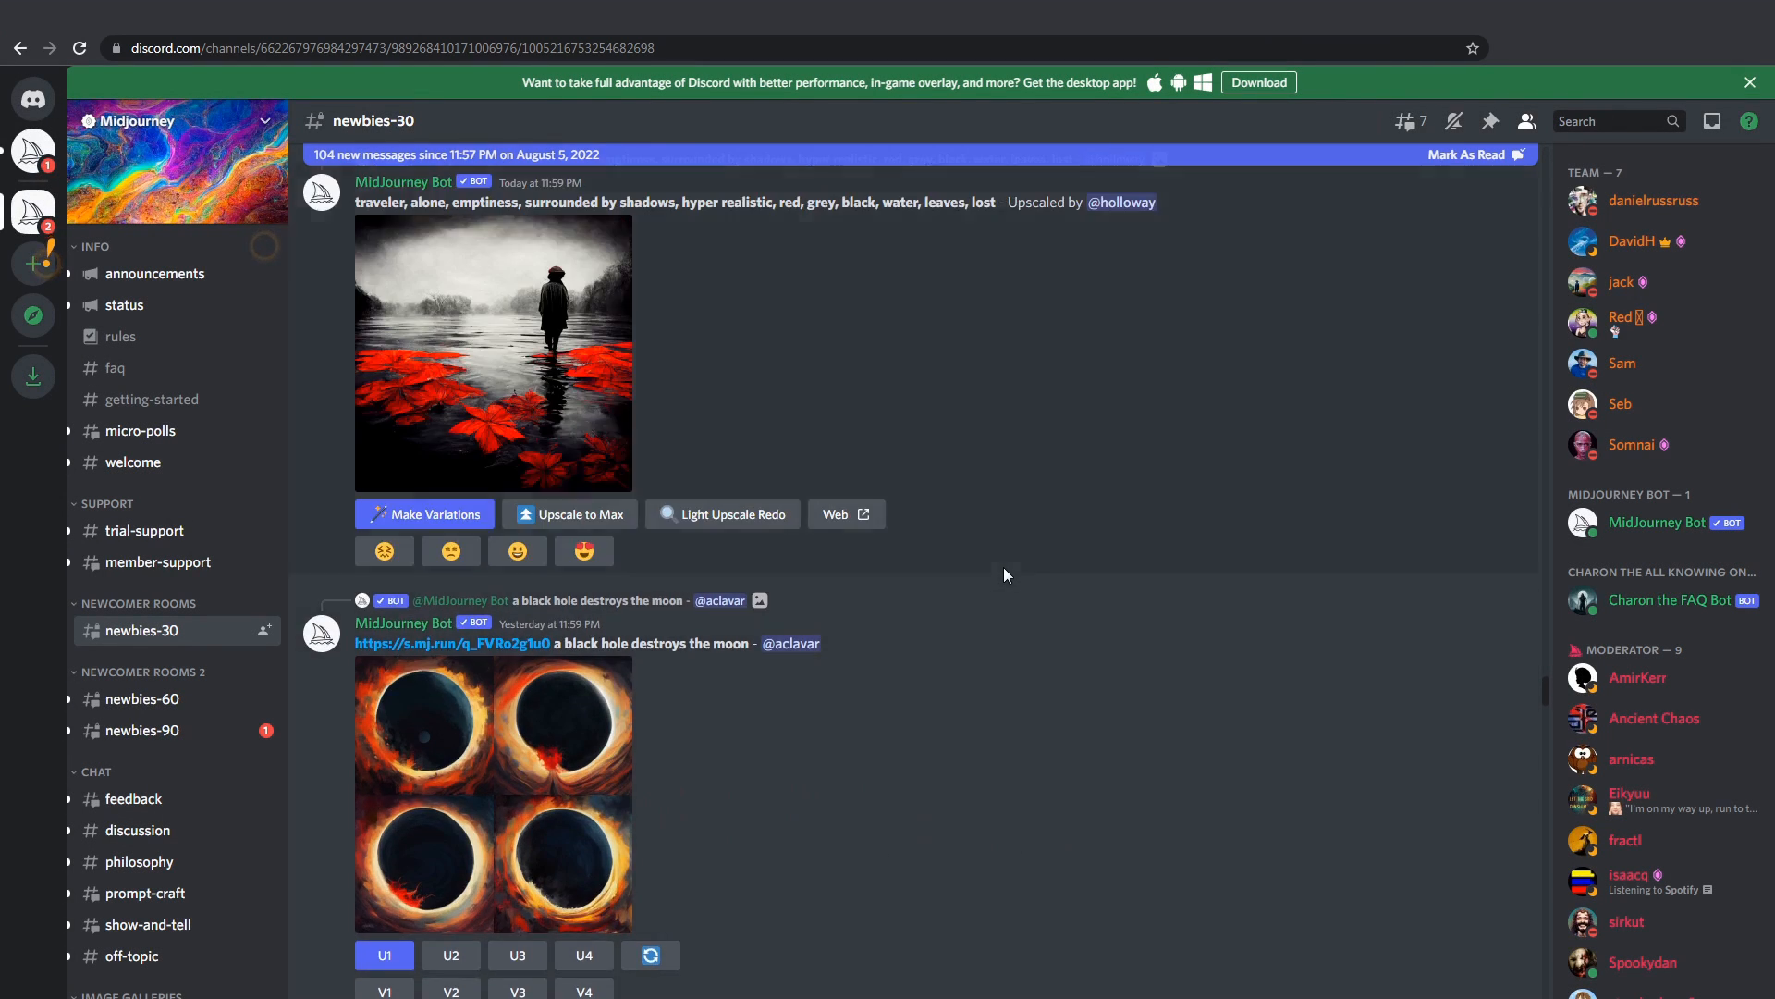
mouse_move(502, 348)
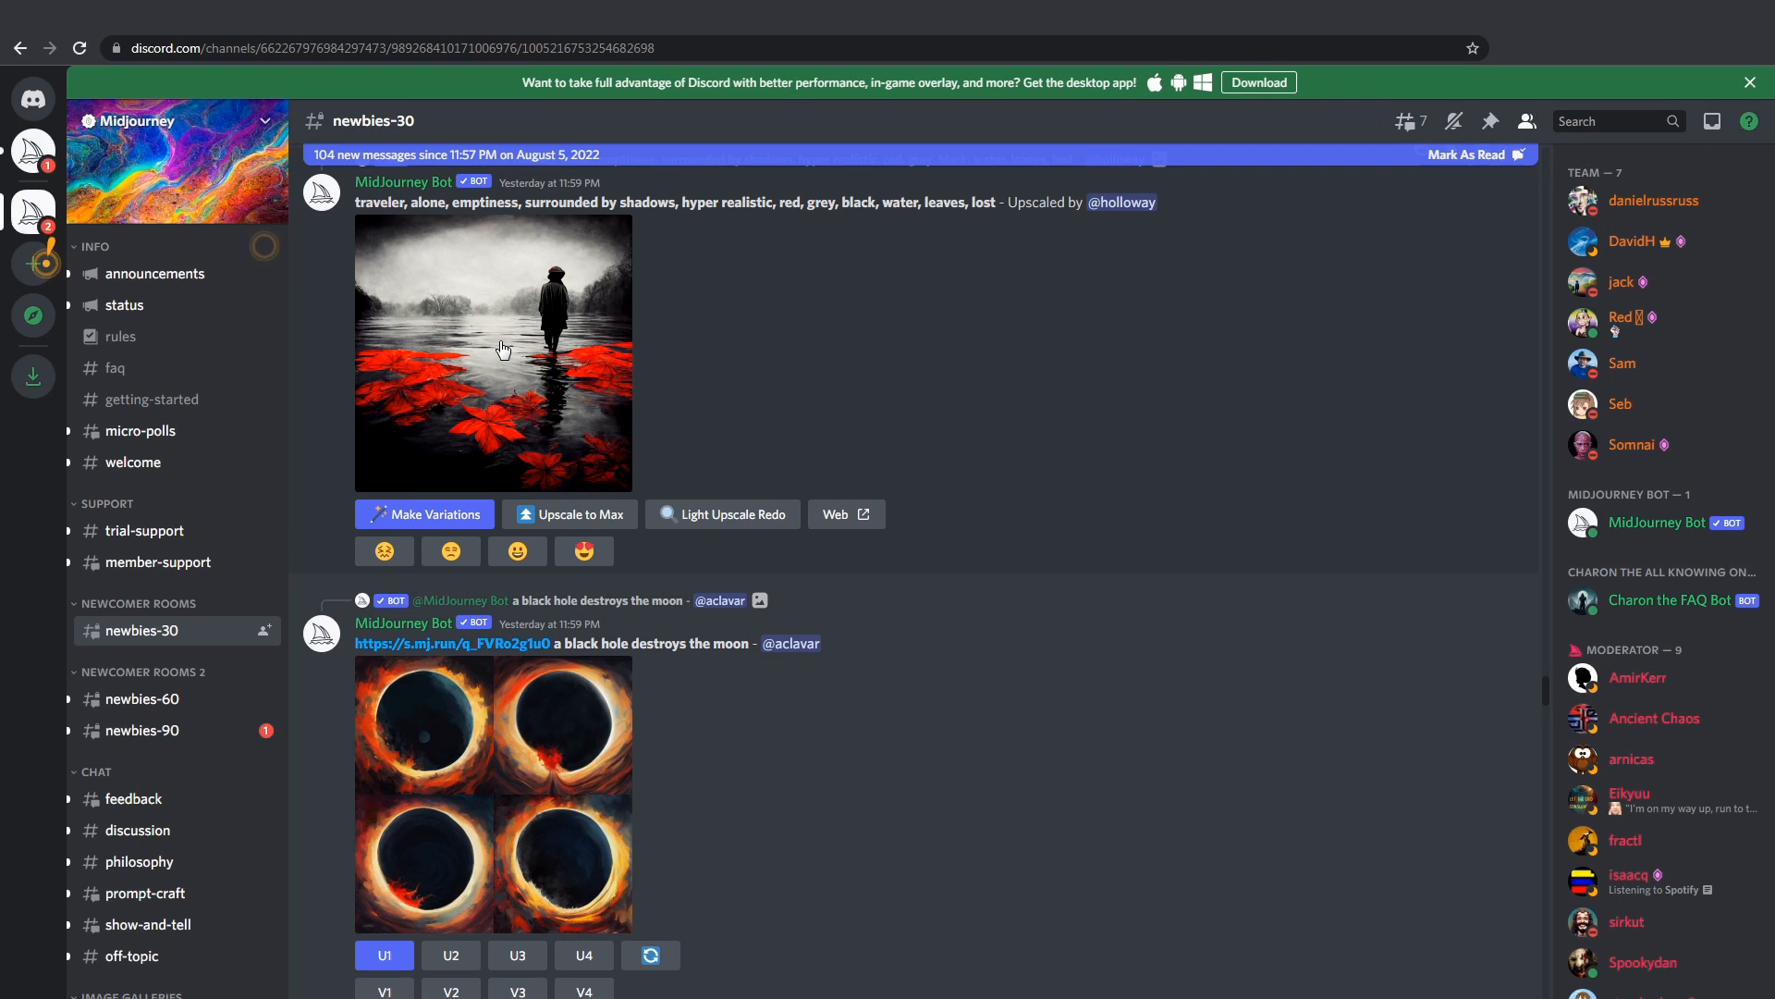
left_click(504, 348)
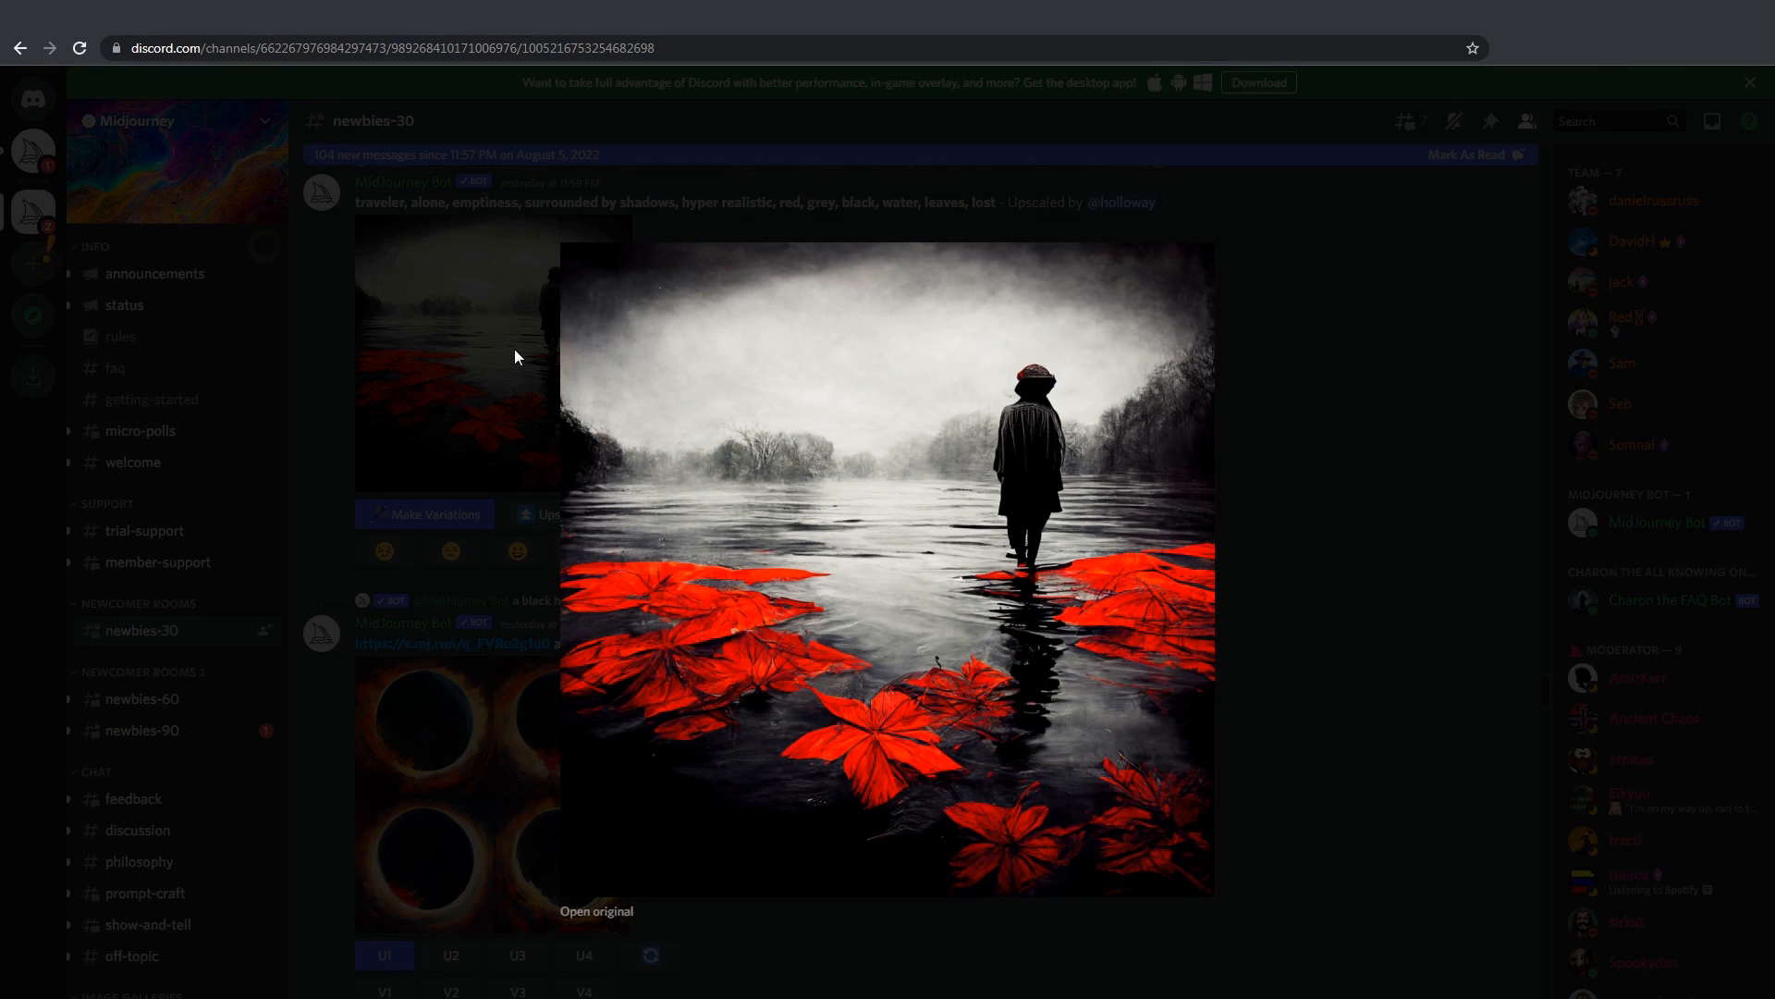
mouse_move(1336, 422)
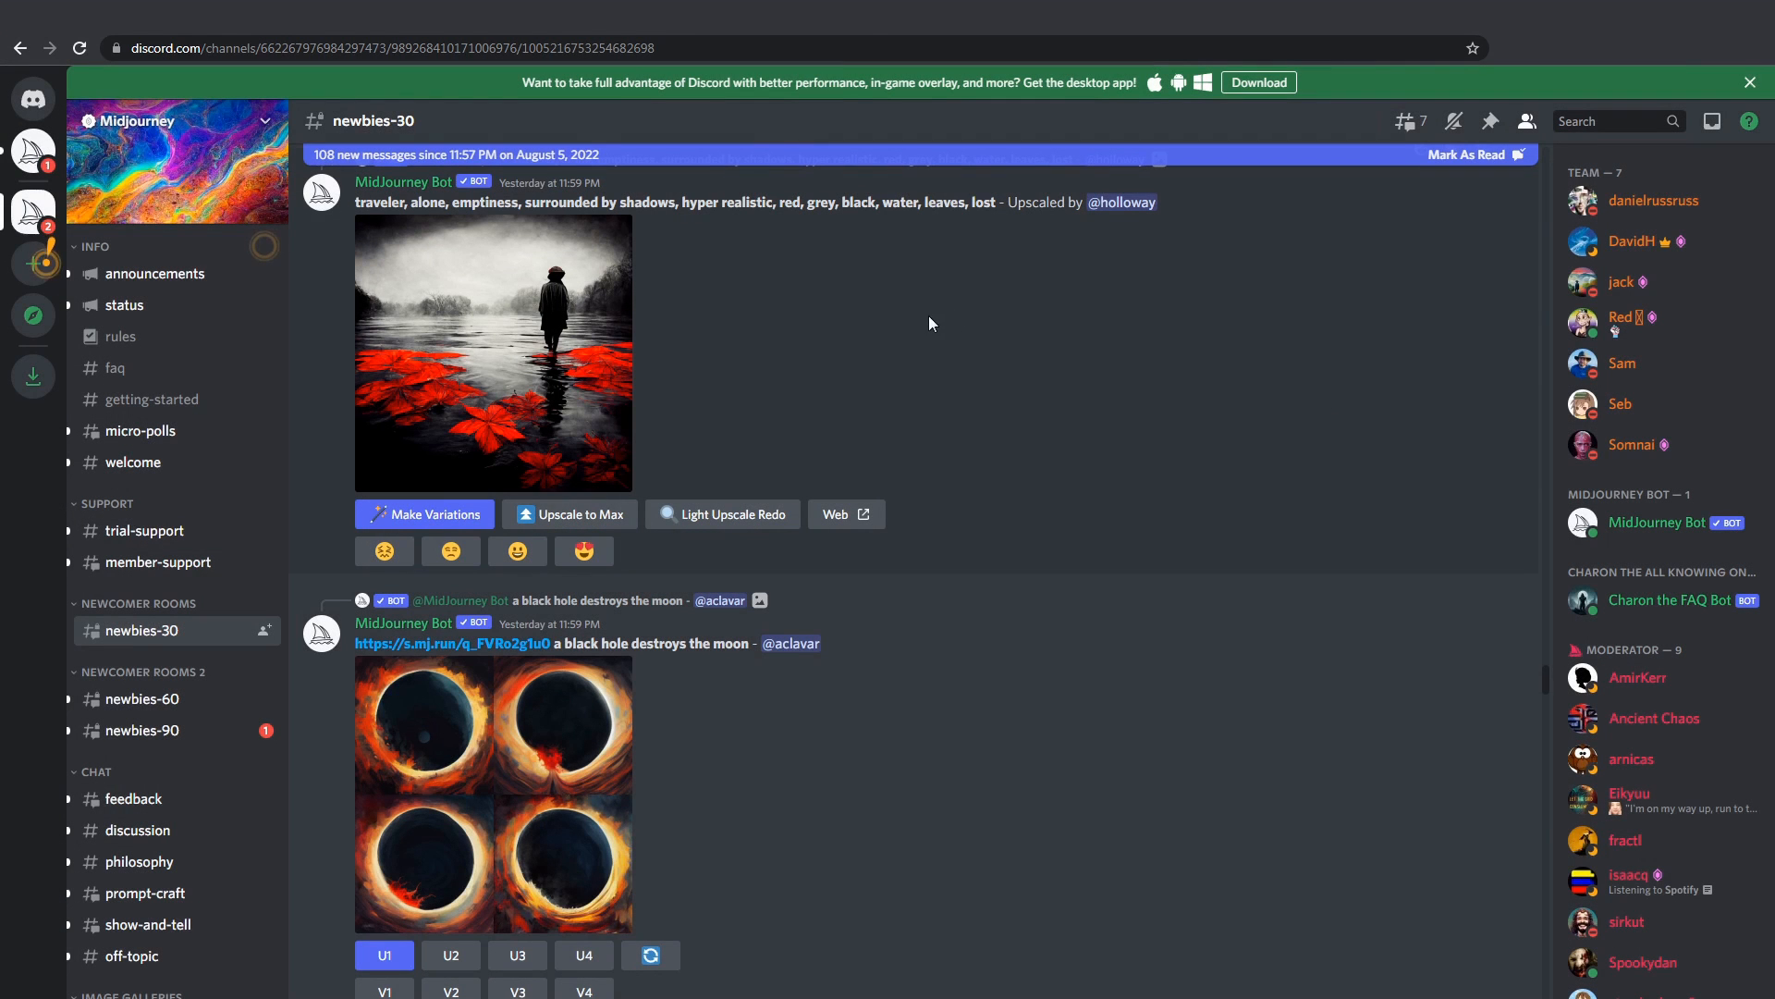
scroll("down", 3)
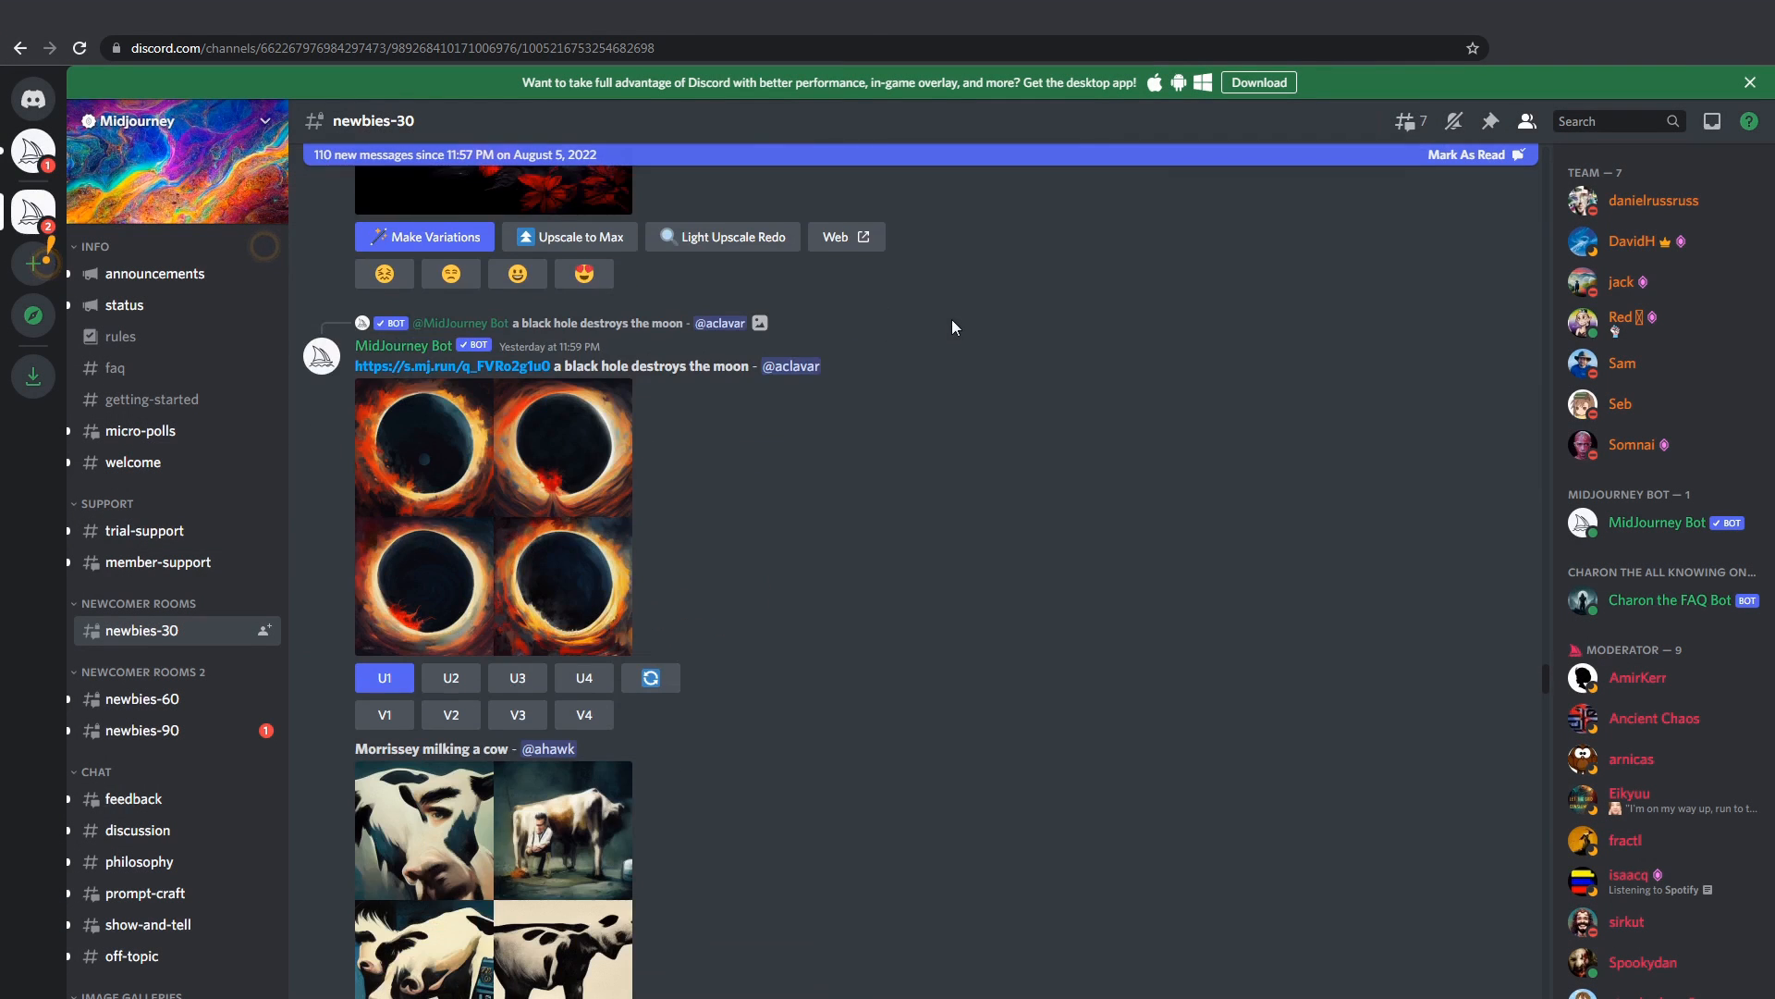
scroll("down", 3)
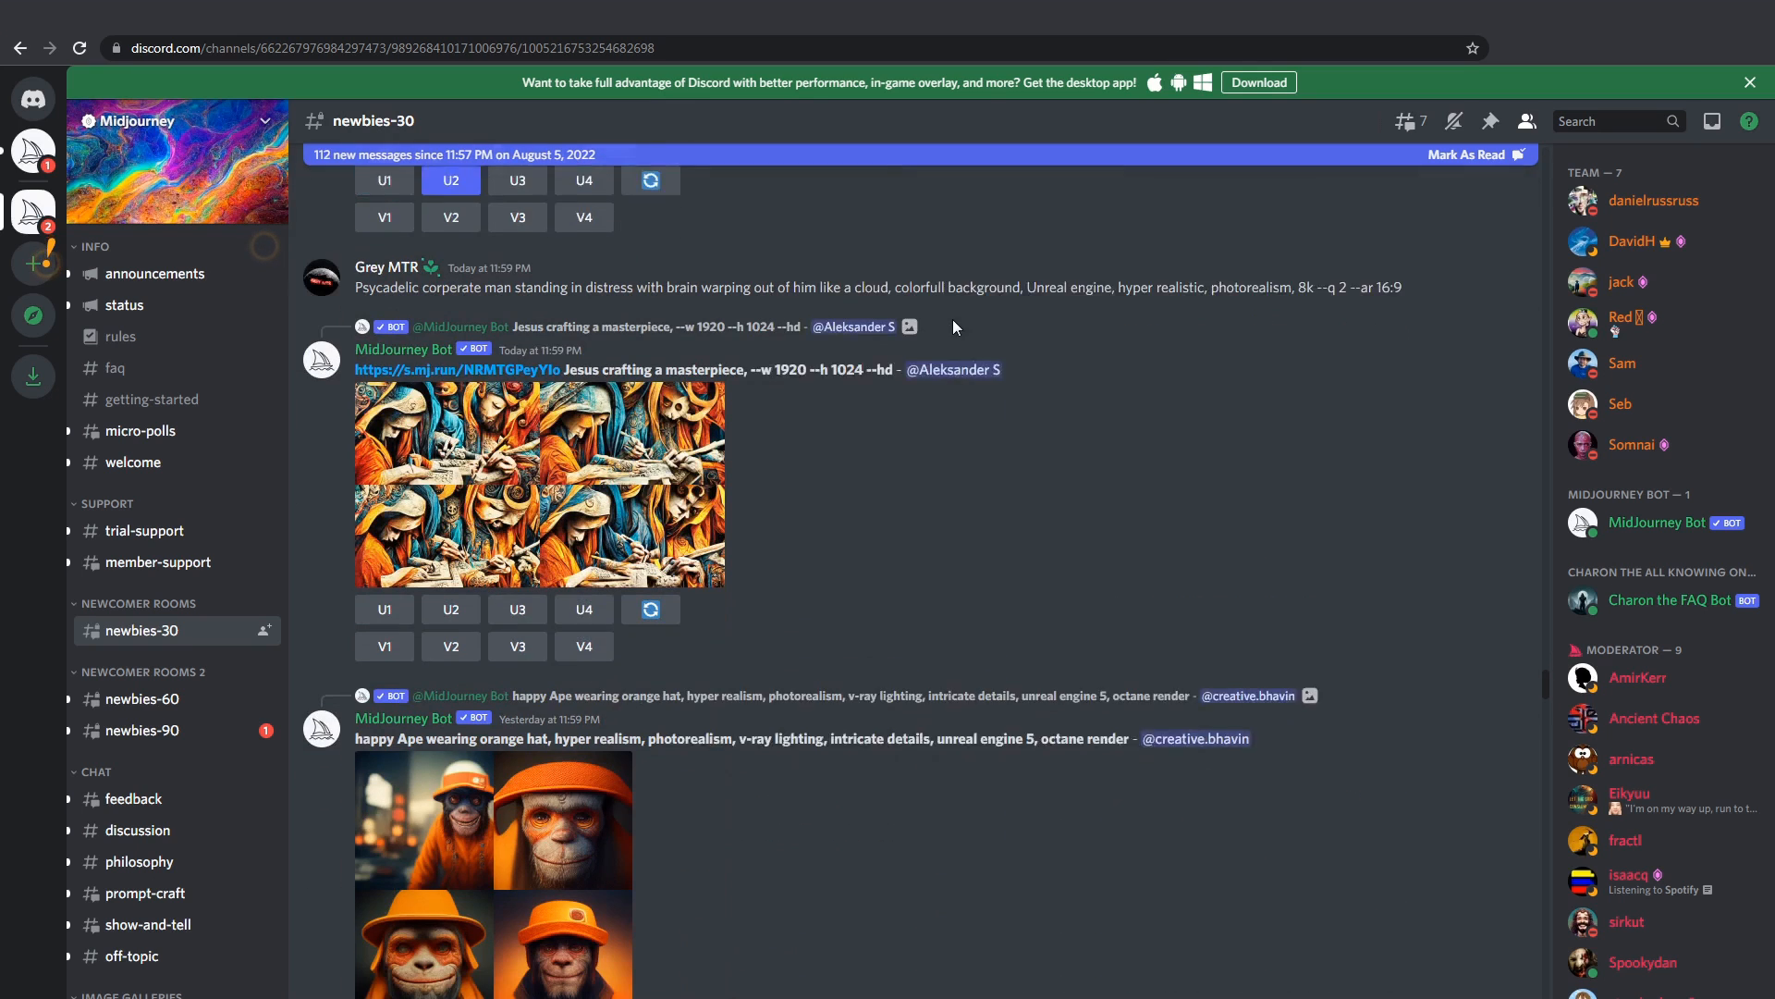
scroll("down", 3)
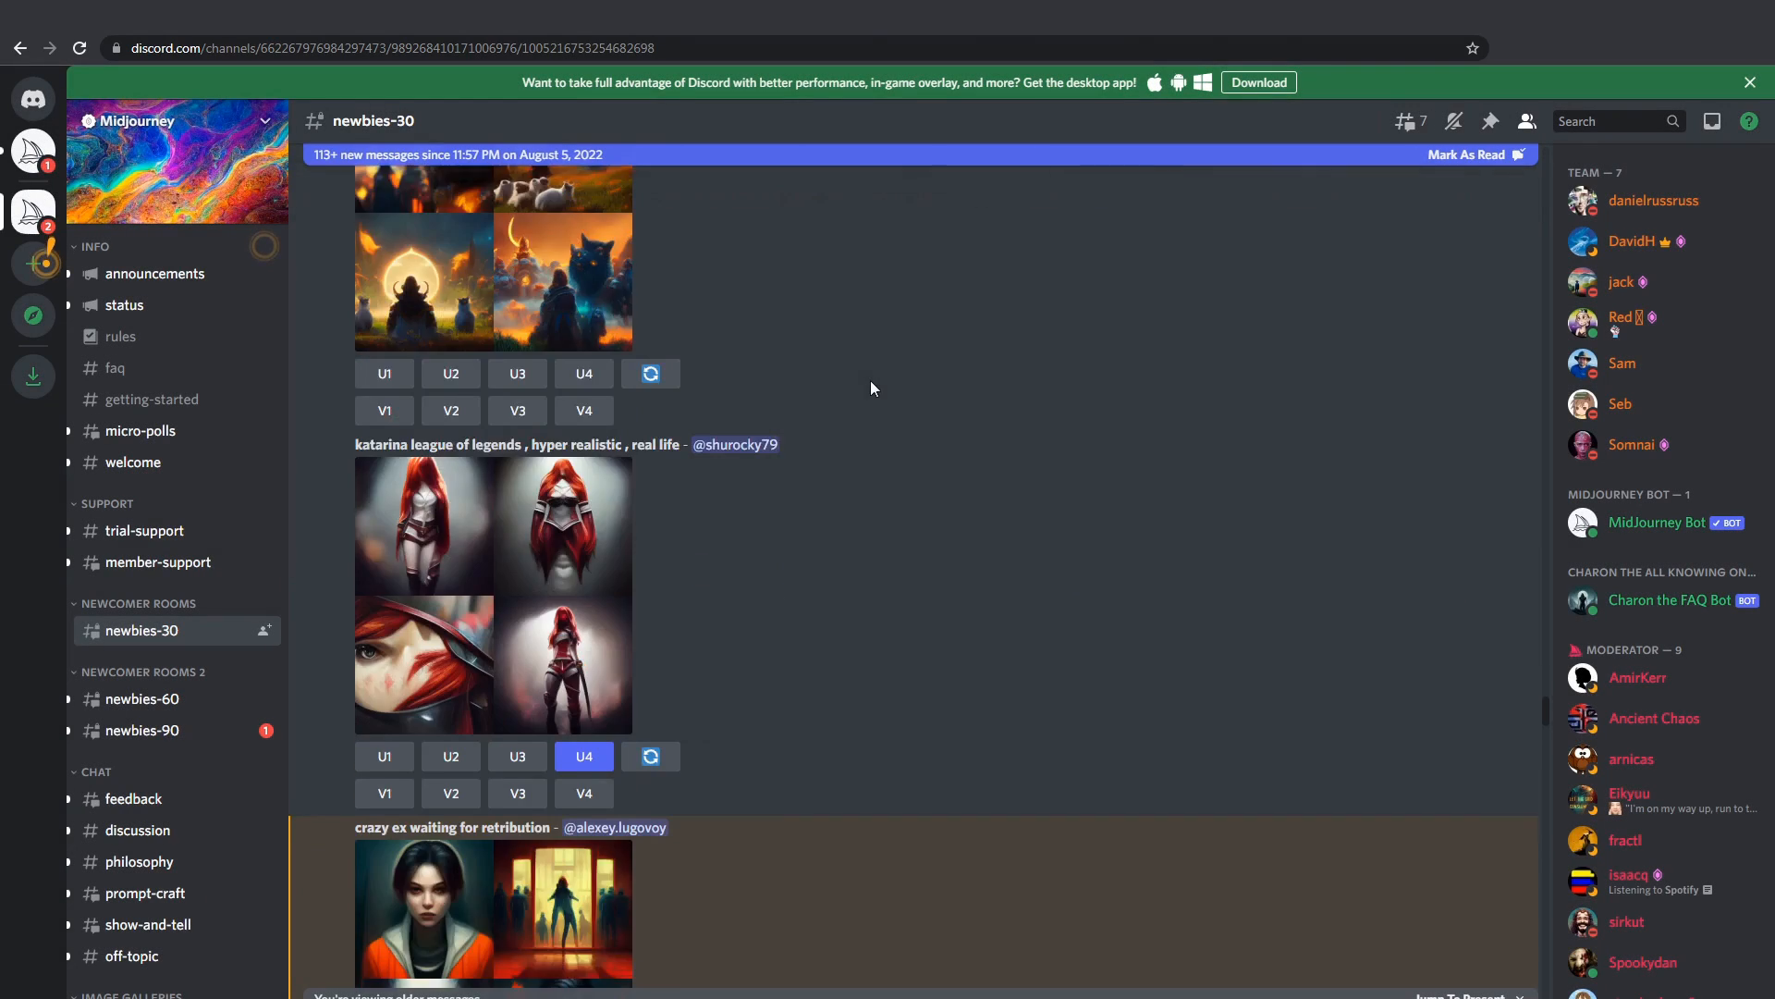
scroll("down", 3)
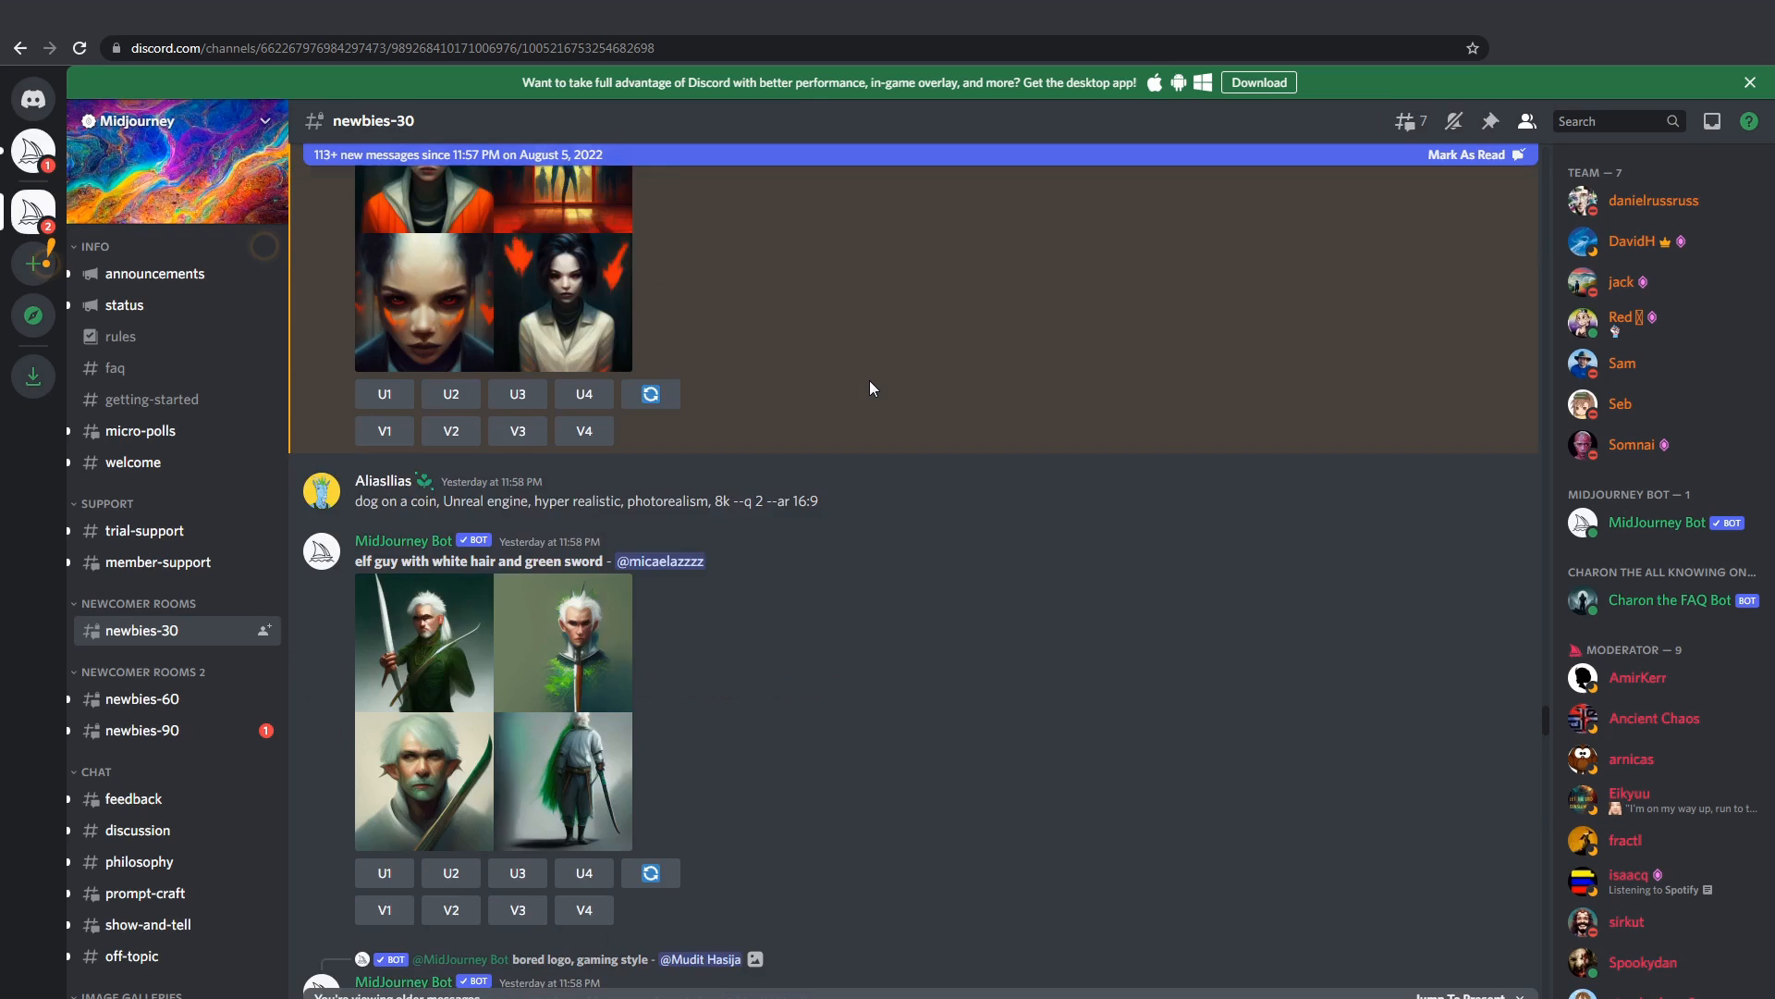
scroll("down", 3)
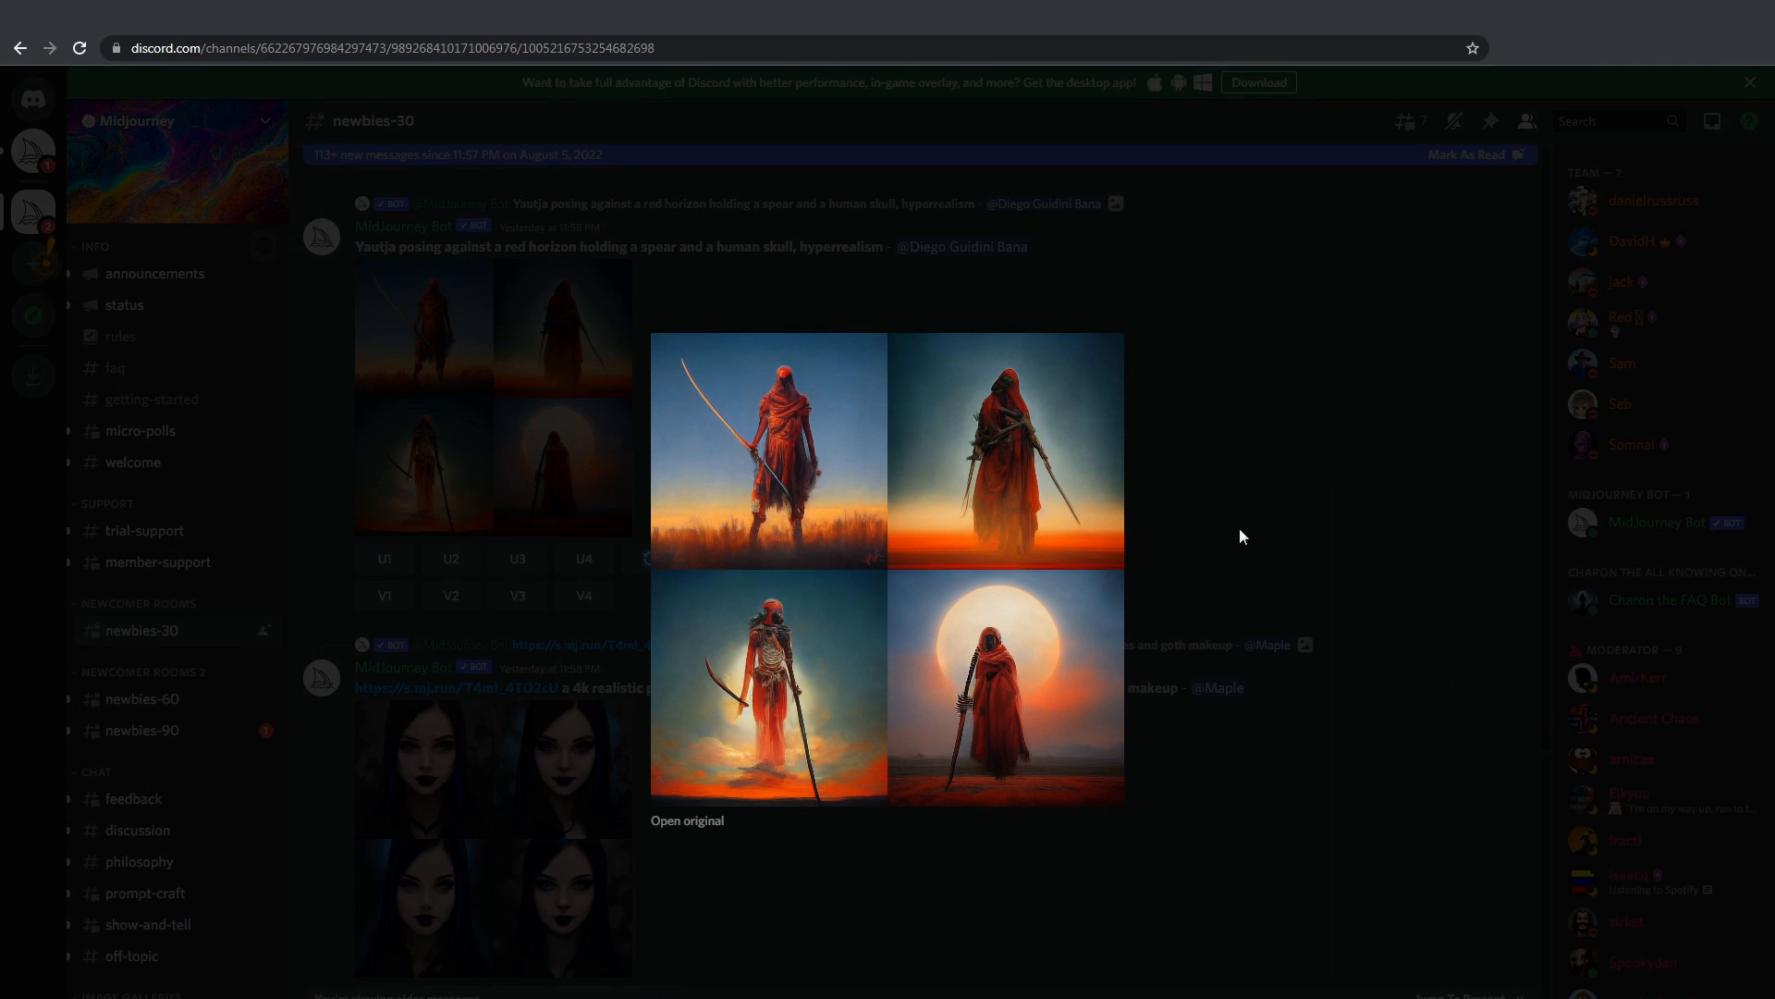
mouse_move(1276, 486)
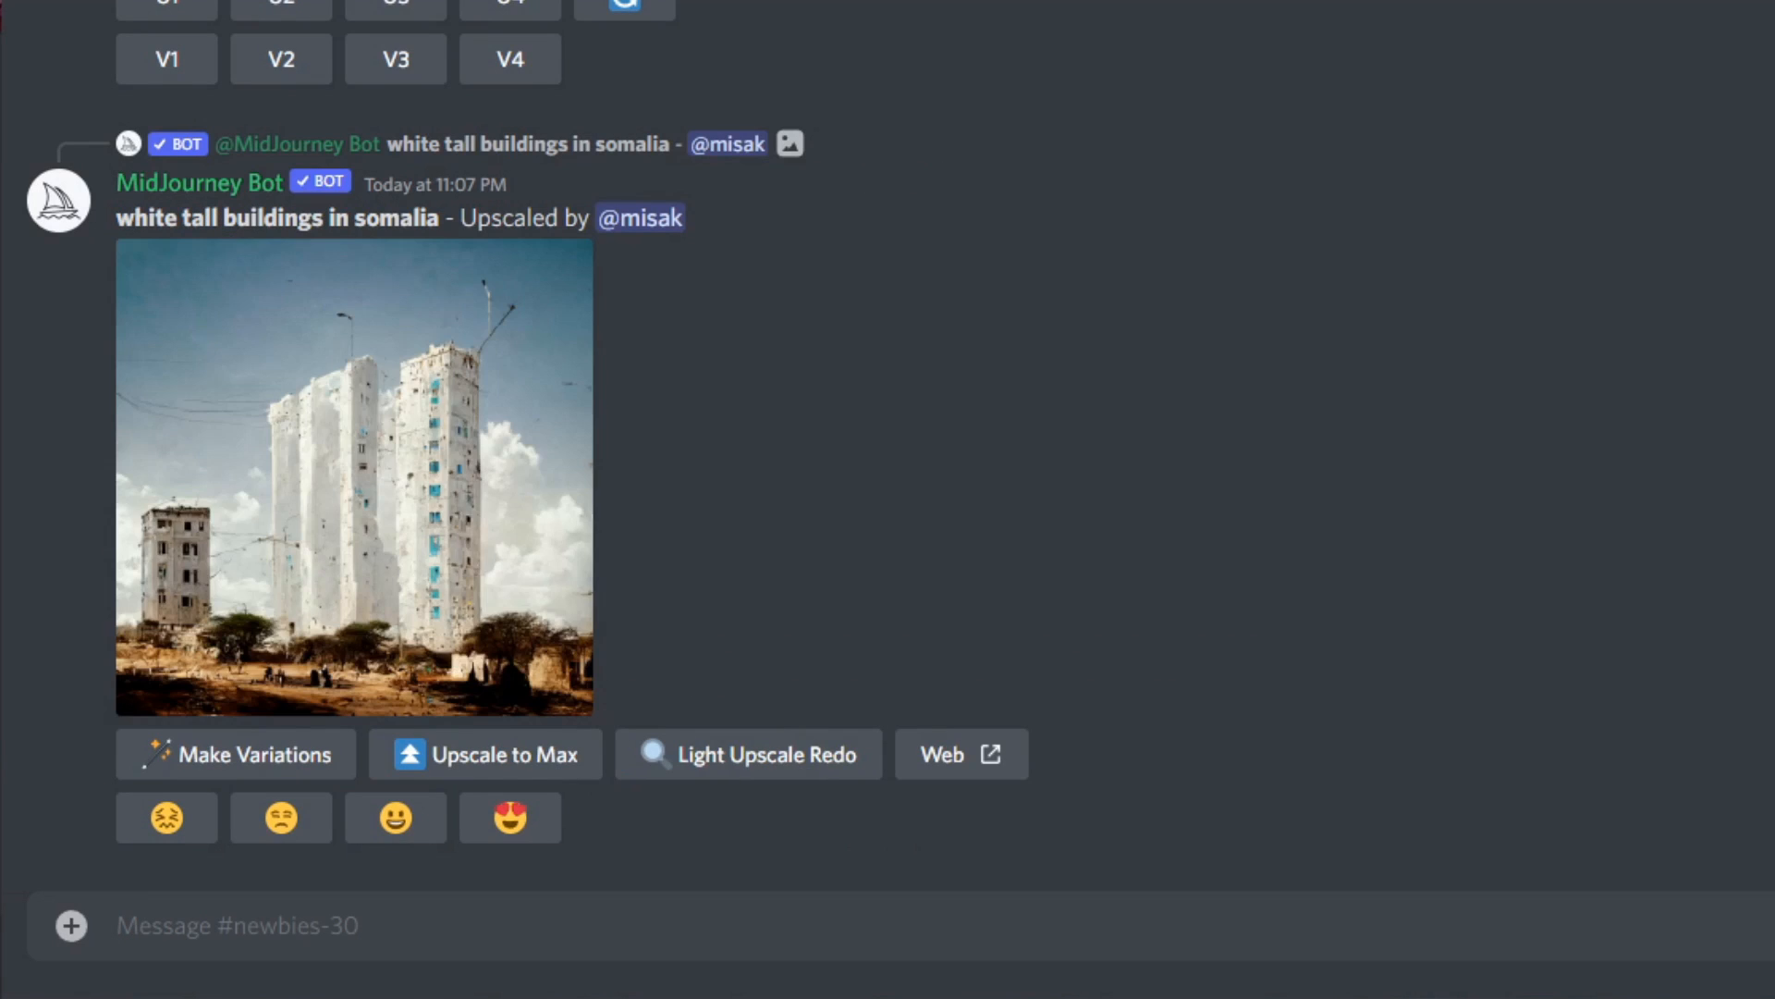
Submit an /imagine prompt for 'darth vader puppy' to generate a four-image grid
type("/imagi")
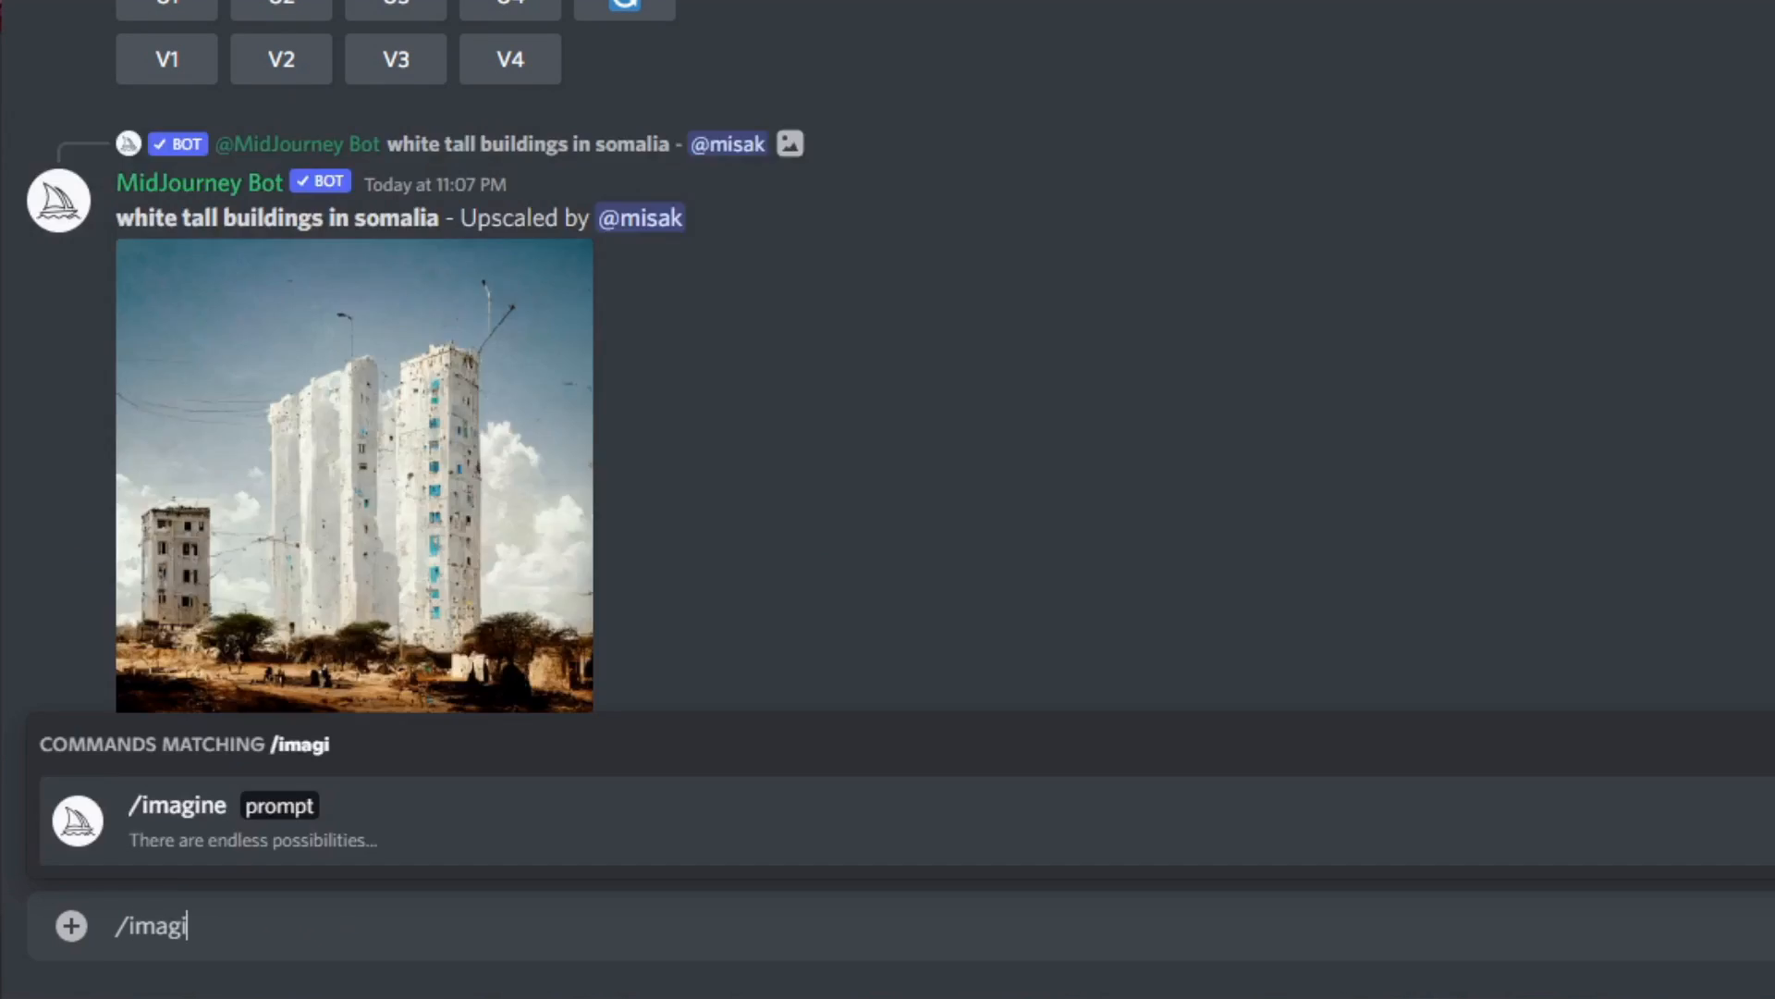
left_click(178, 806)
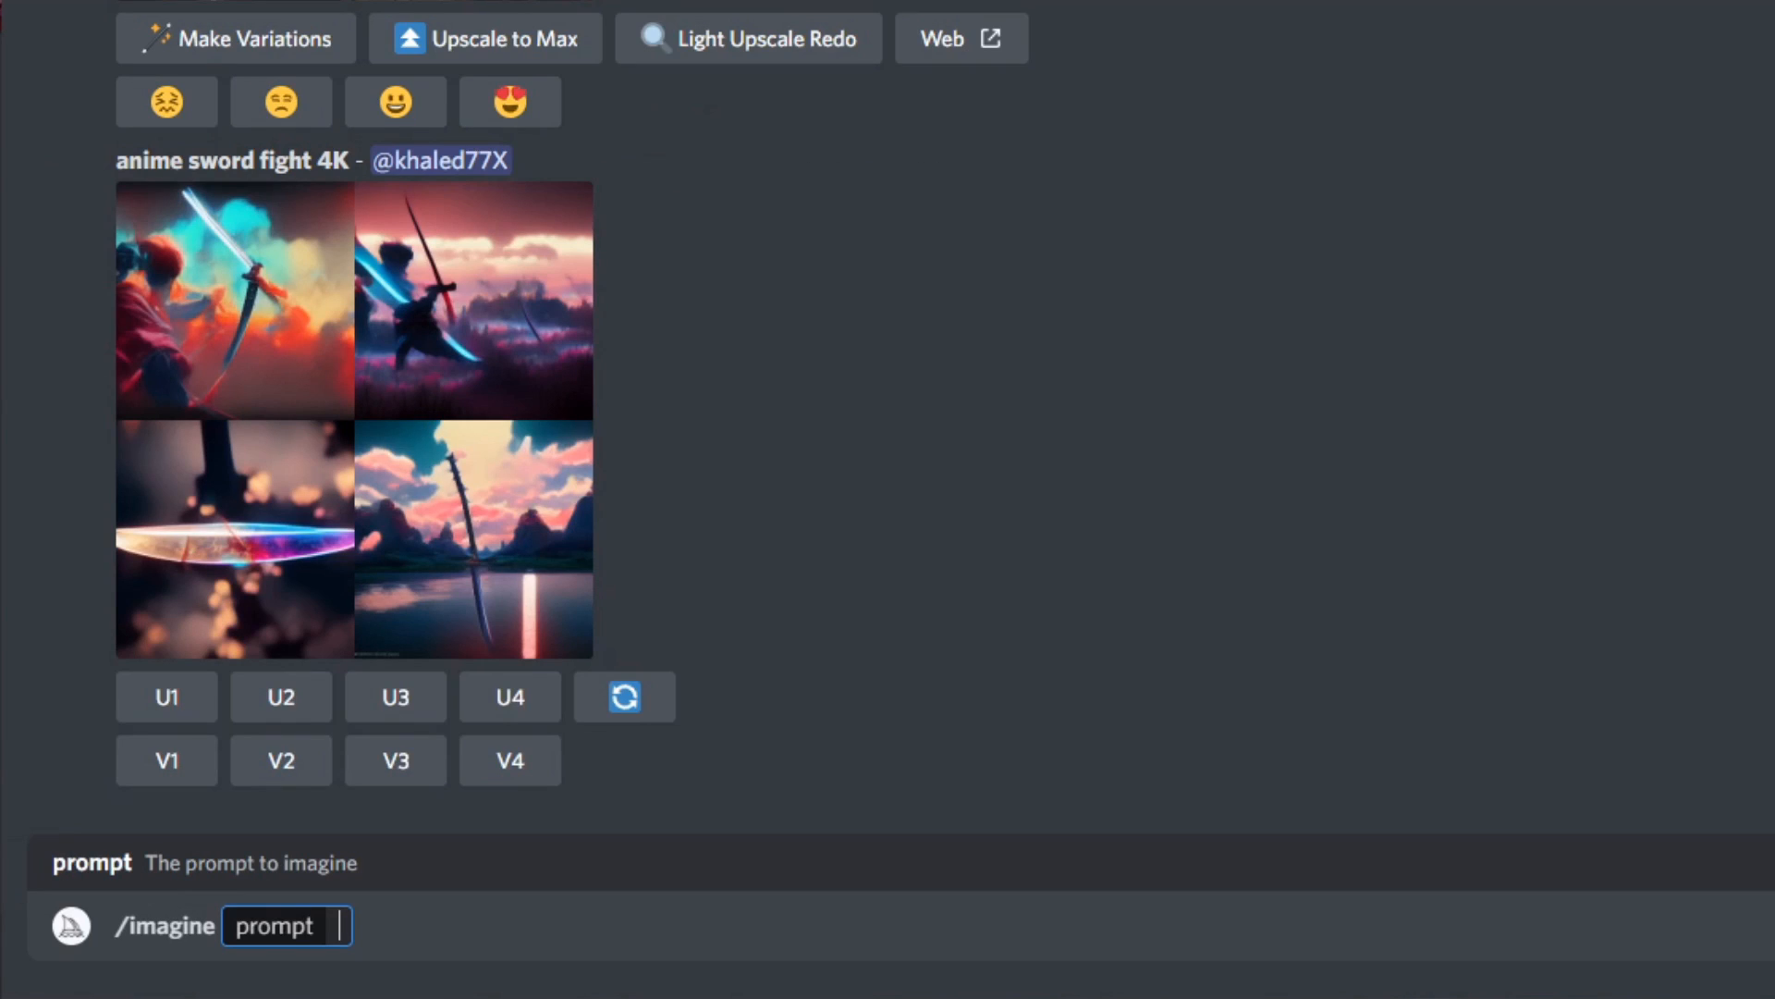
type("dart")
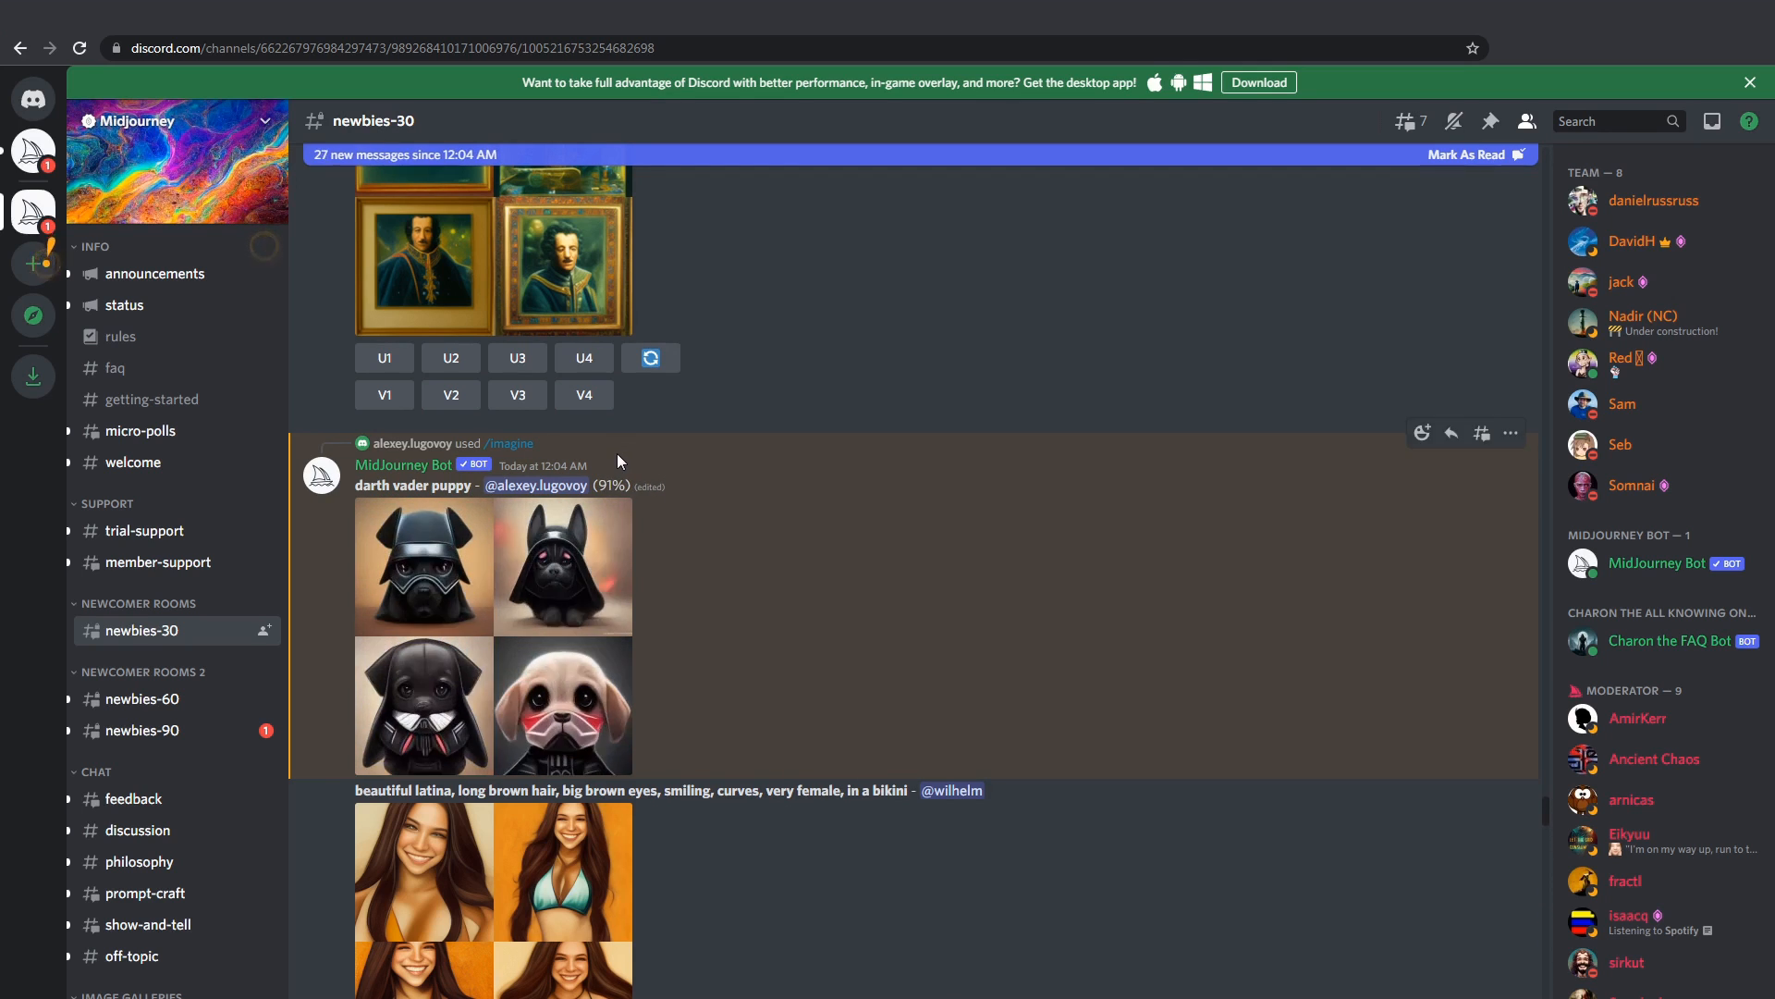
After the puppy grid finishes, preview the Pikachu blueprint grid and move past the Saudi prince grid
left_click(424, 566)
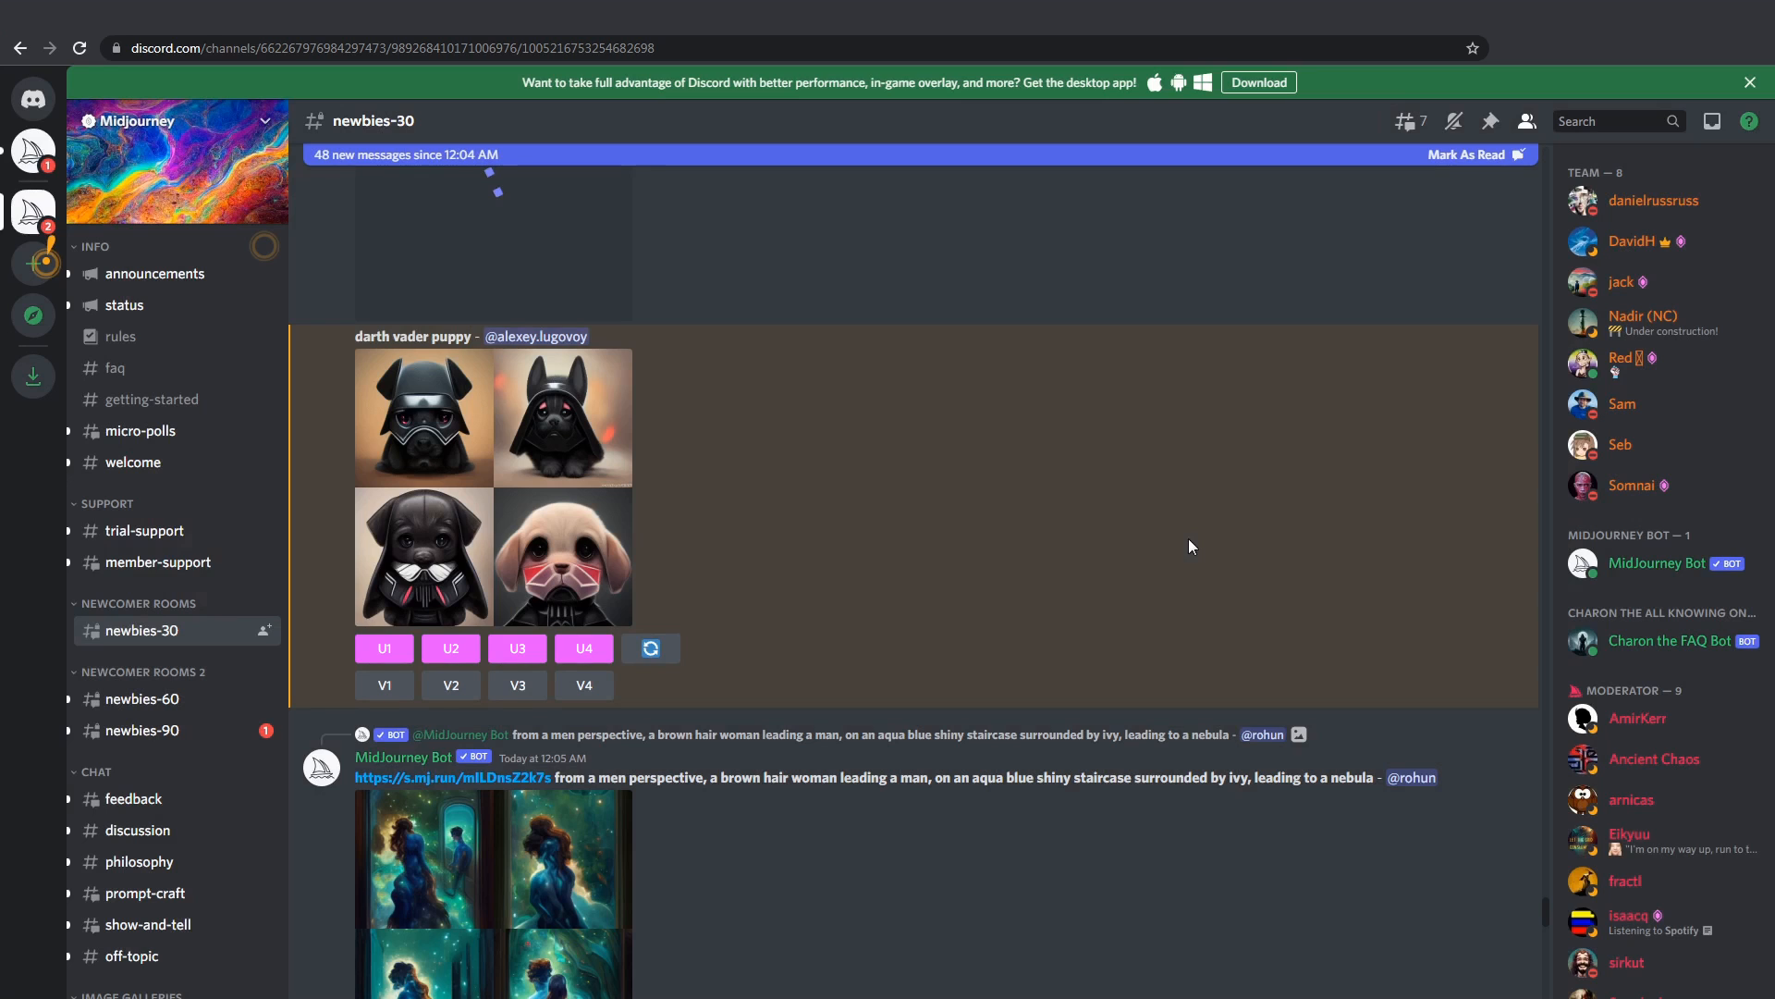
scroll("down", 3)
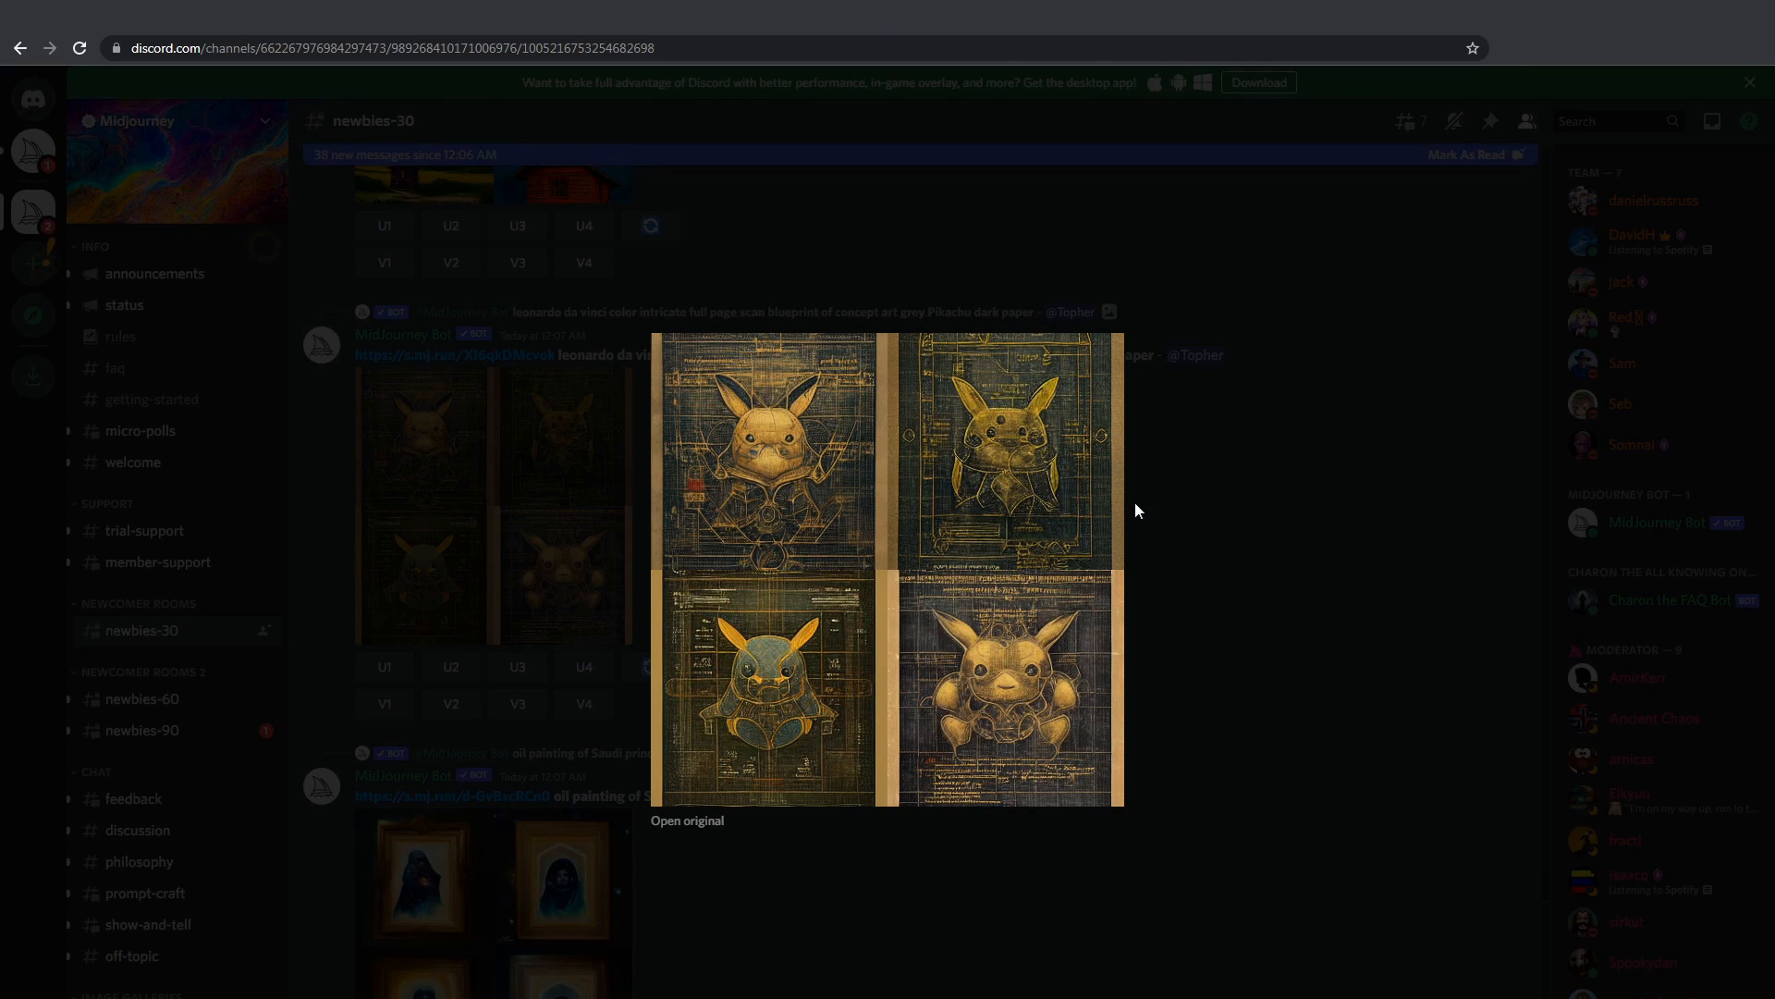
left_click(1139, 511)
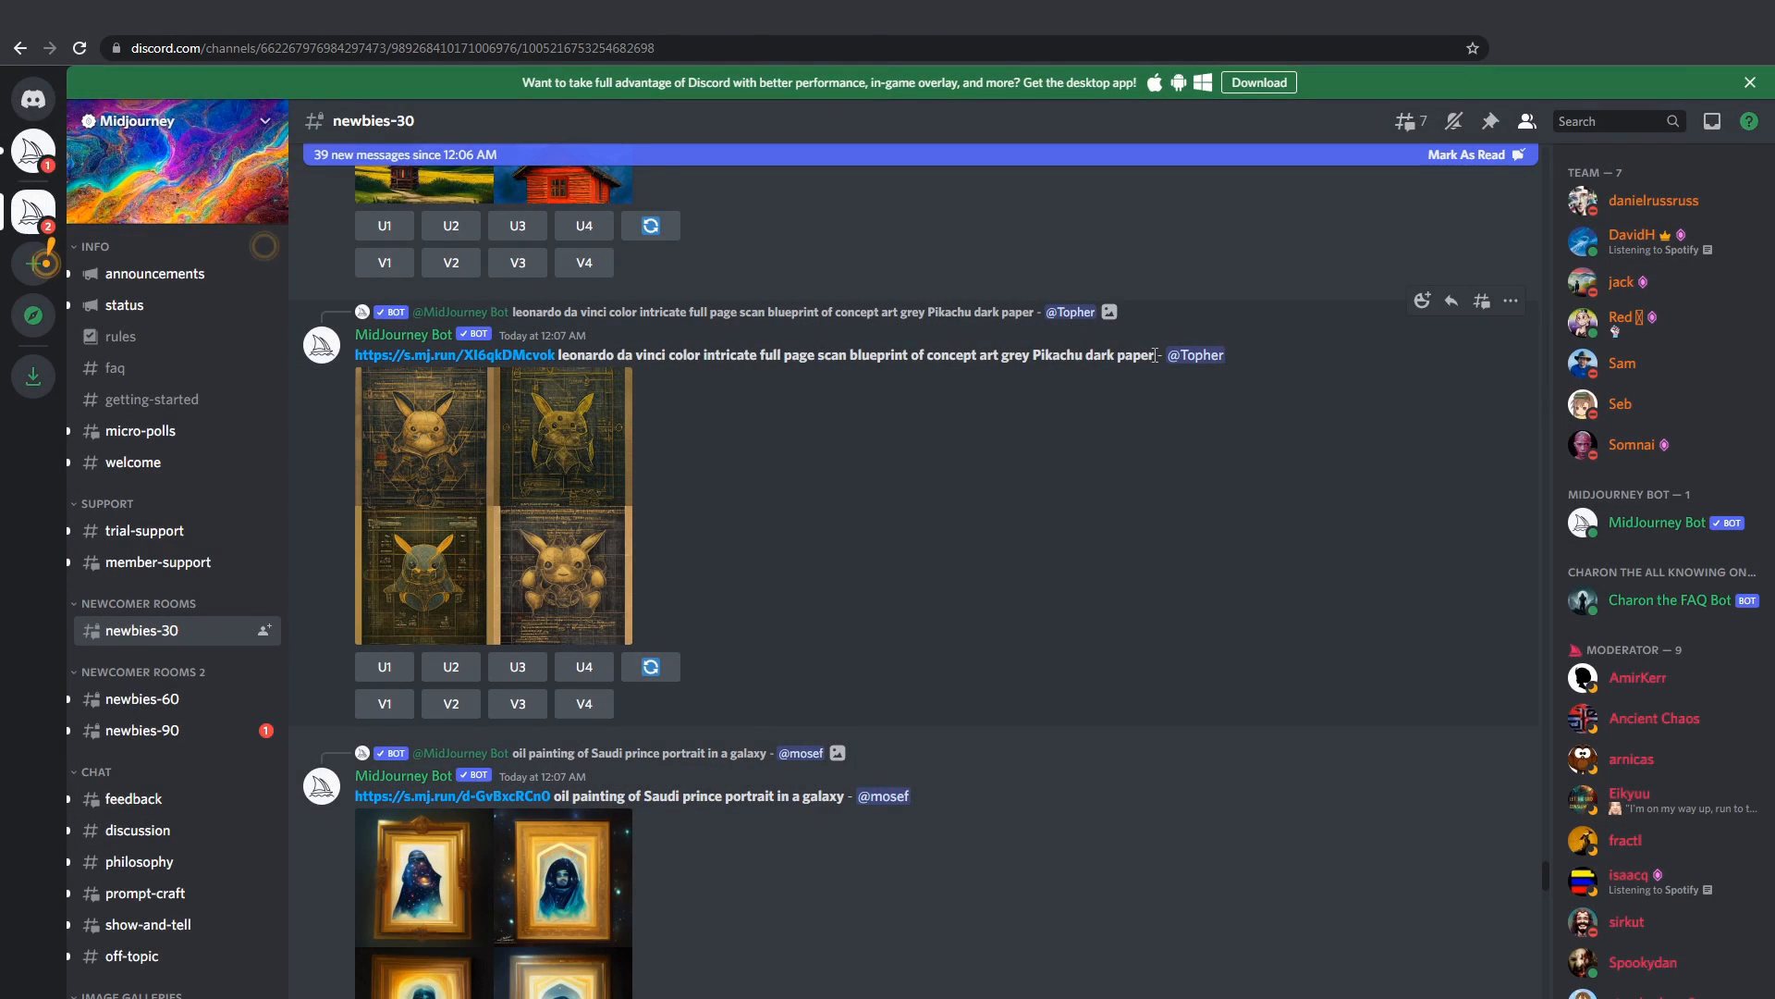
left_click_drag(558, 355, 1154, 355)
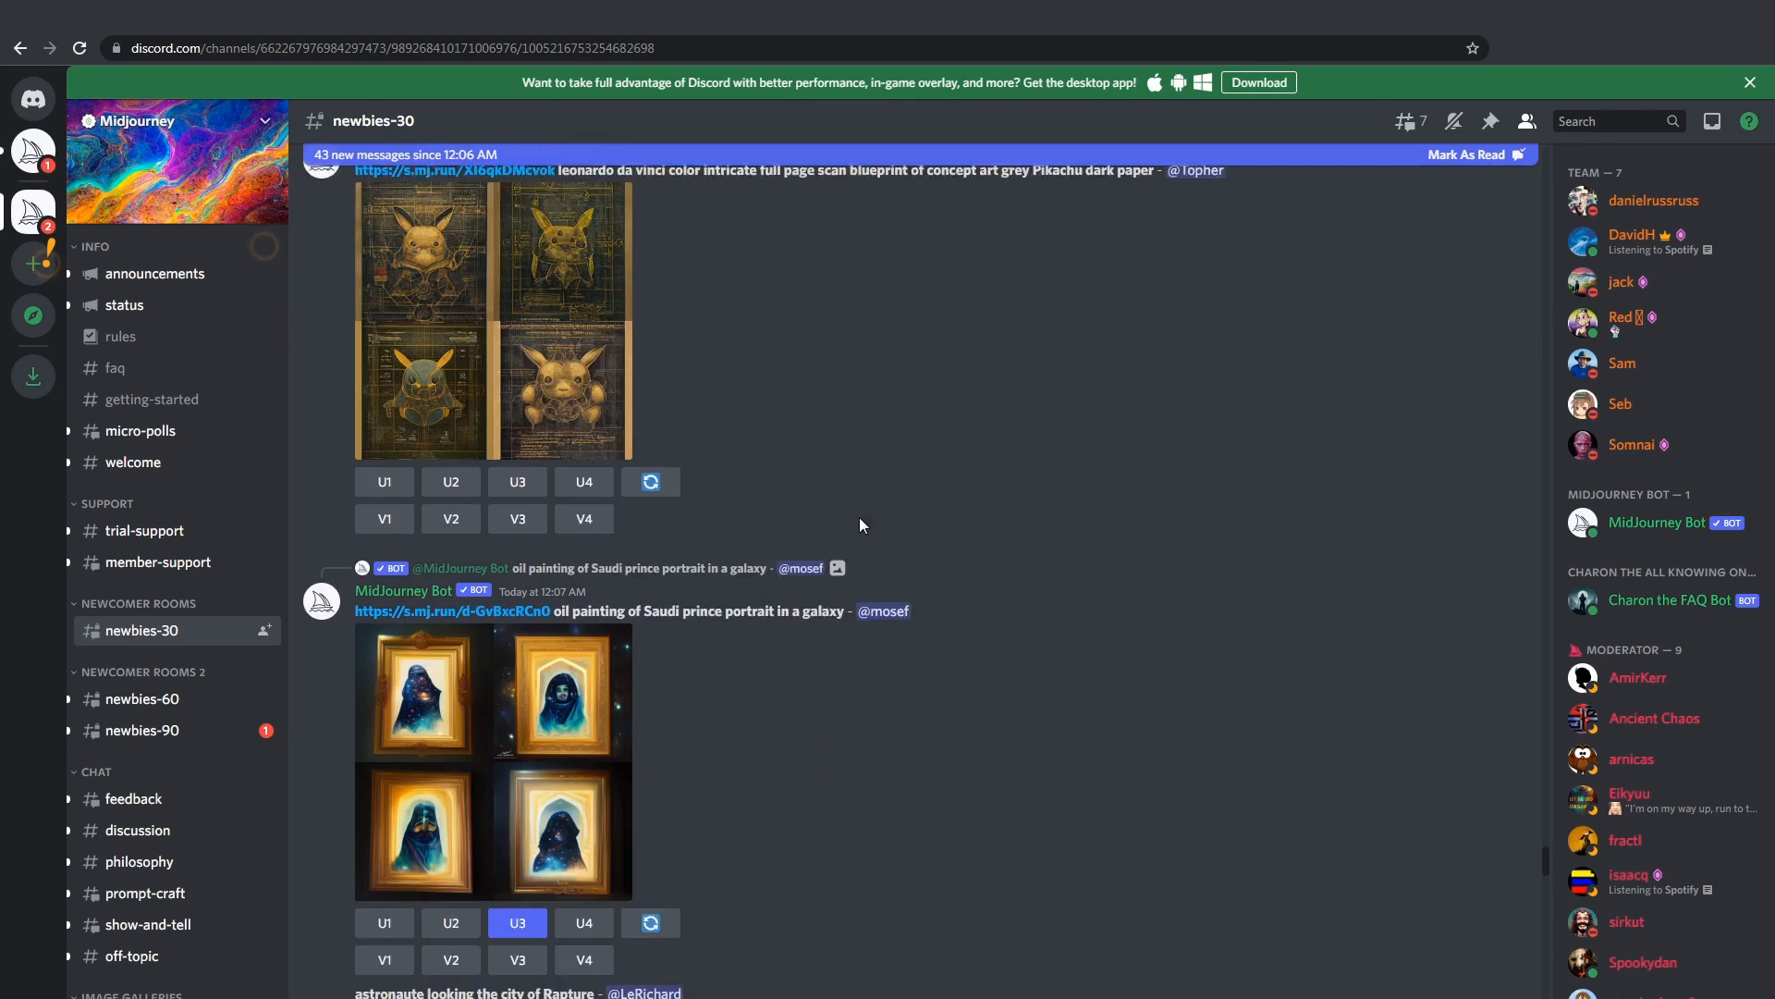
Submit an /imagine prompt for 'beautiful goddess devil glow around head'
type("/ima")
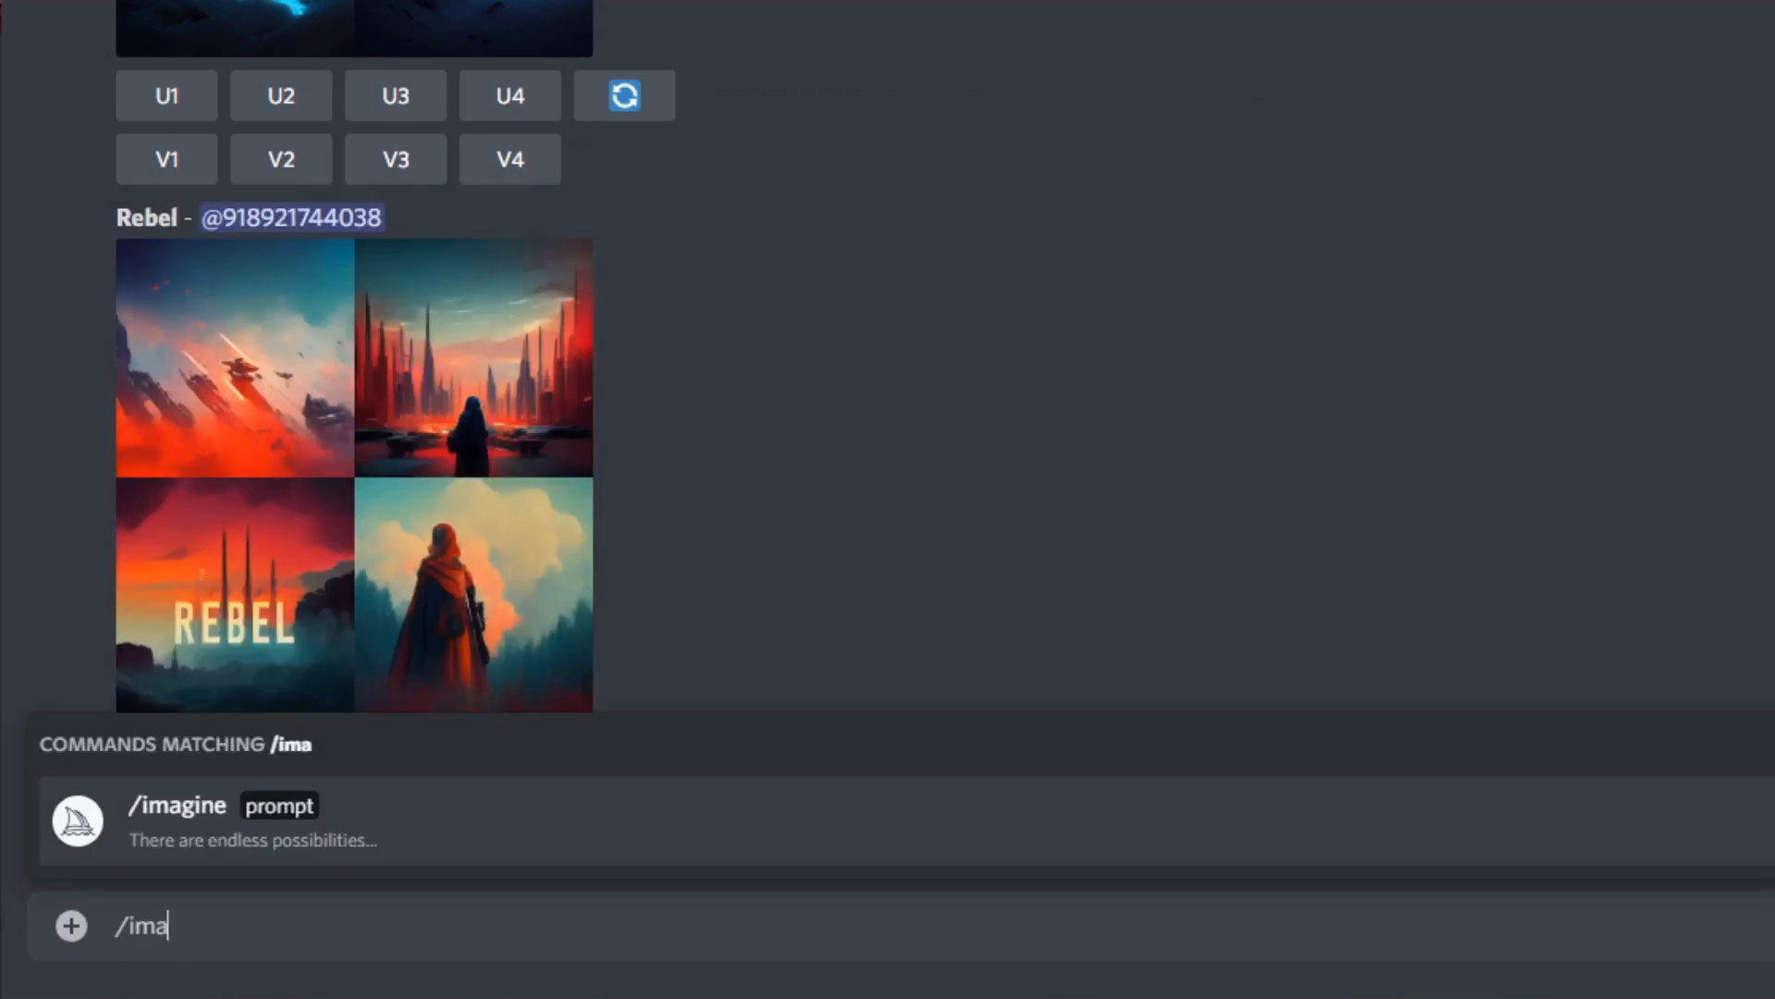
type("beautifu")
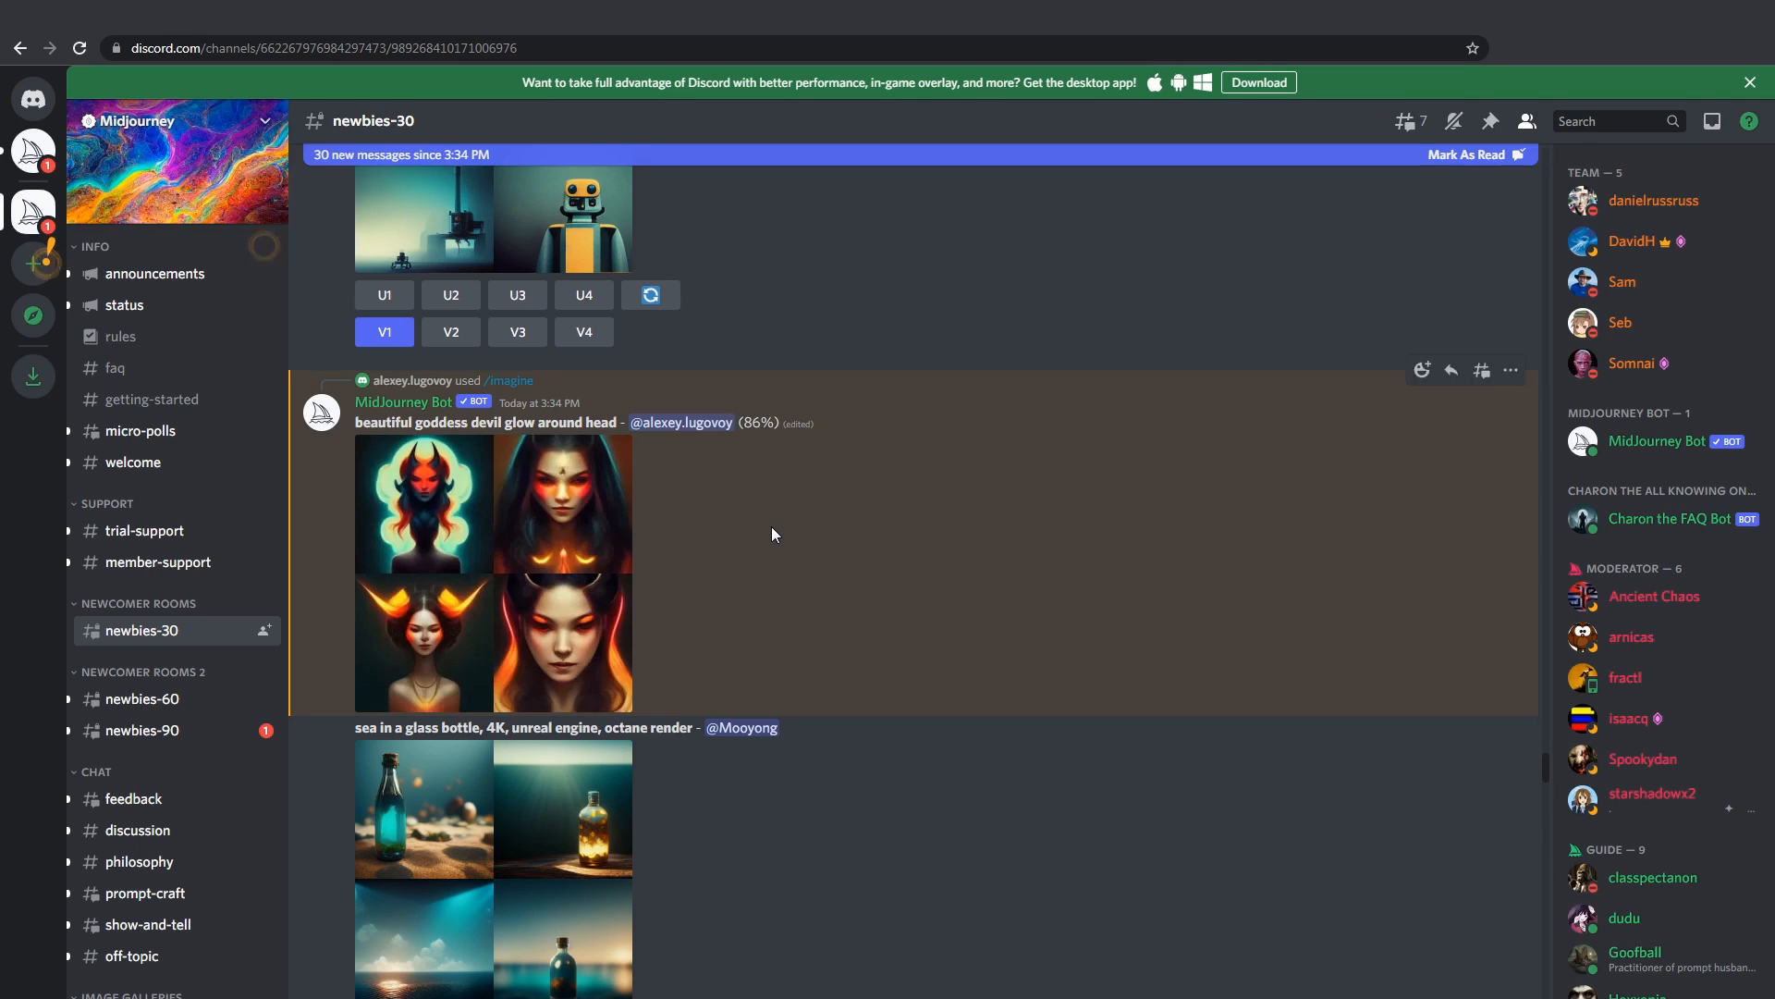
left_click(423, 503)
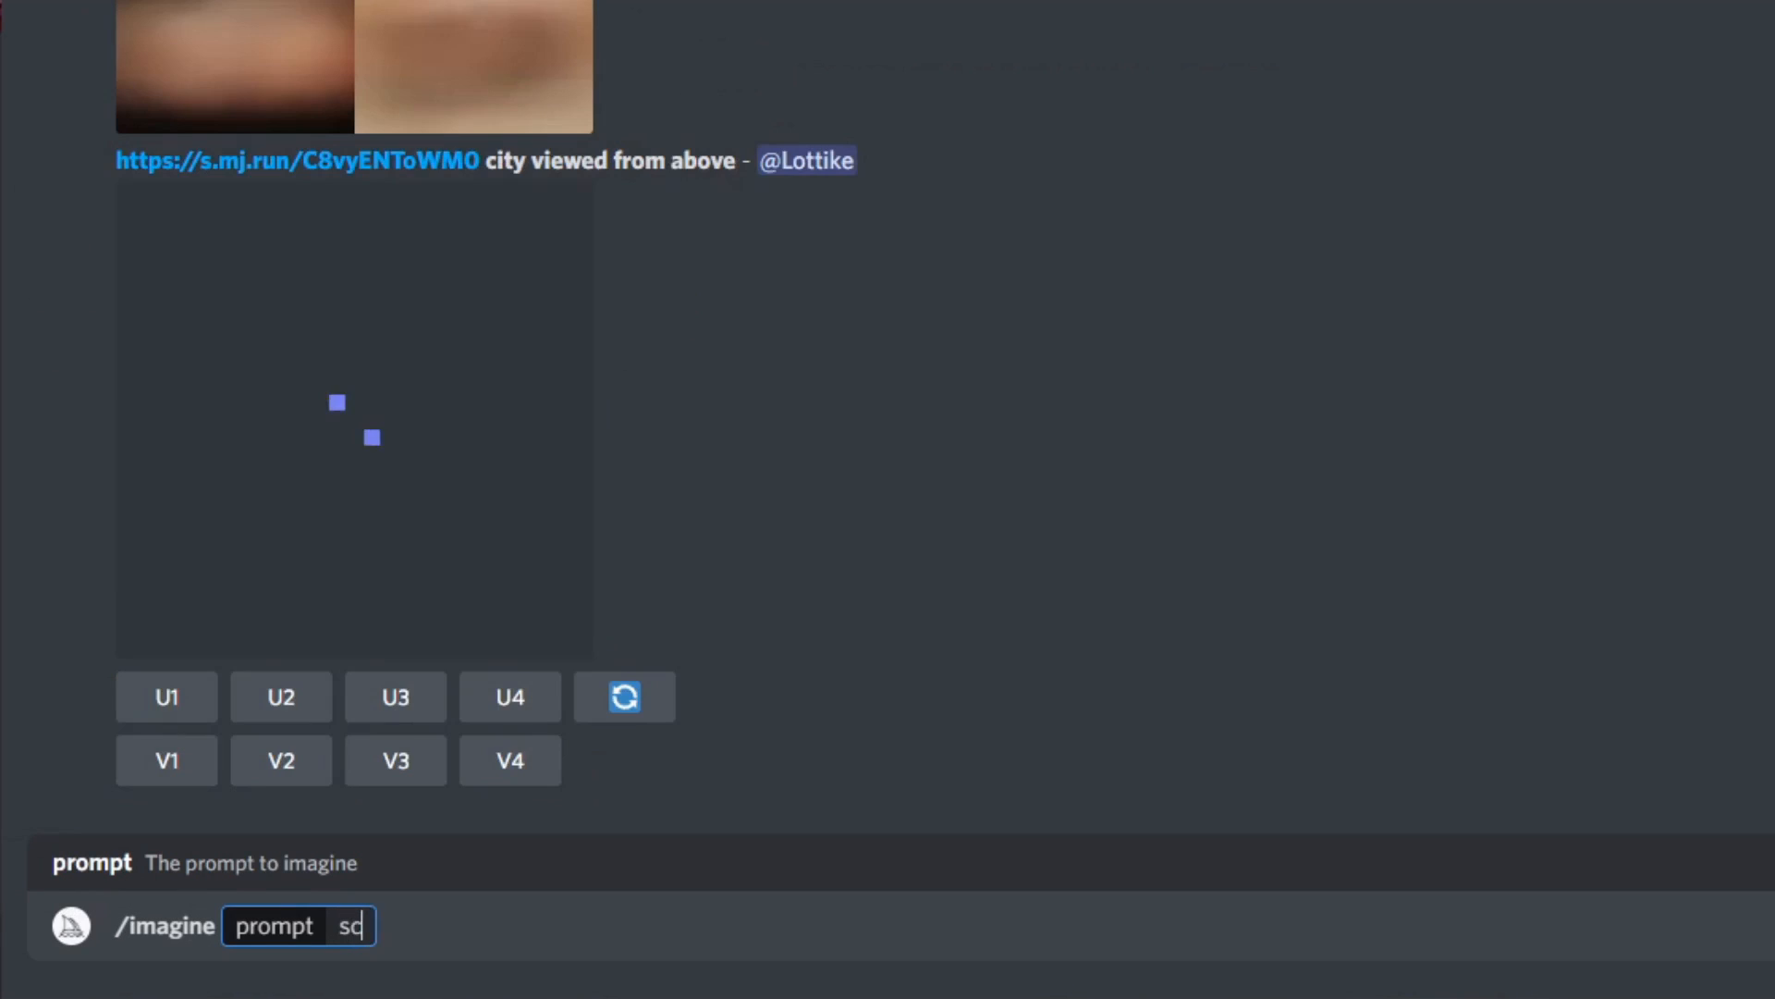
Enter a new /imagine prompt describing a scary cyberpunk goddess
type("cary cyberpunk godde")
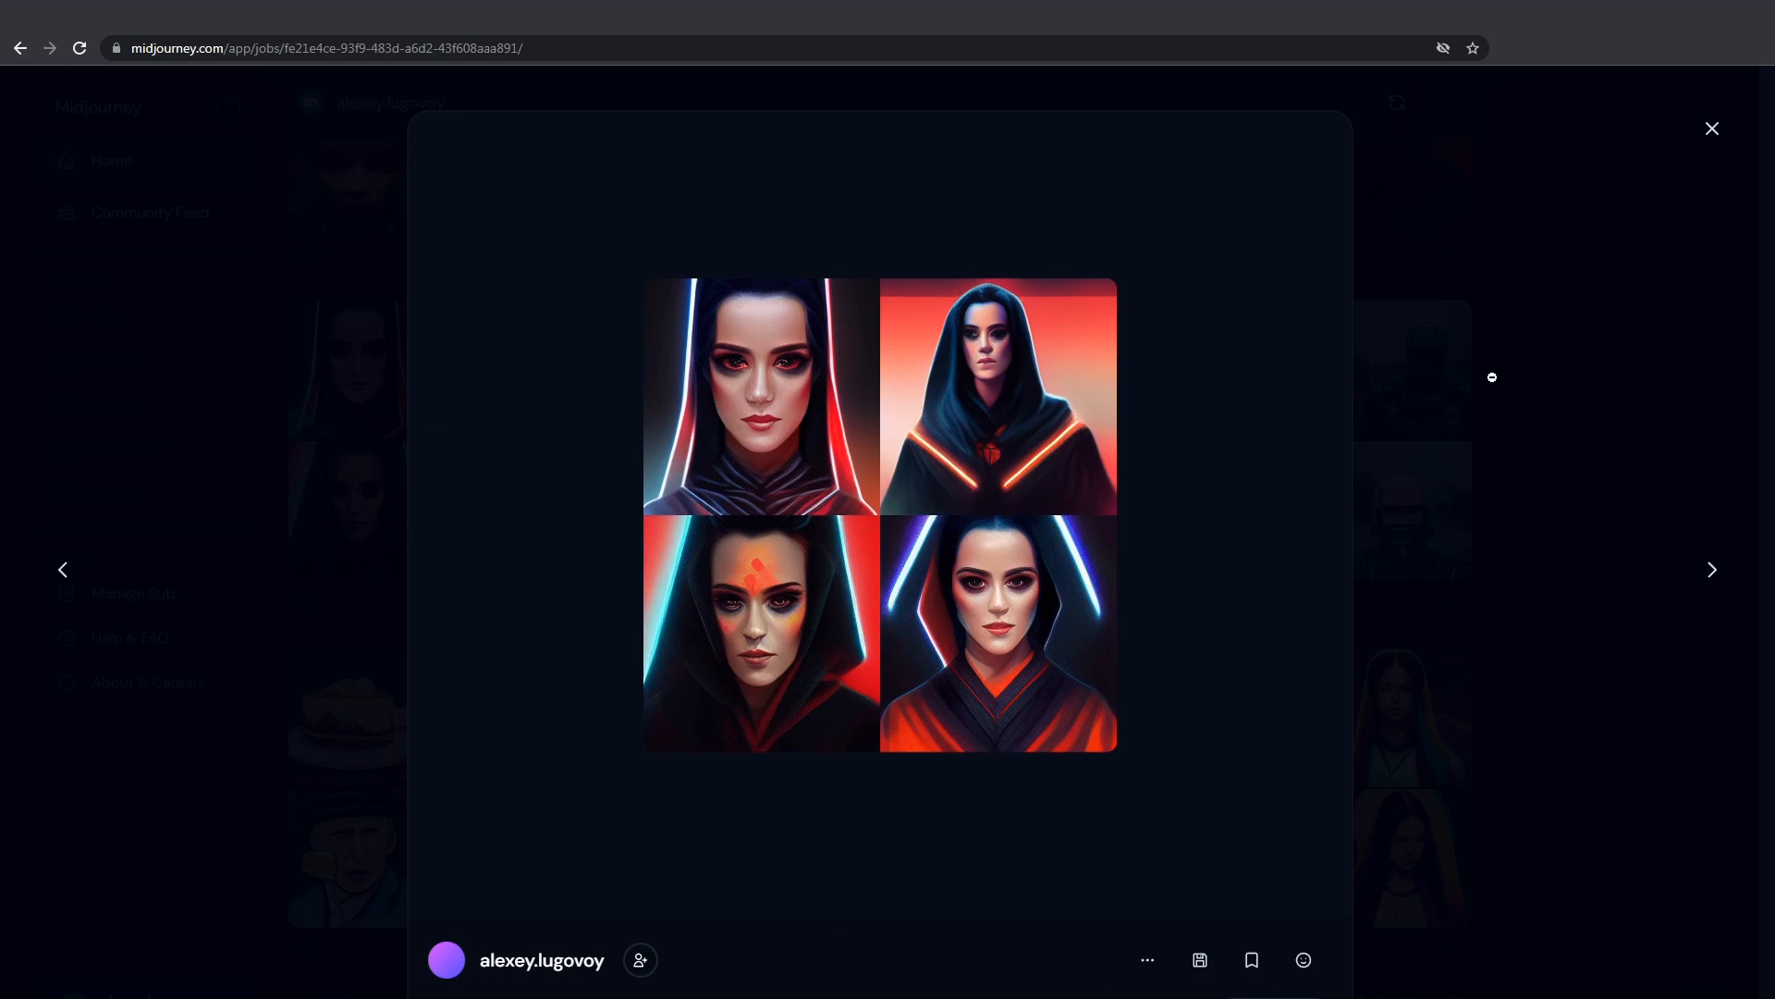
Step the web job viewer from the hooded portraits grid to the rainy robot grid, then leave the lightbox
left_click(1711, 570)
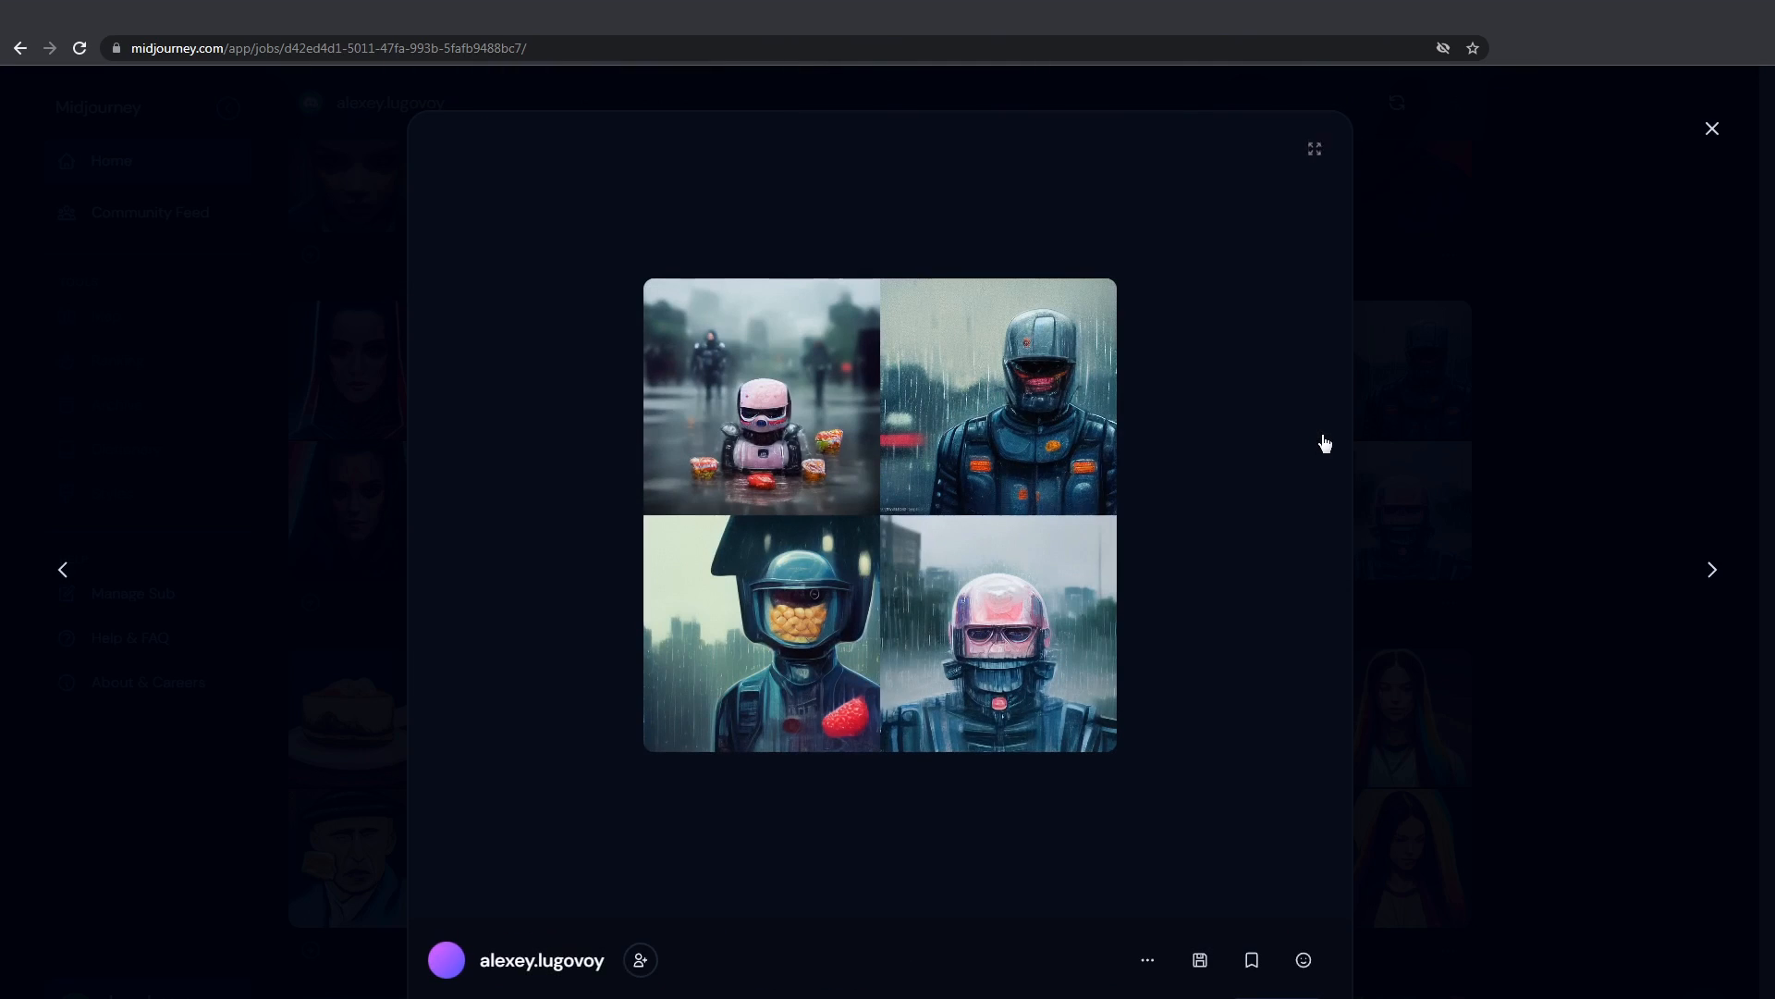
left_click(1710, 130)
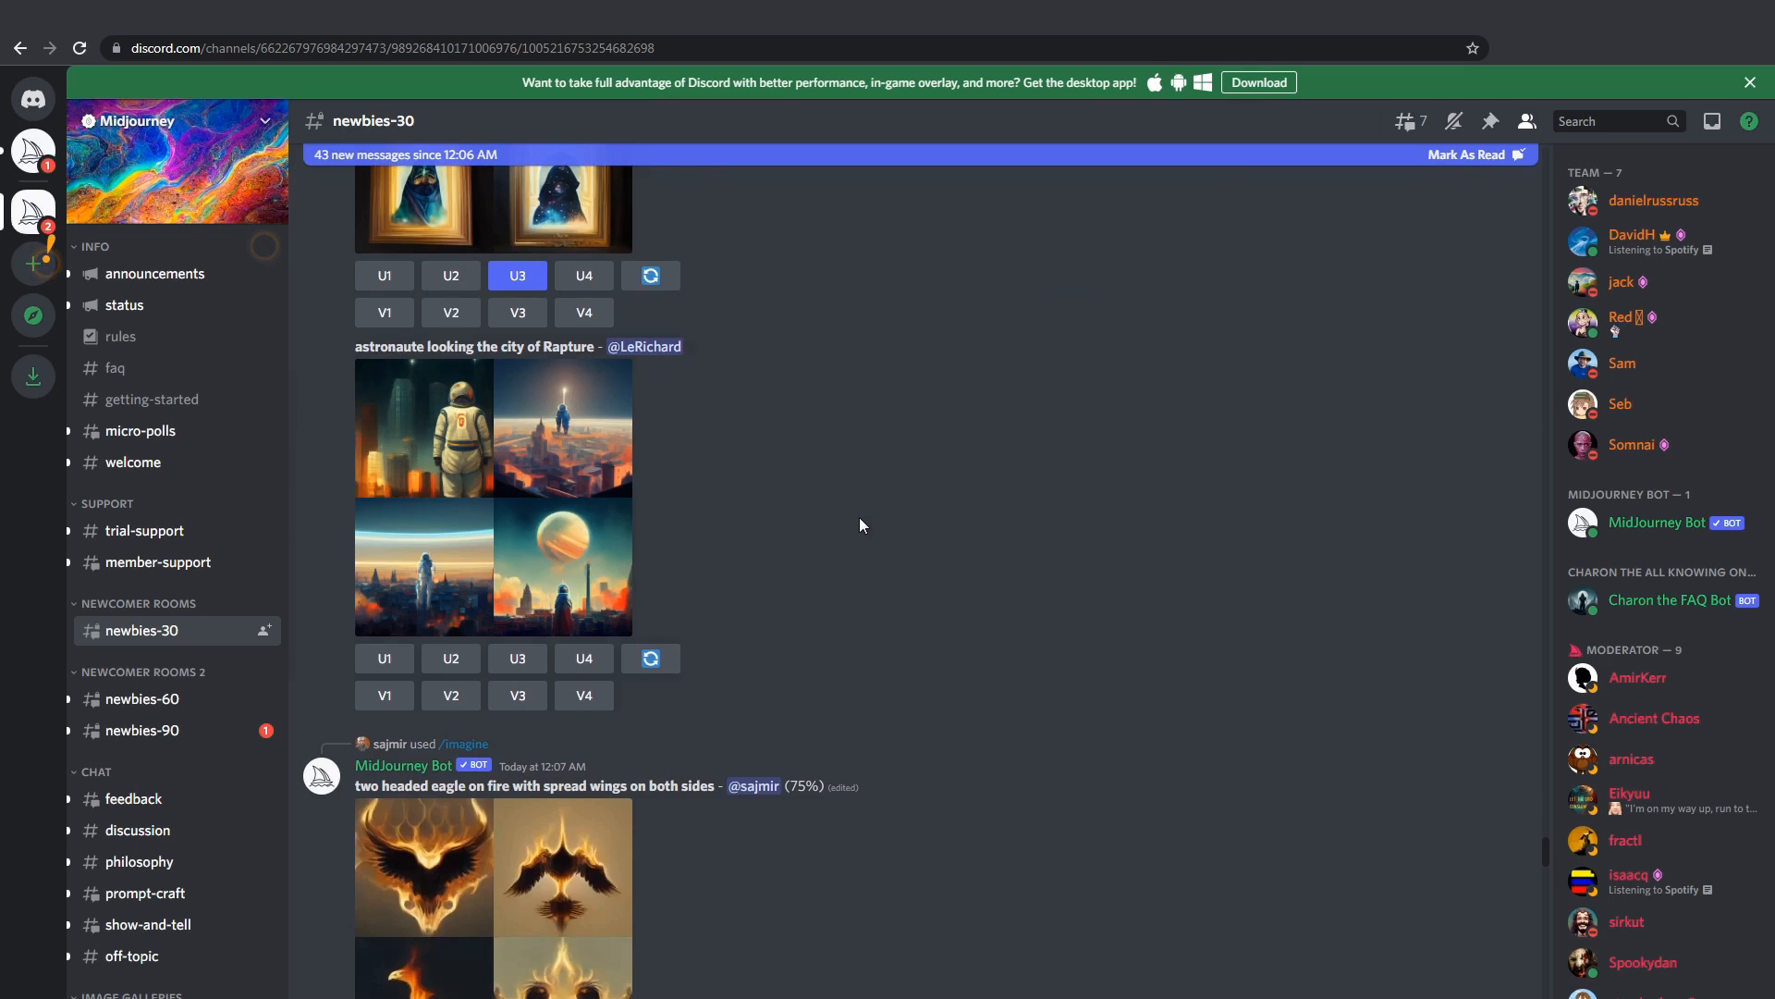
Scroll the newbies-30 channel and preview the cyber zombie octopus grid
scroll("down", 3)
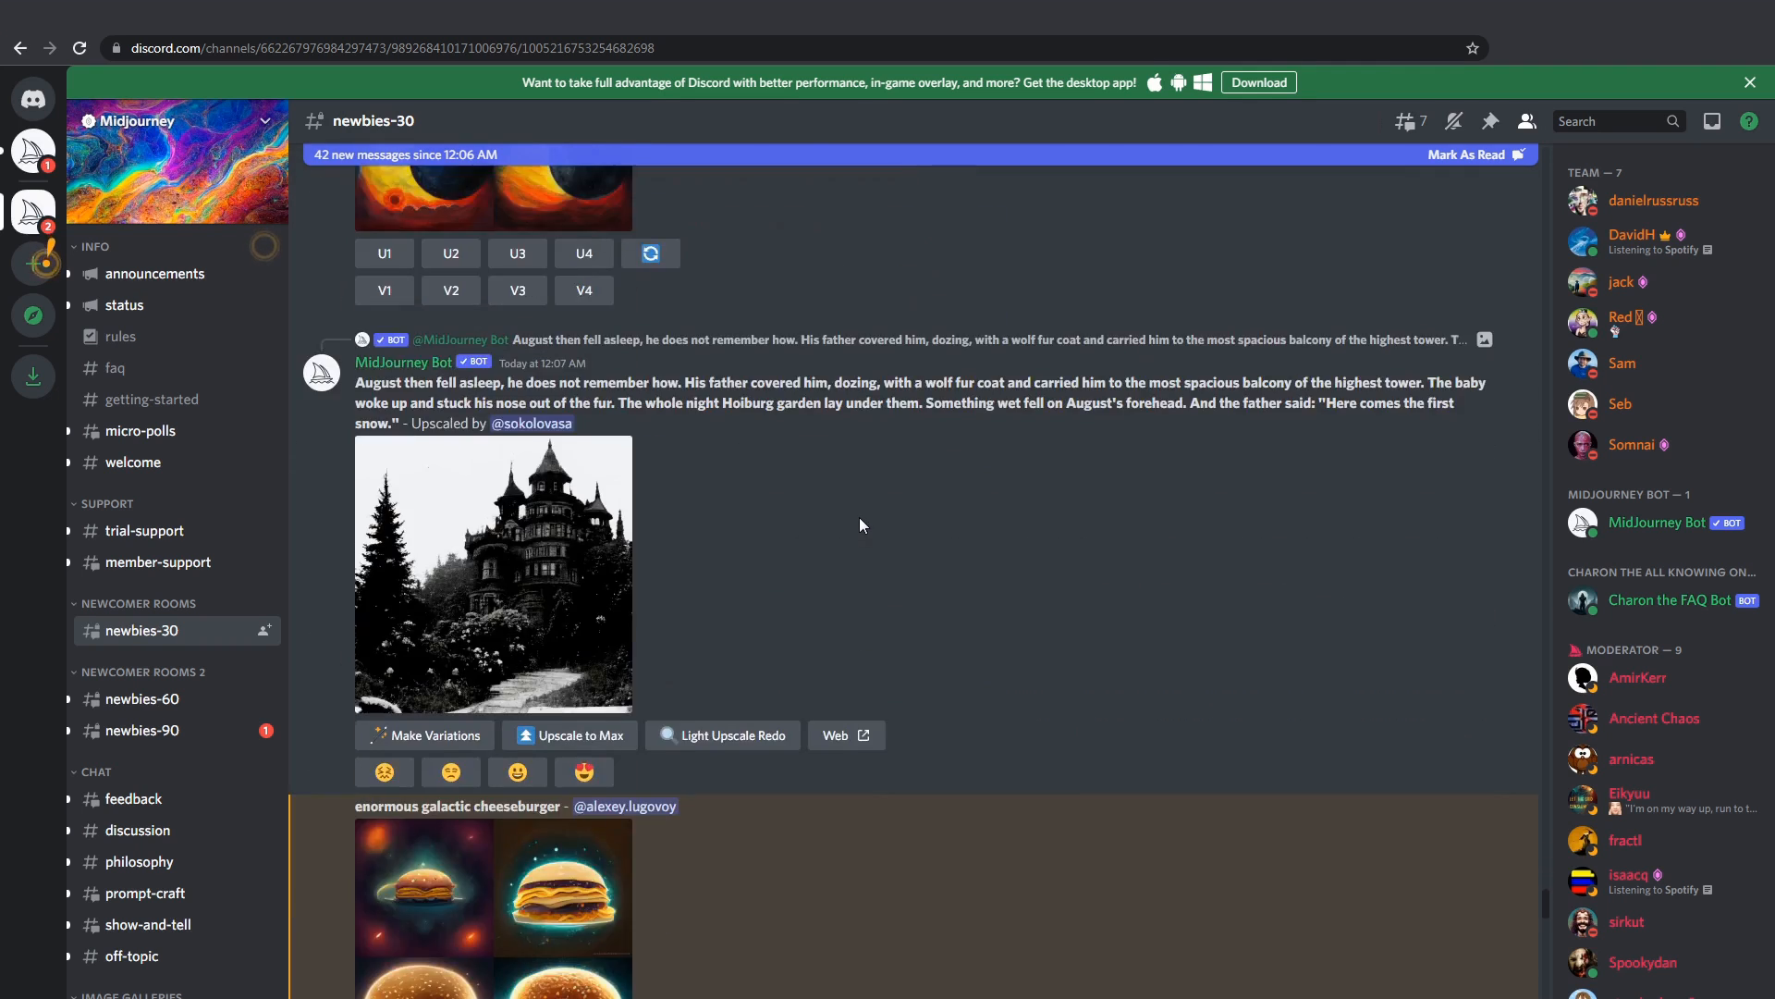
scroll("down", 3)
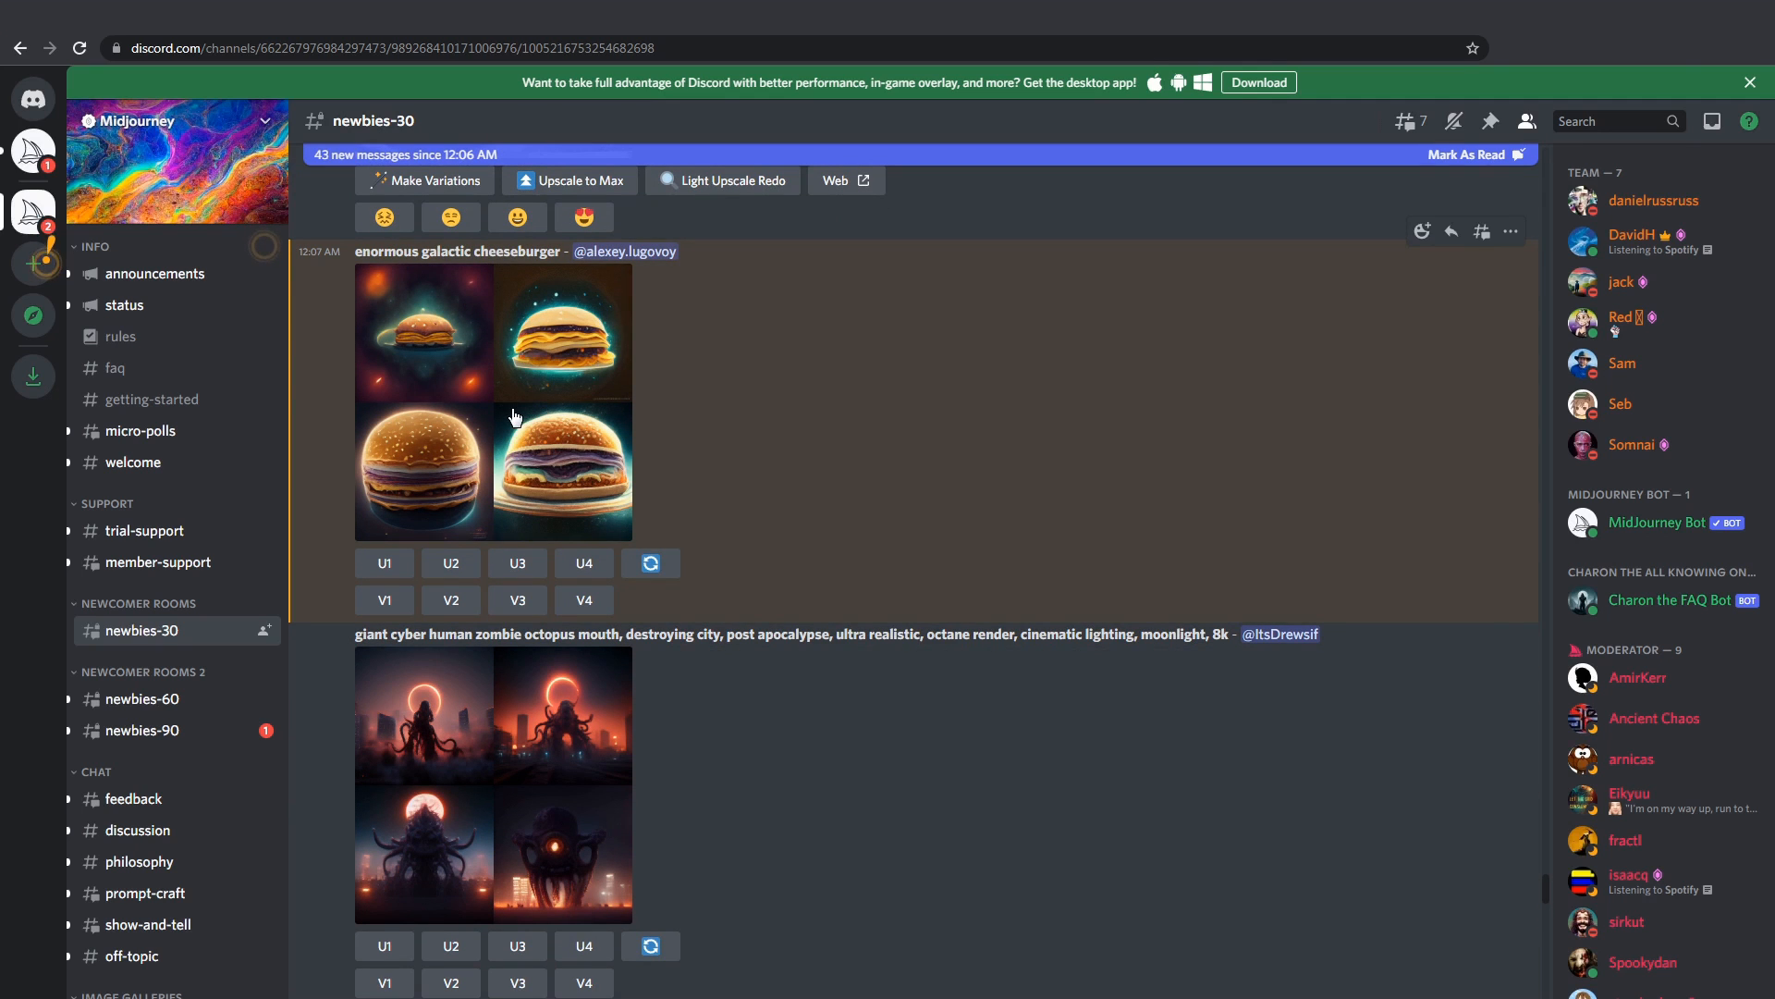
left_click(514, 418)
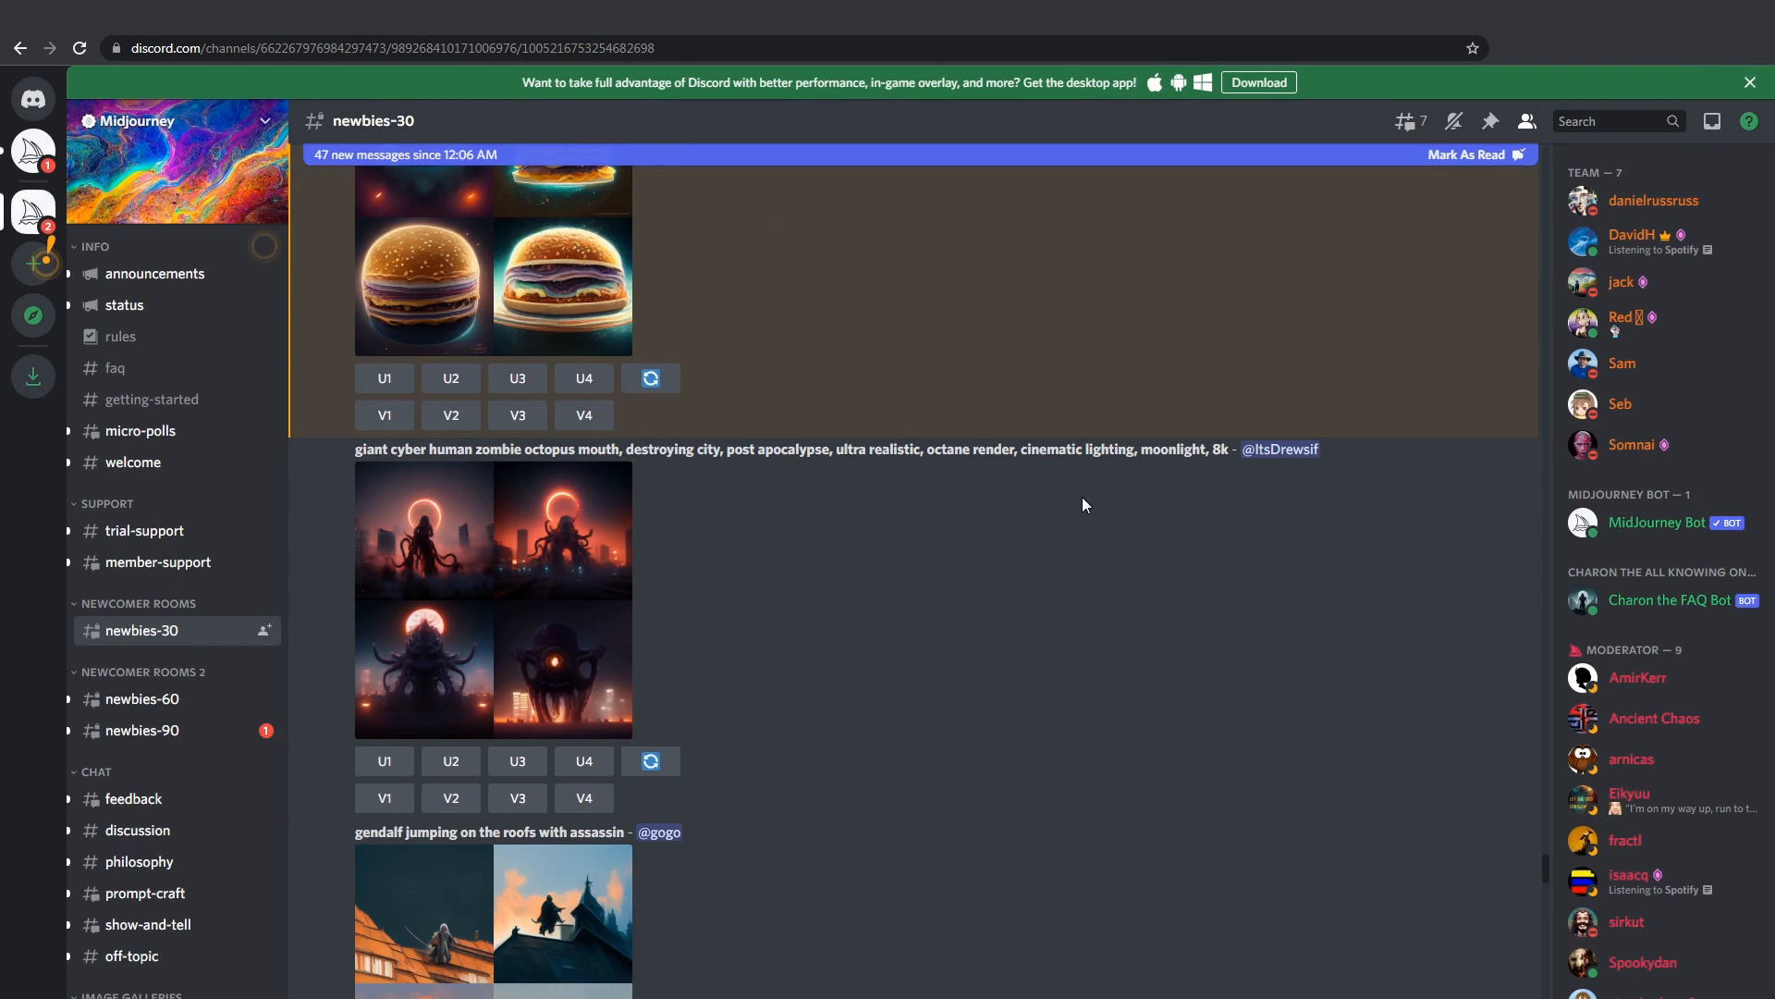
left_click(494, 595)
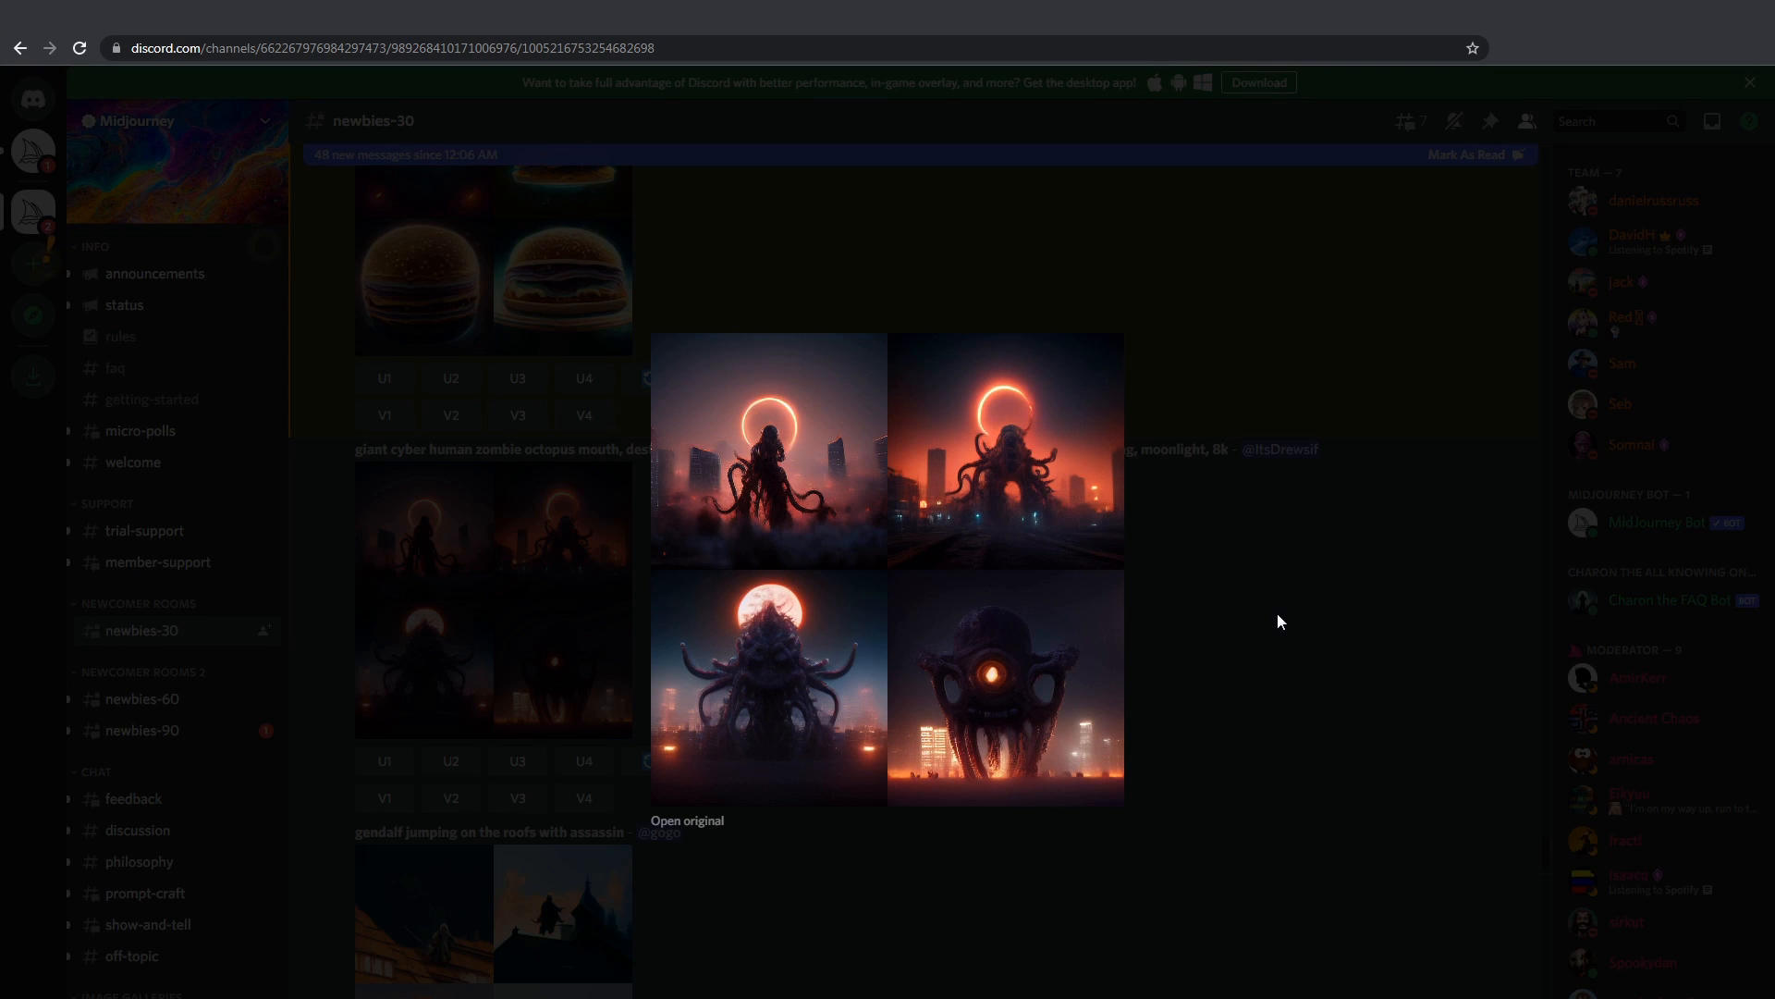
left_click(1280, 622)
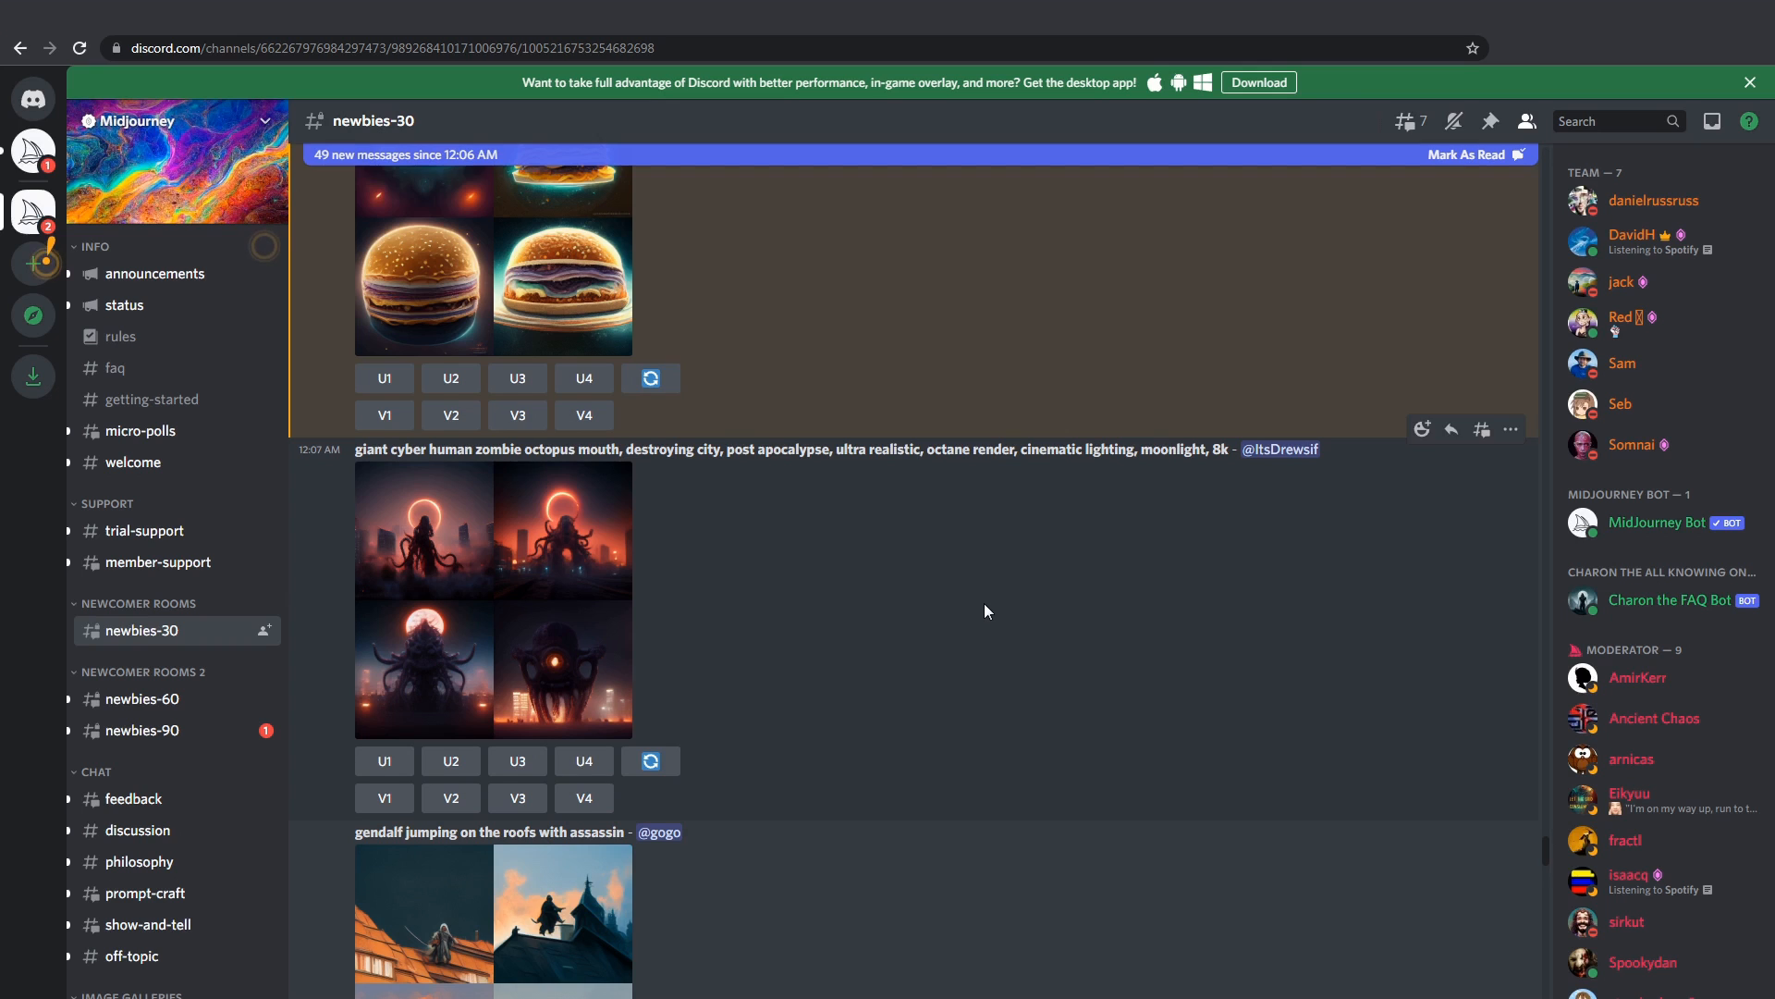
Continue down to the two-headed white poodle and Purple banana grids, previewing the poodle one
scroll("down", 3)
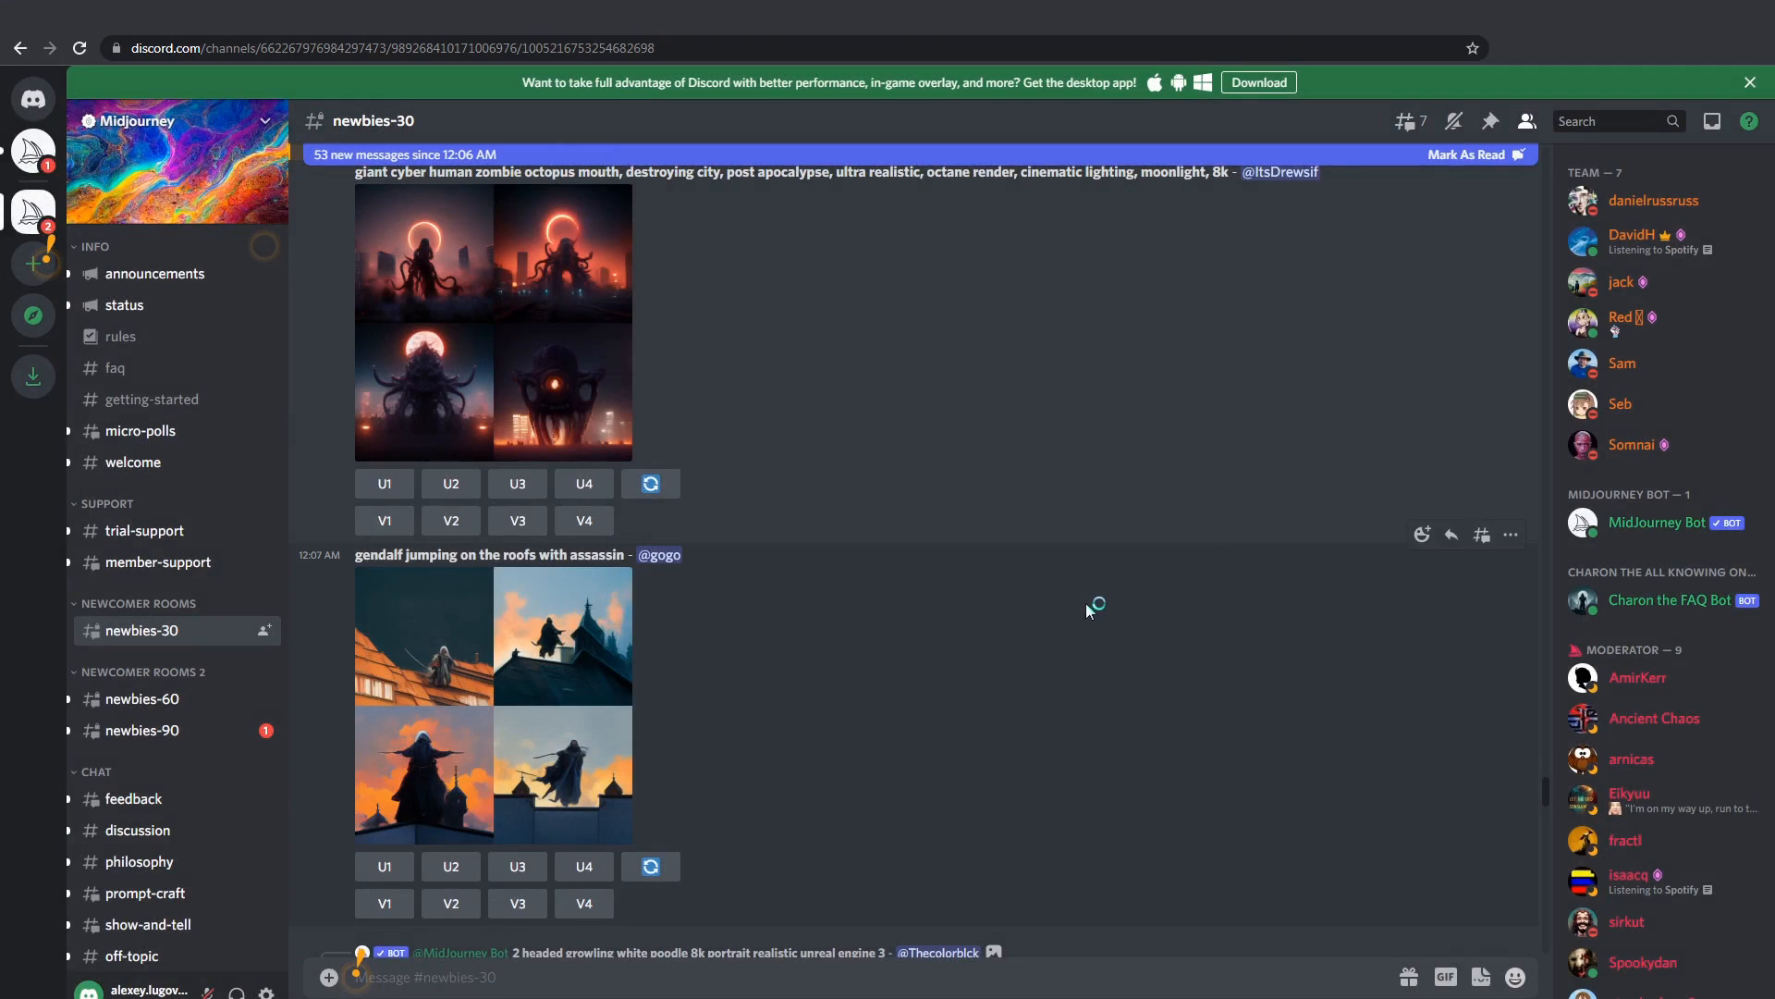
scroll("down", 3)
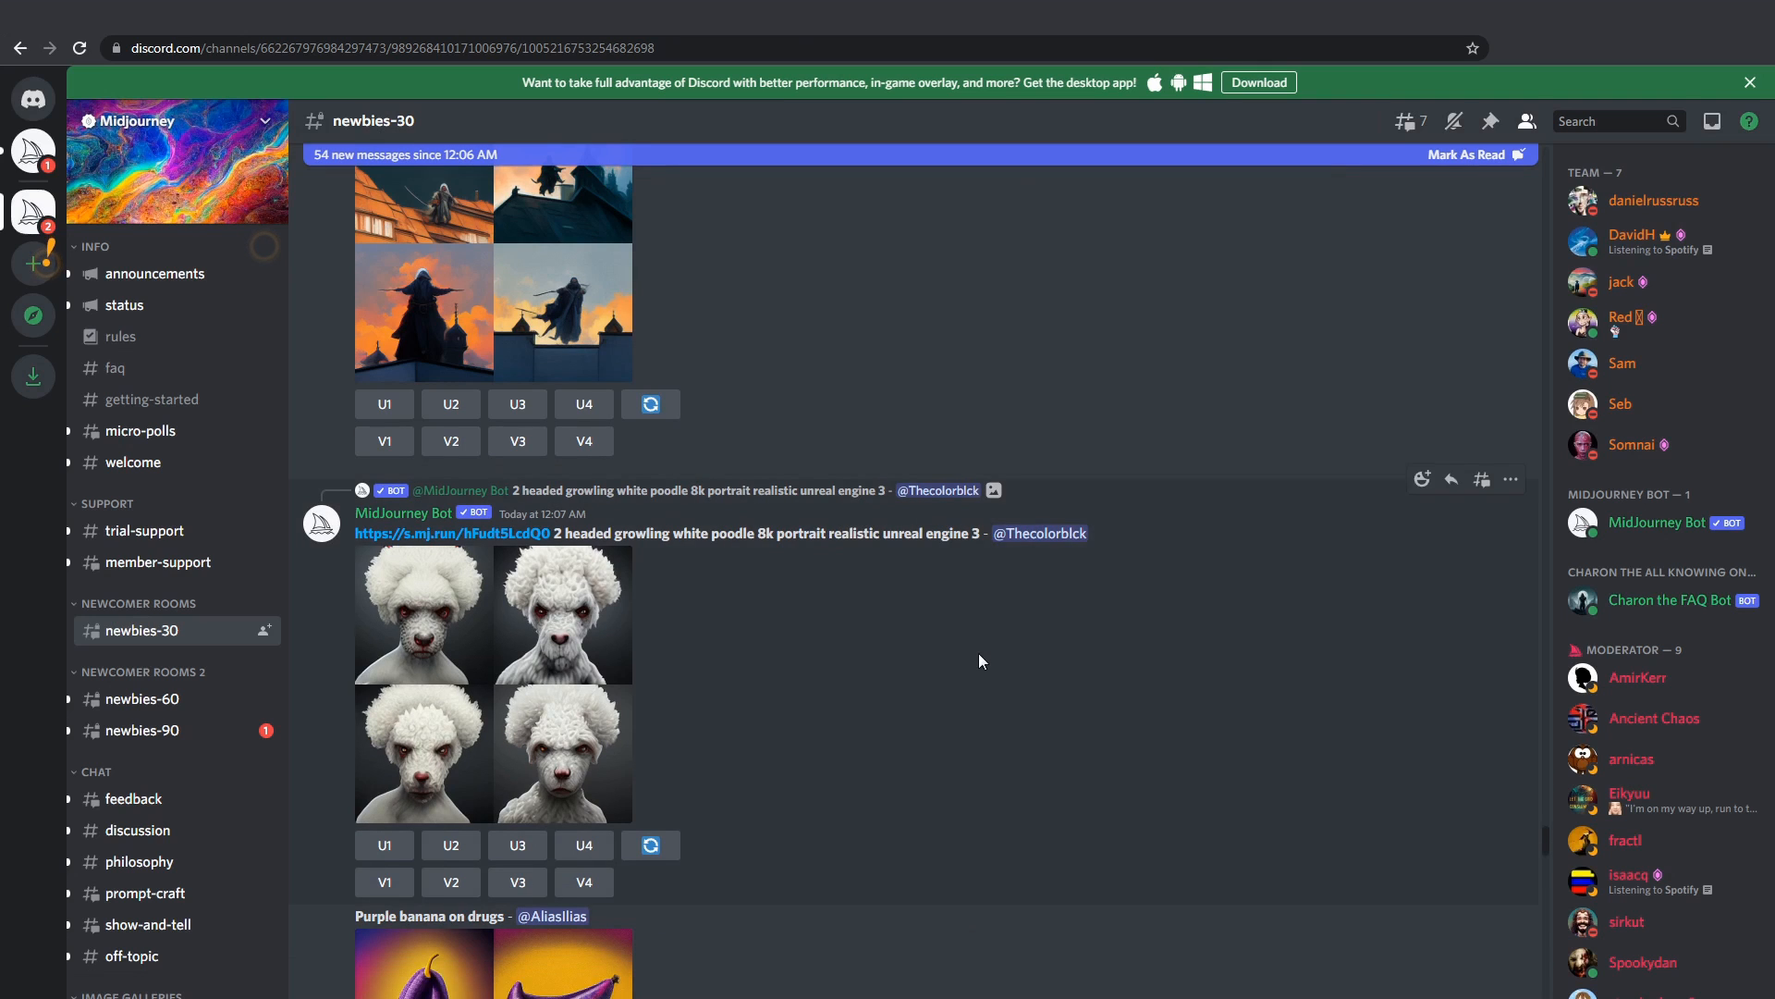
scroll("down", 3)
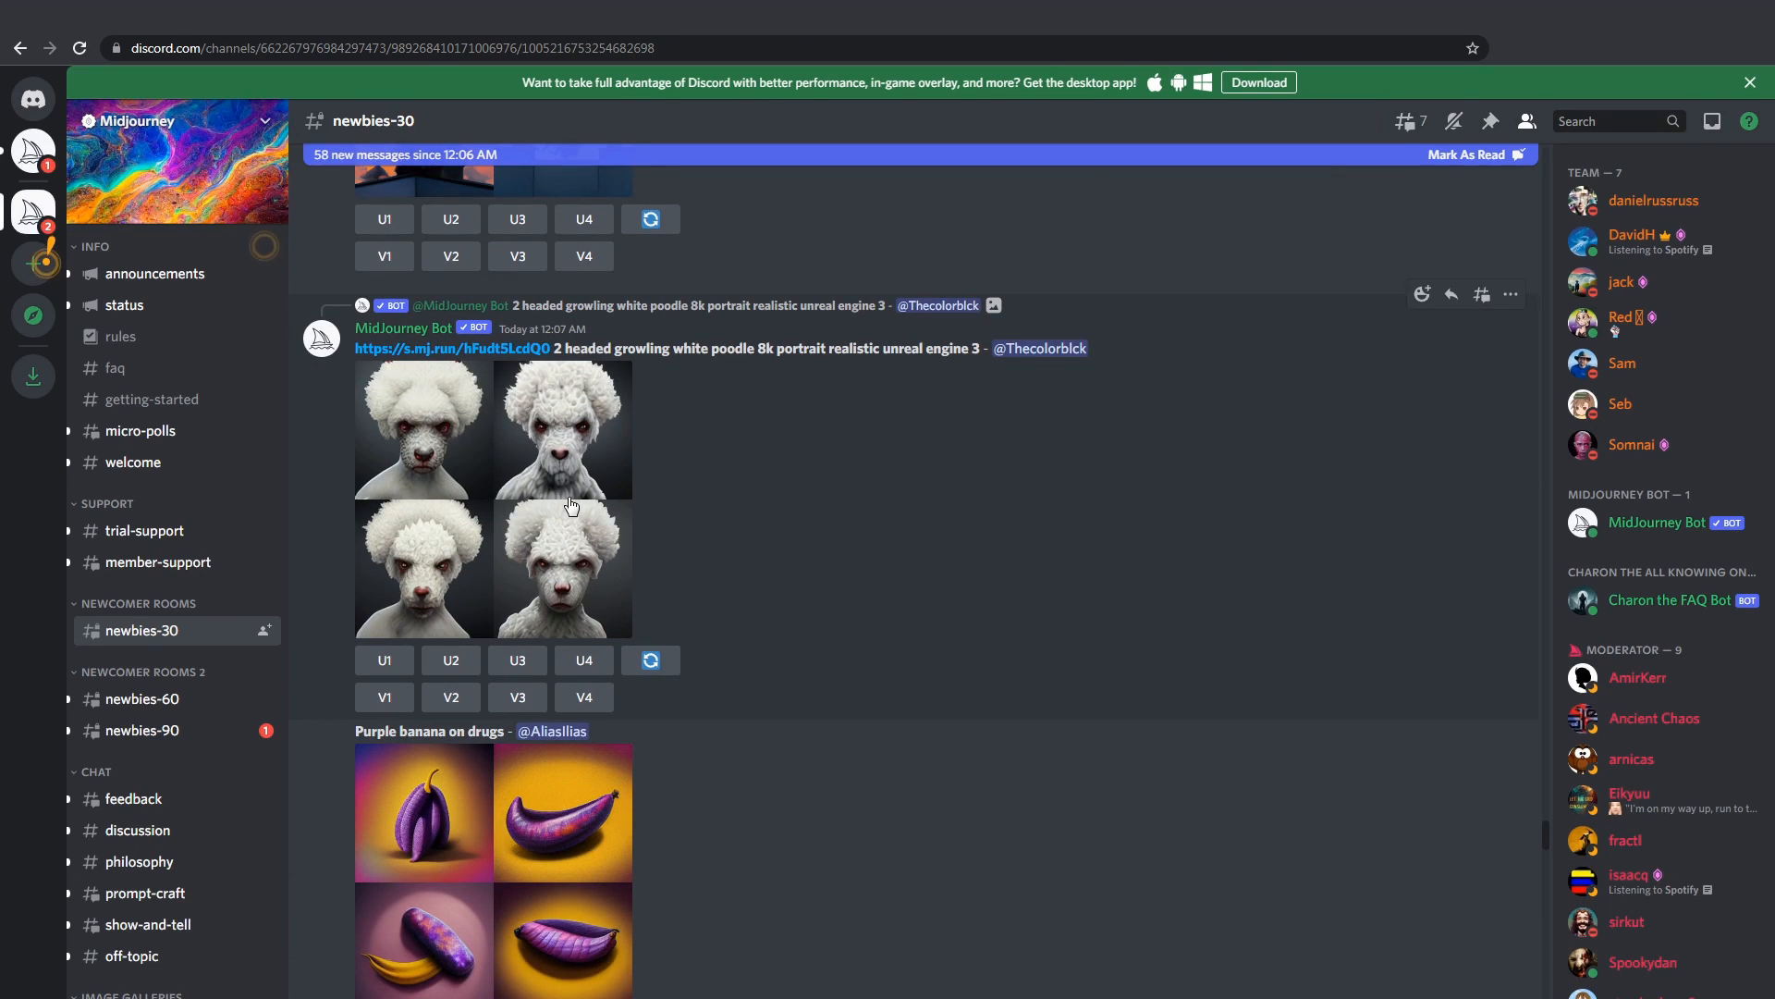
left_click(572, 505)
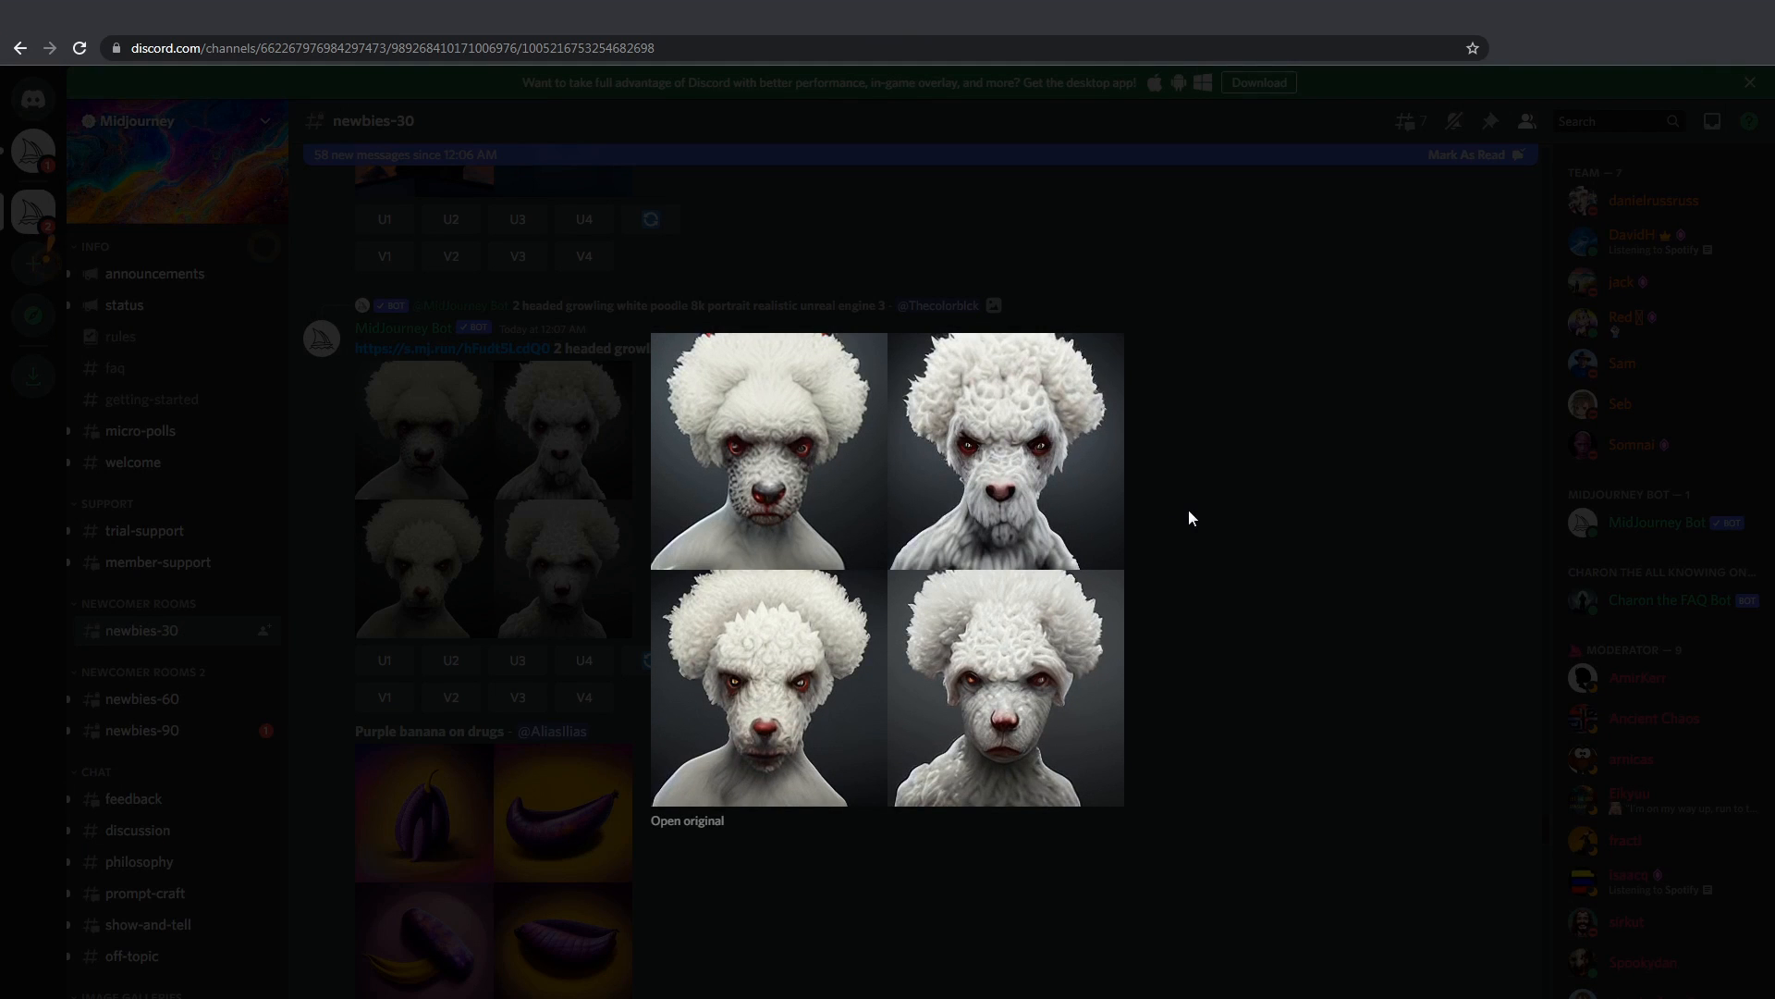
scroll("down", 3)
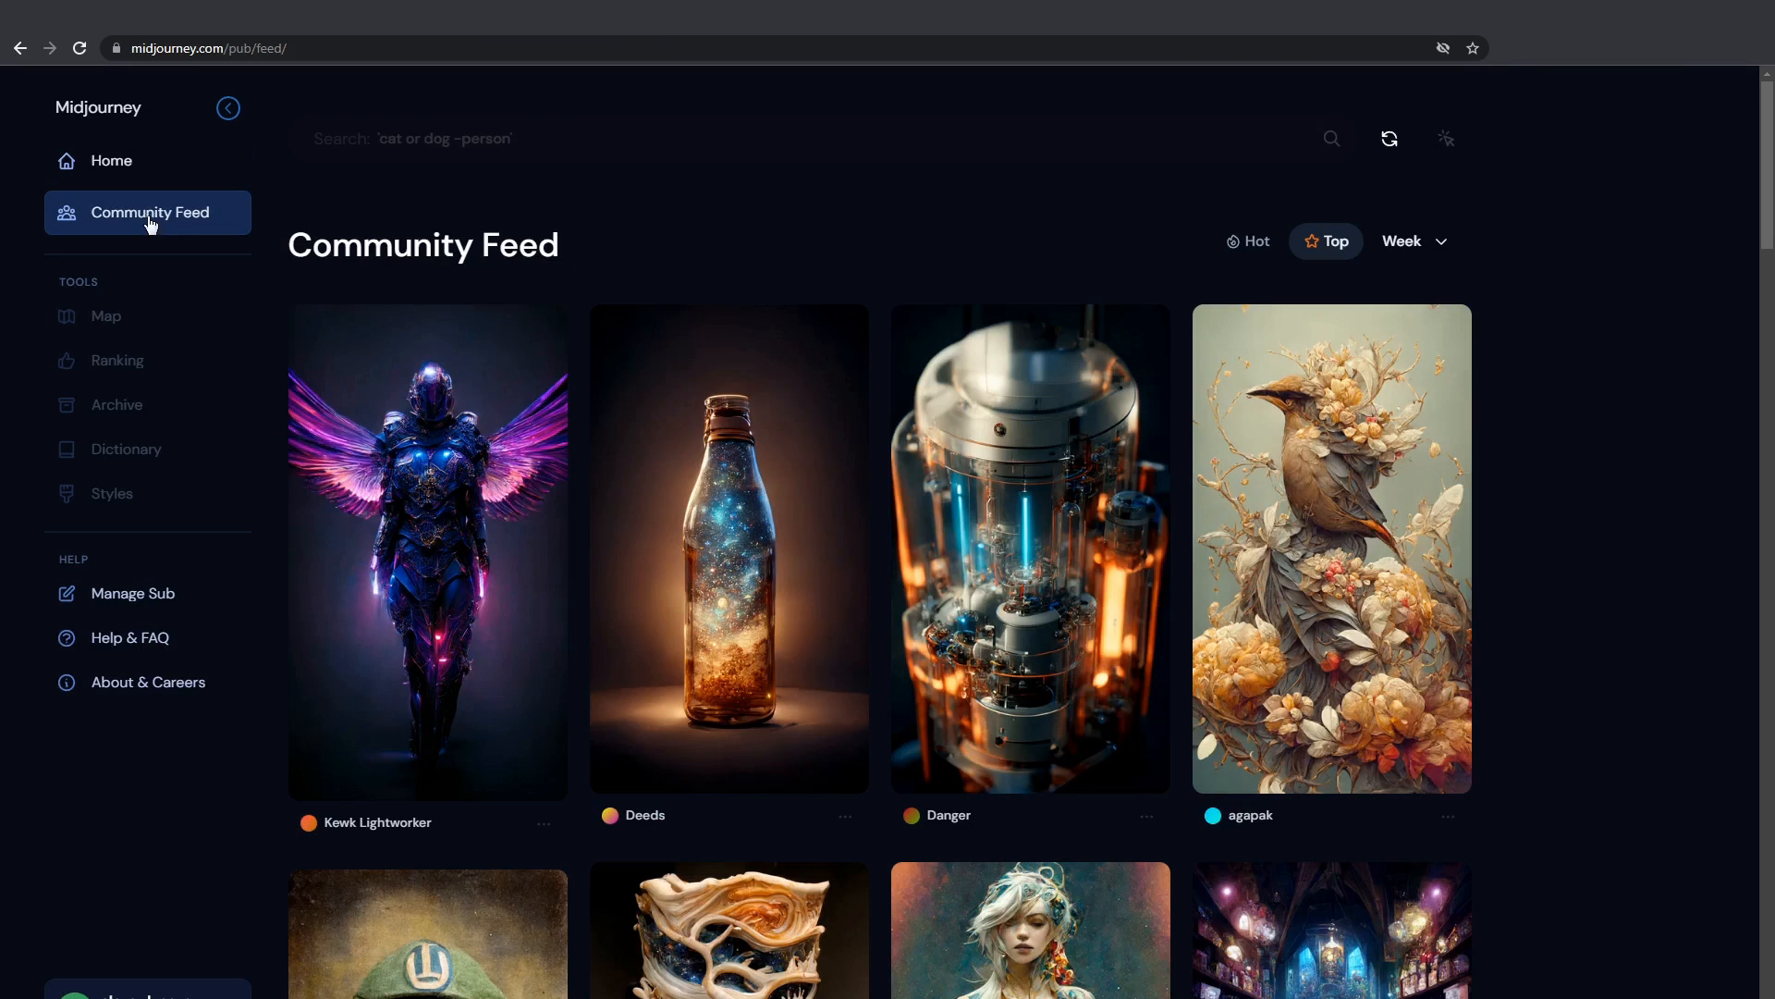
Scroll down the week's Top Community Feed through its top-rated shared images
scroll("down", 3)
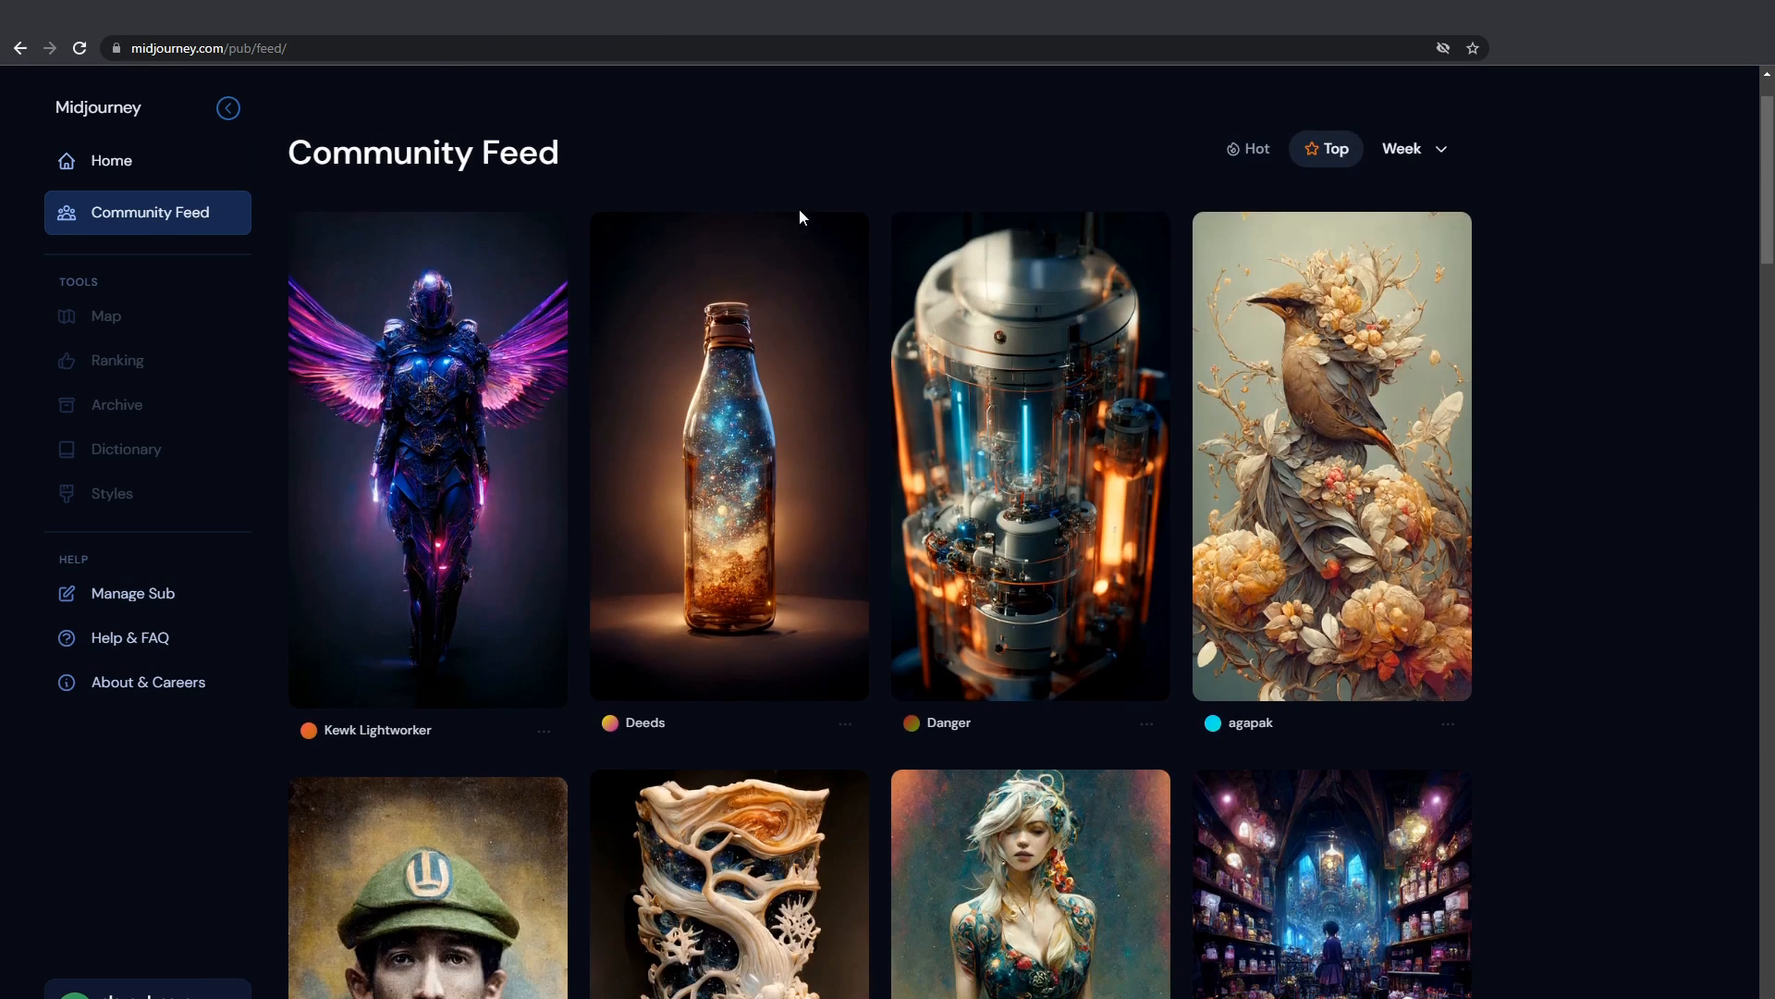
scroll("down", 3)
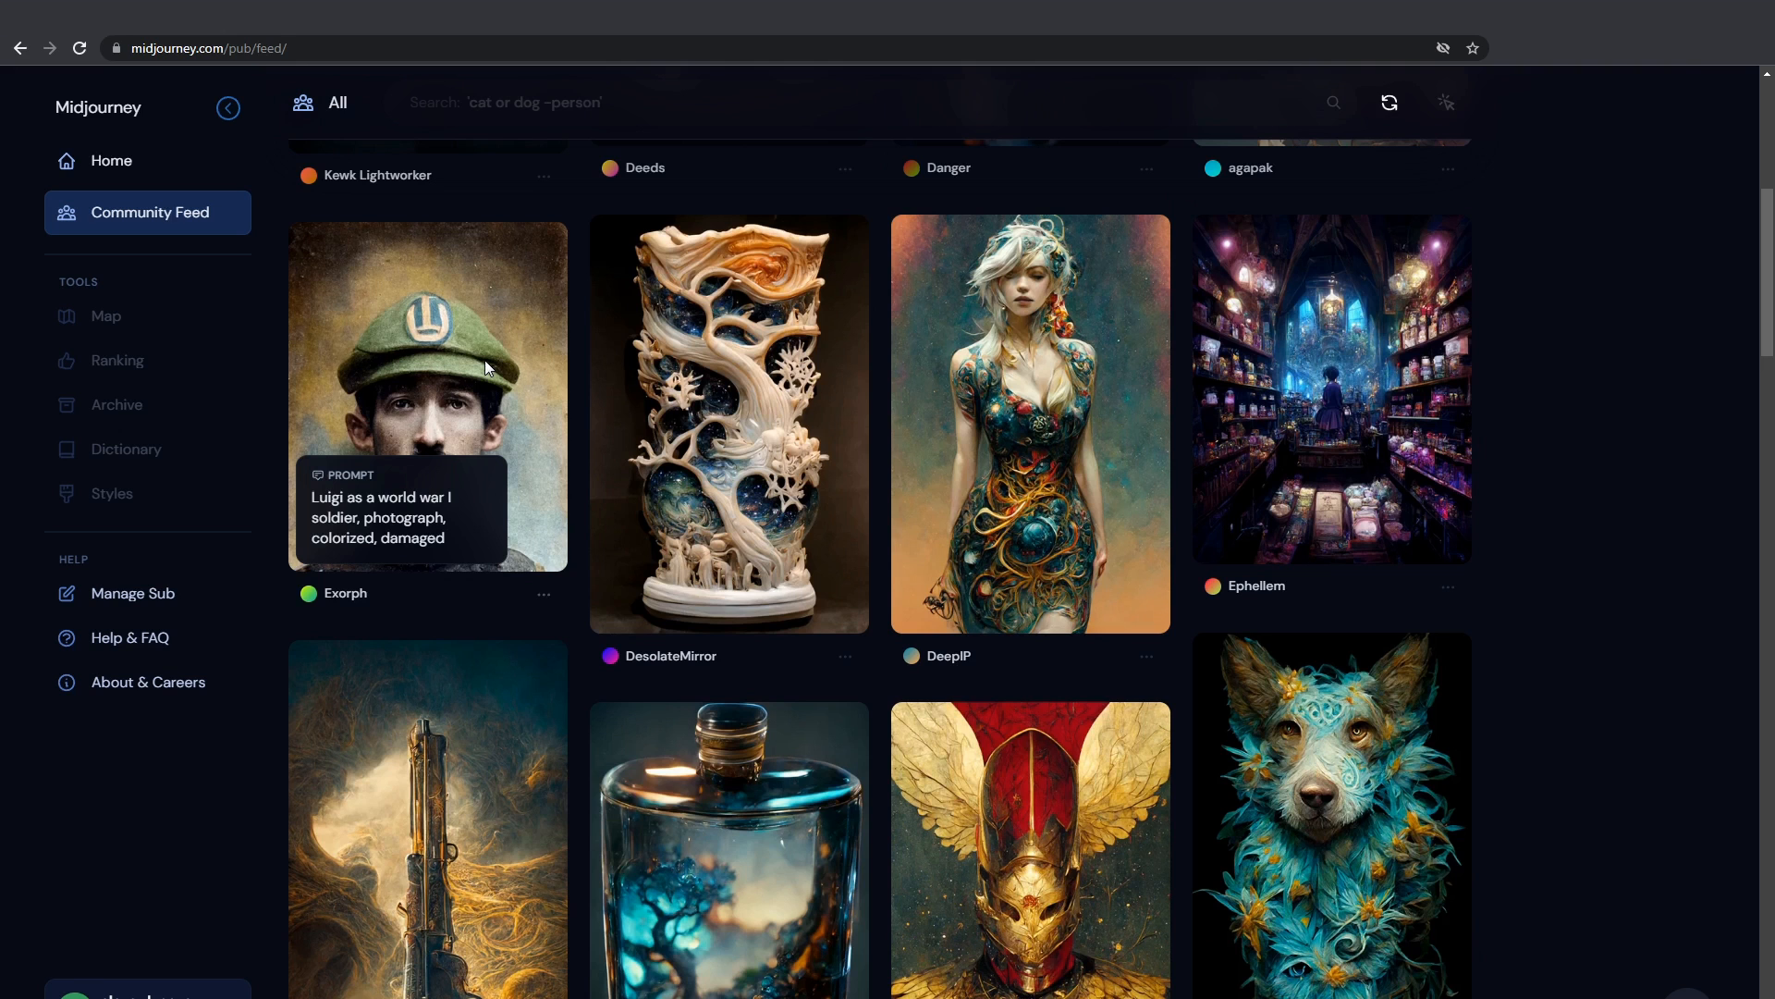
scroll("down", 3)
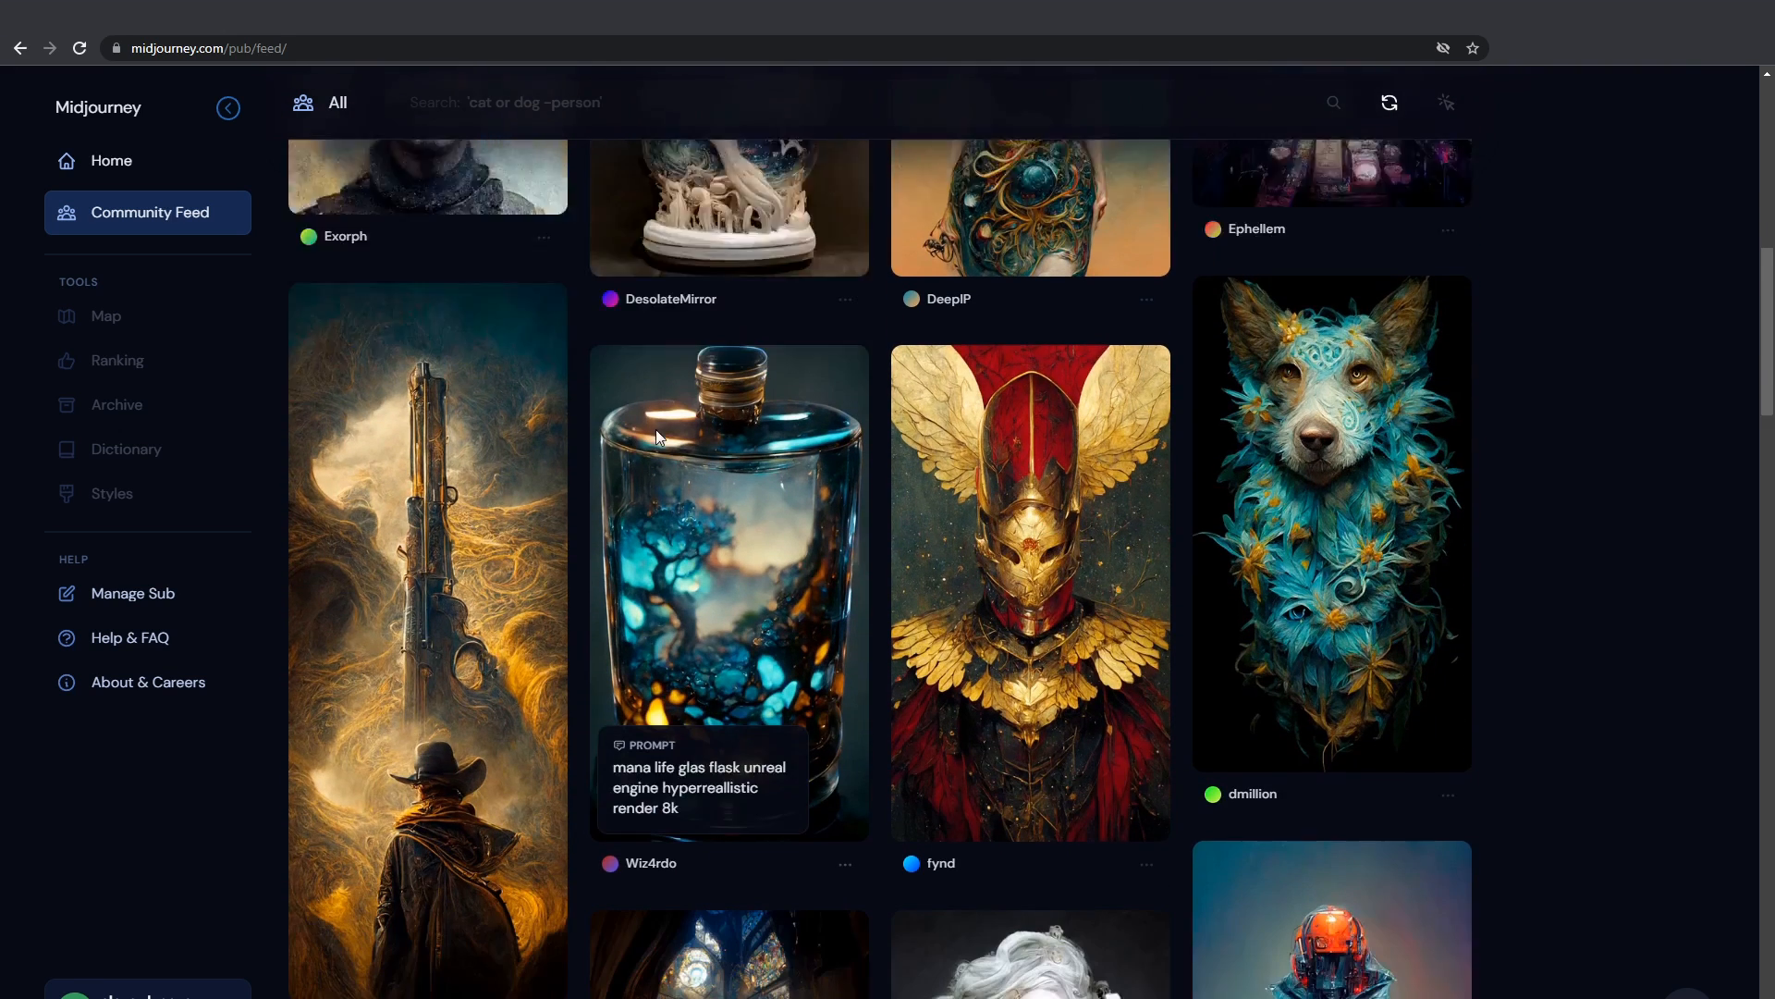
scroll("down", 3)
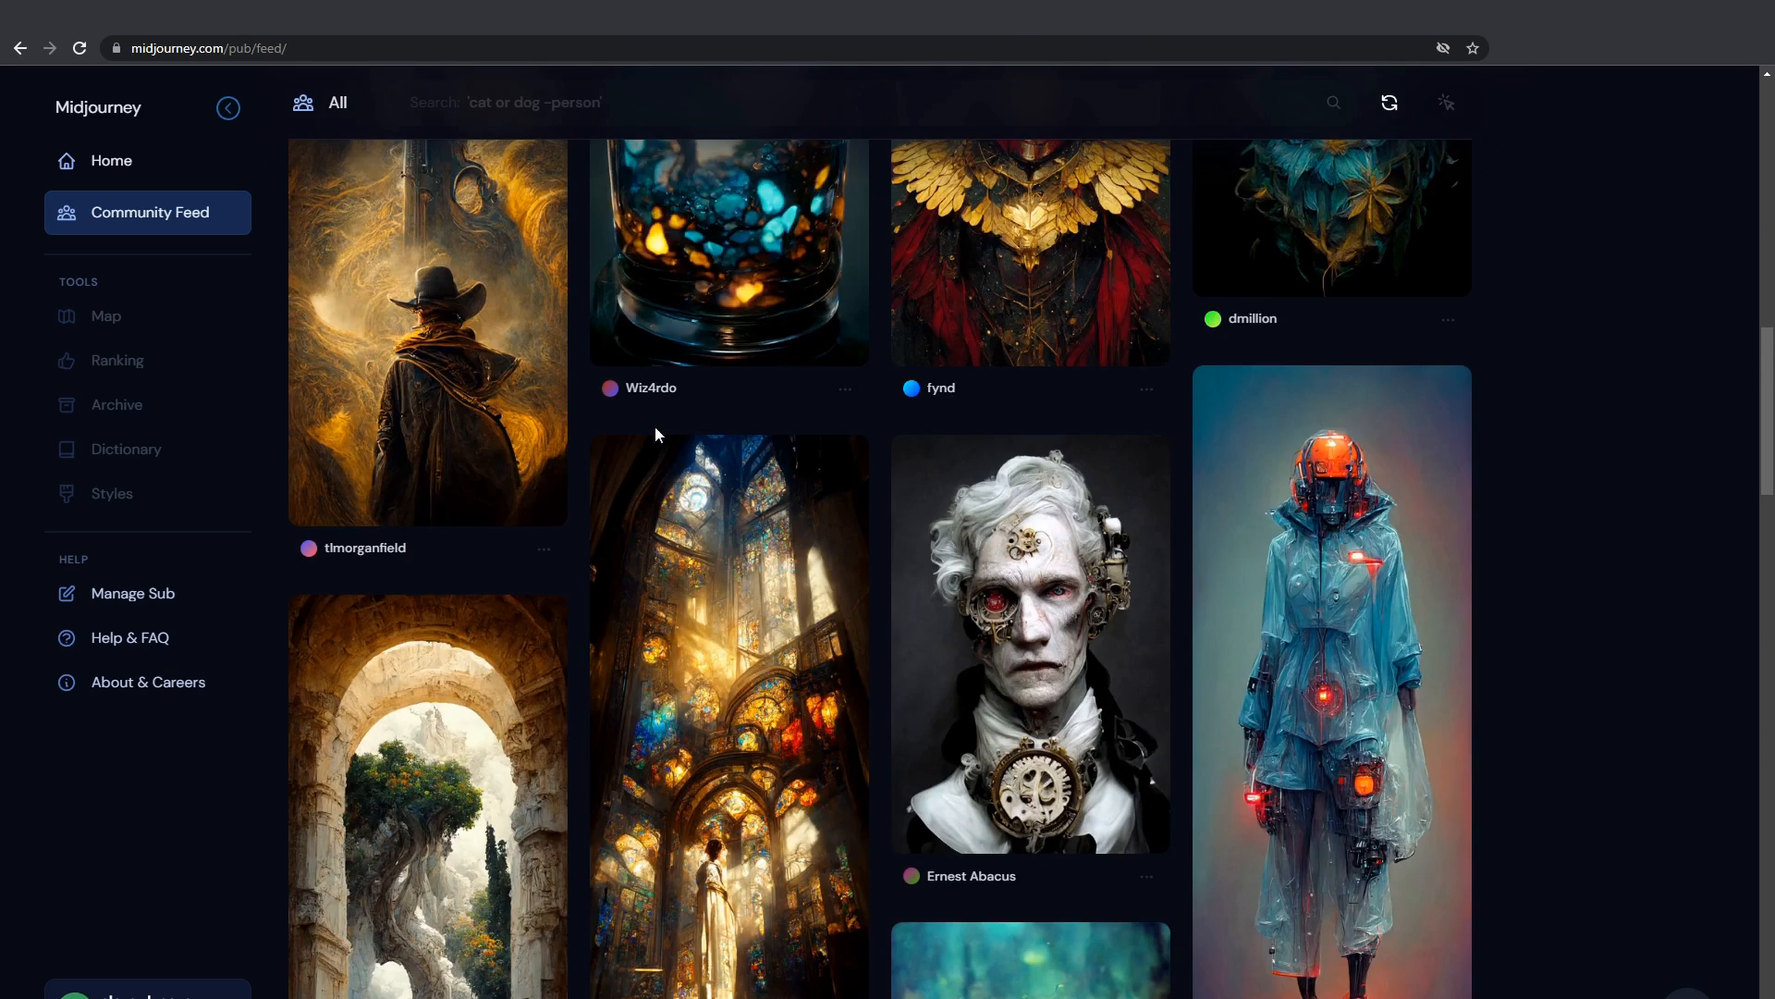
scroll("down", 3)
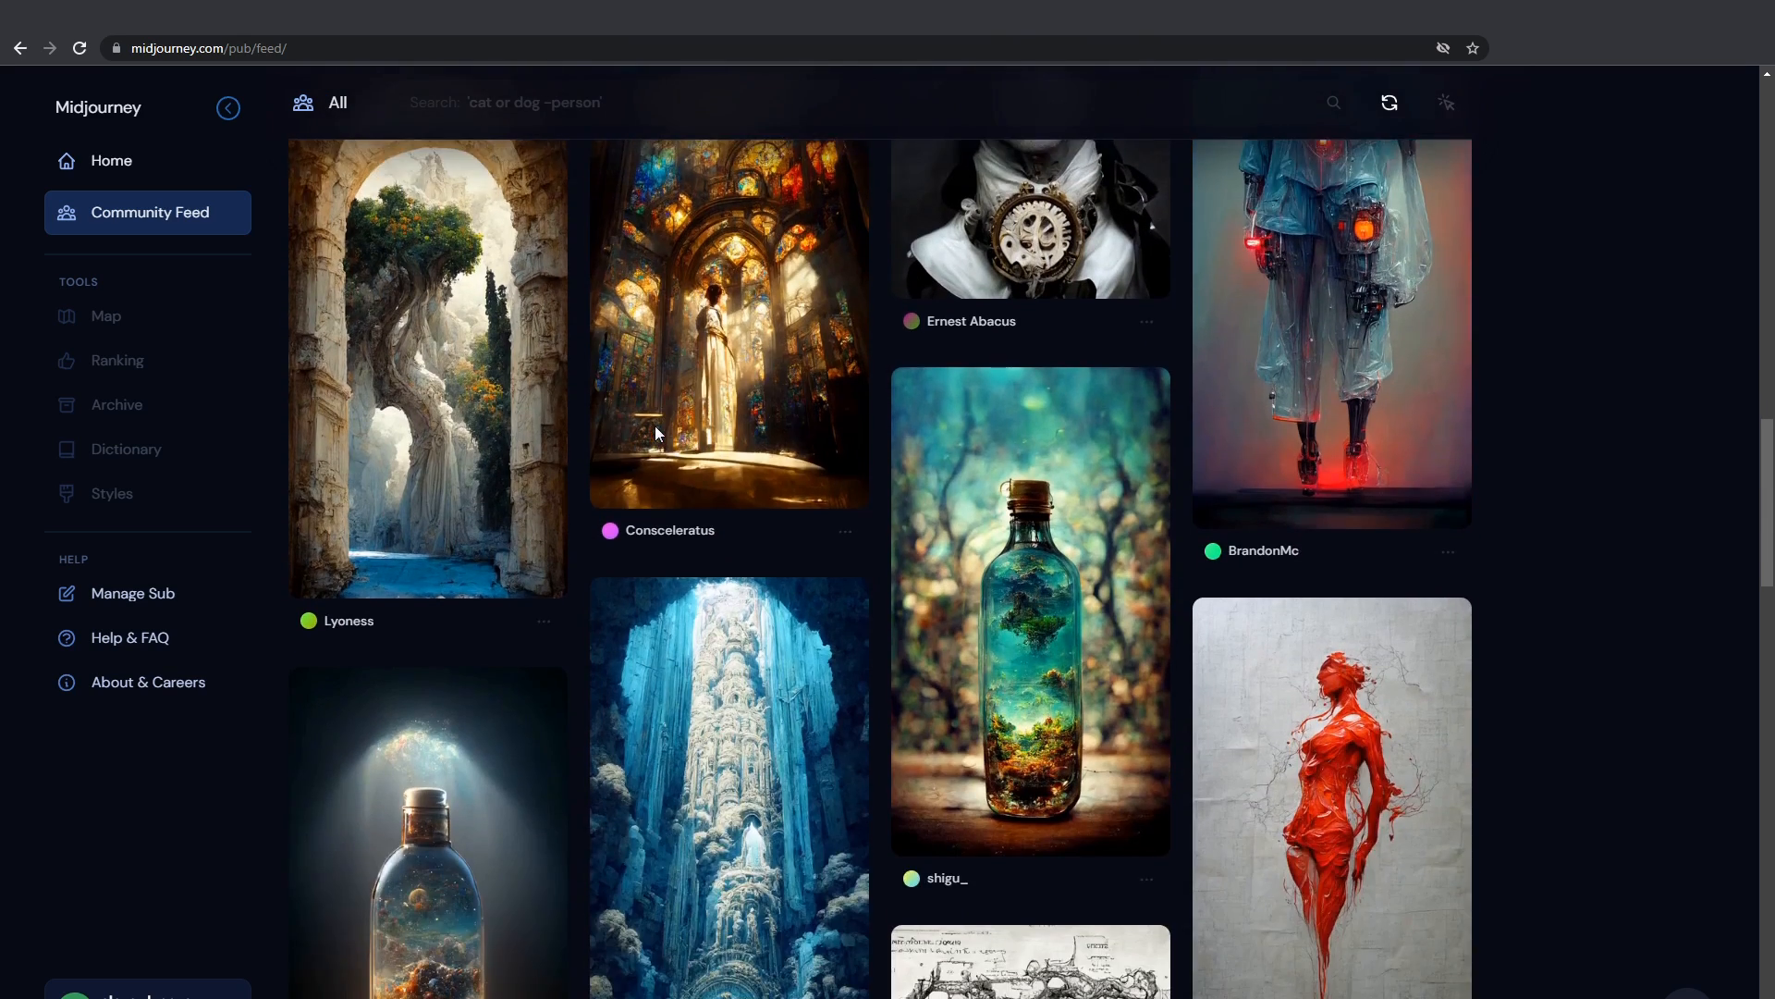
scroll("down", 3)
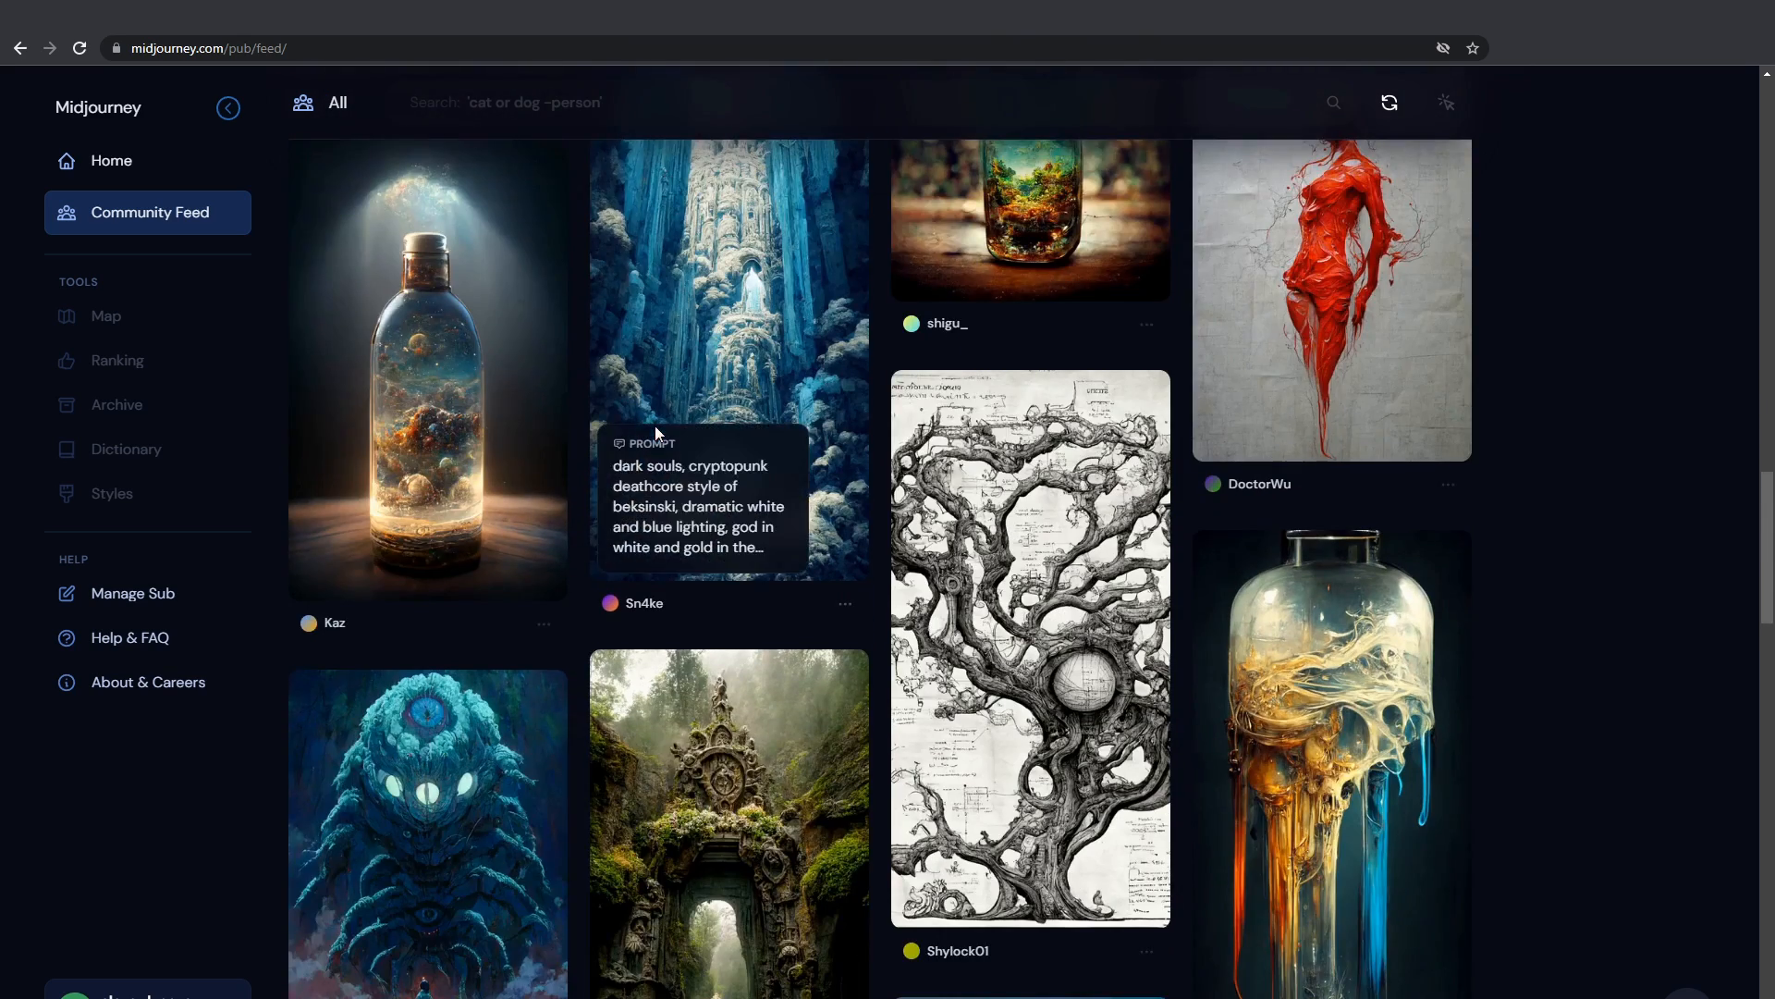
scroll("down", 3)
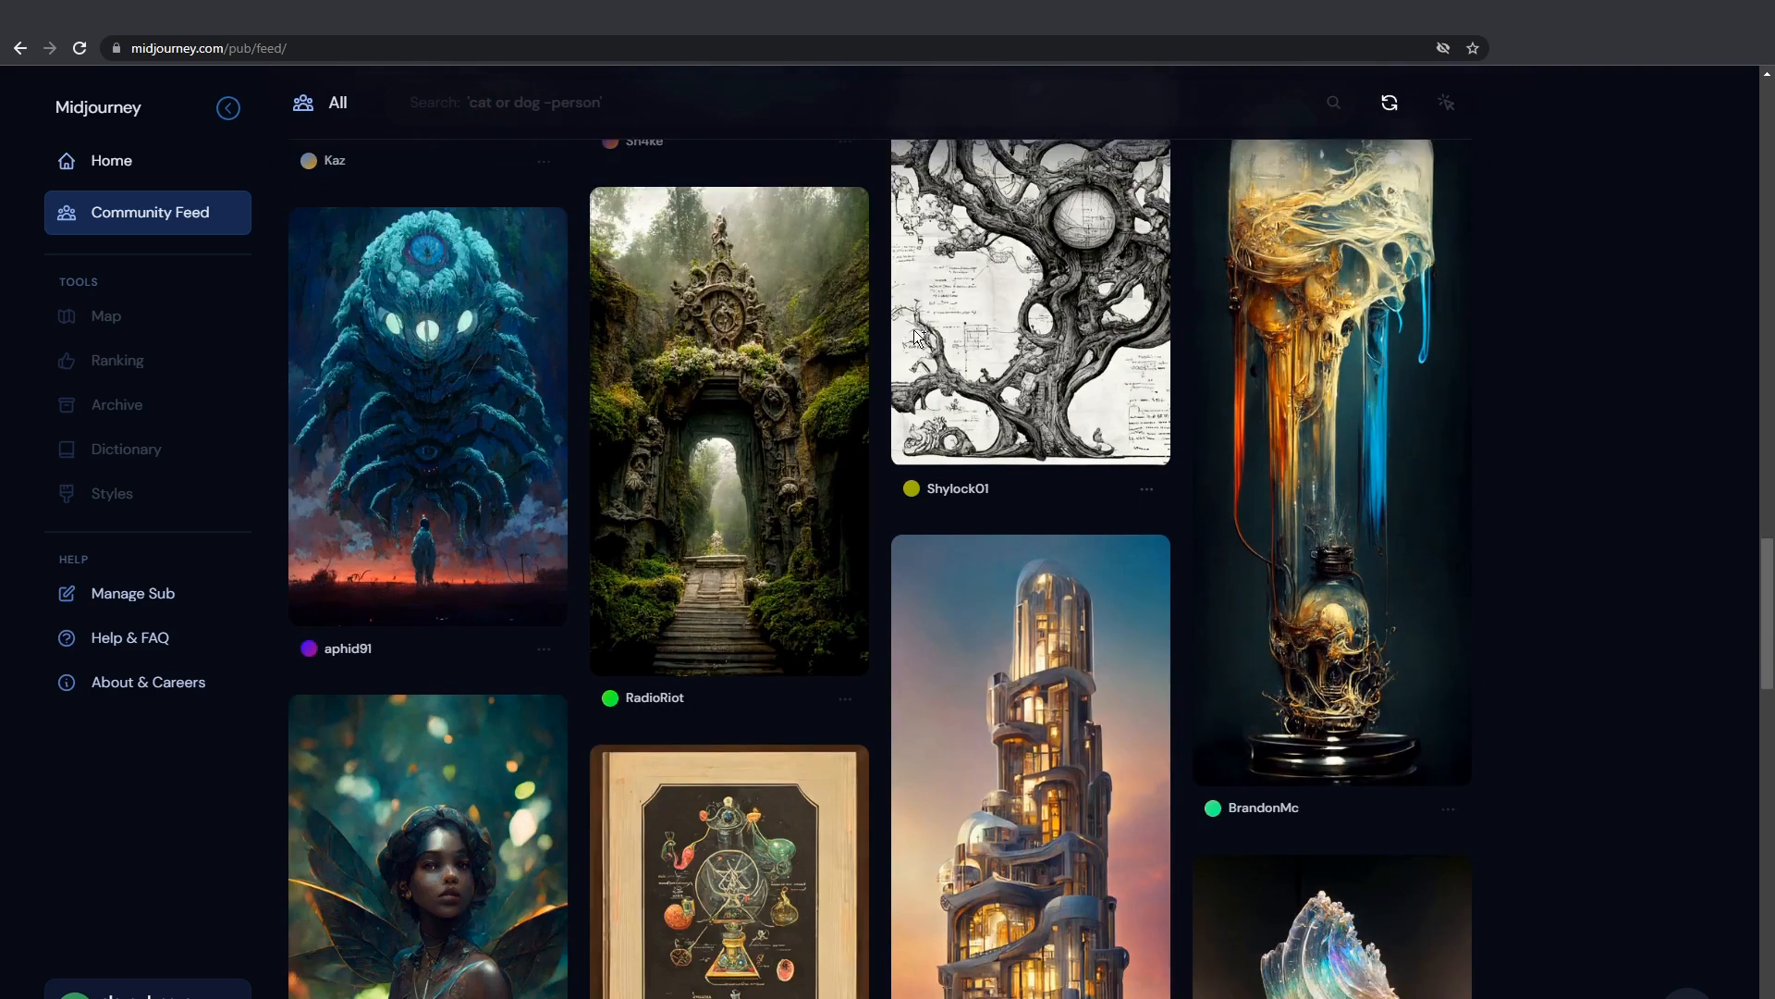
scroll("down", 3)
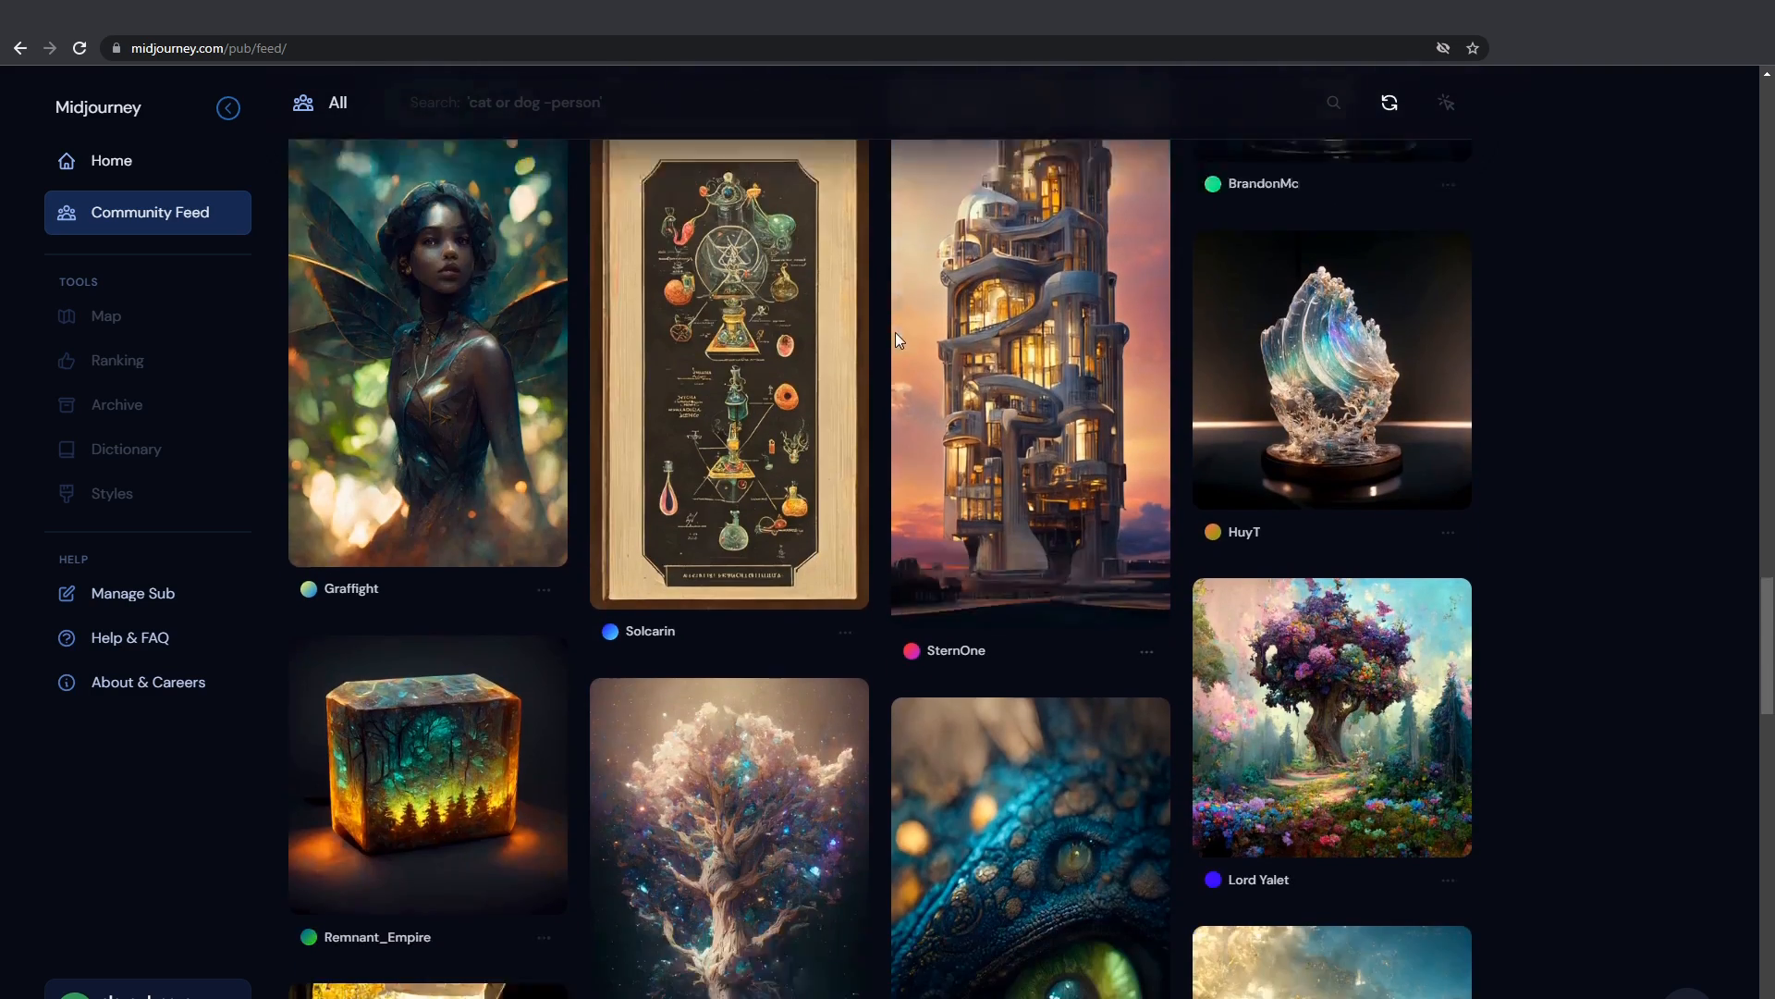
Keep scrolling the feed to its bottom, reaching the sign-up prompt
scroll("down", 3)
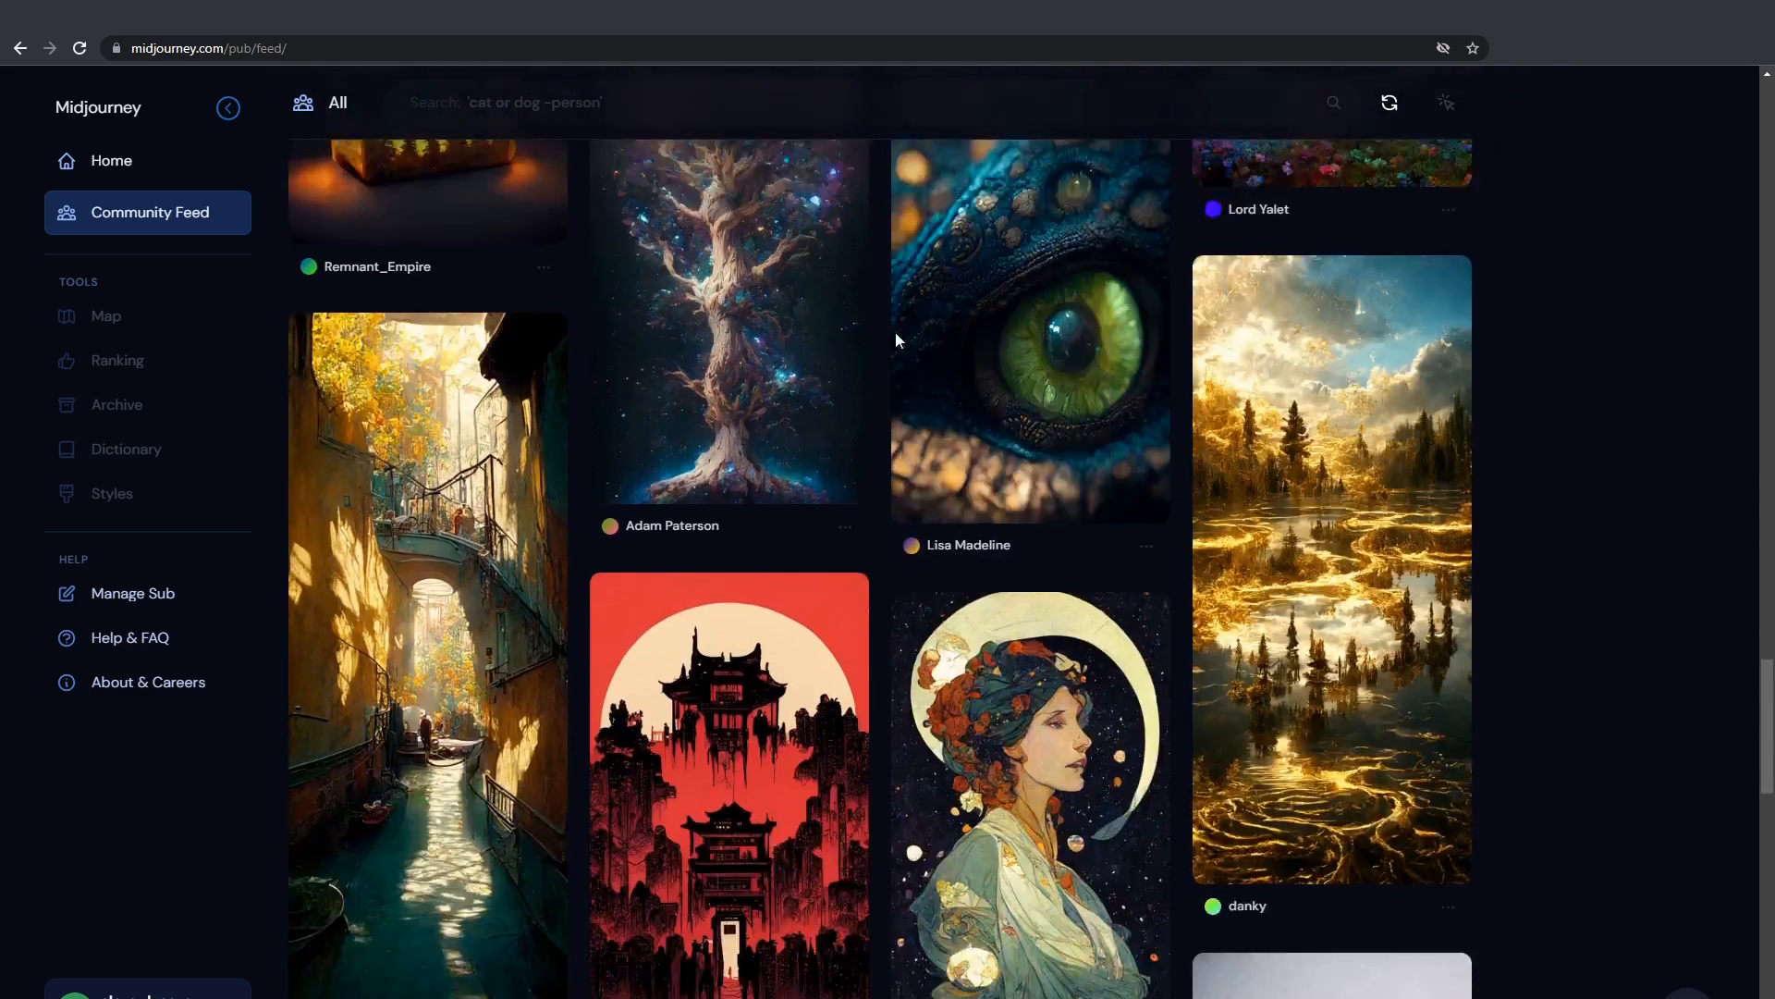
scroll("down", 3)
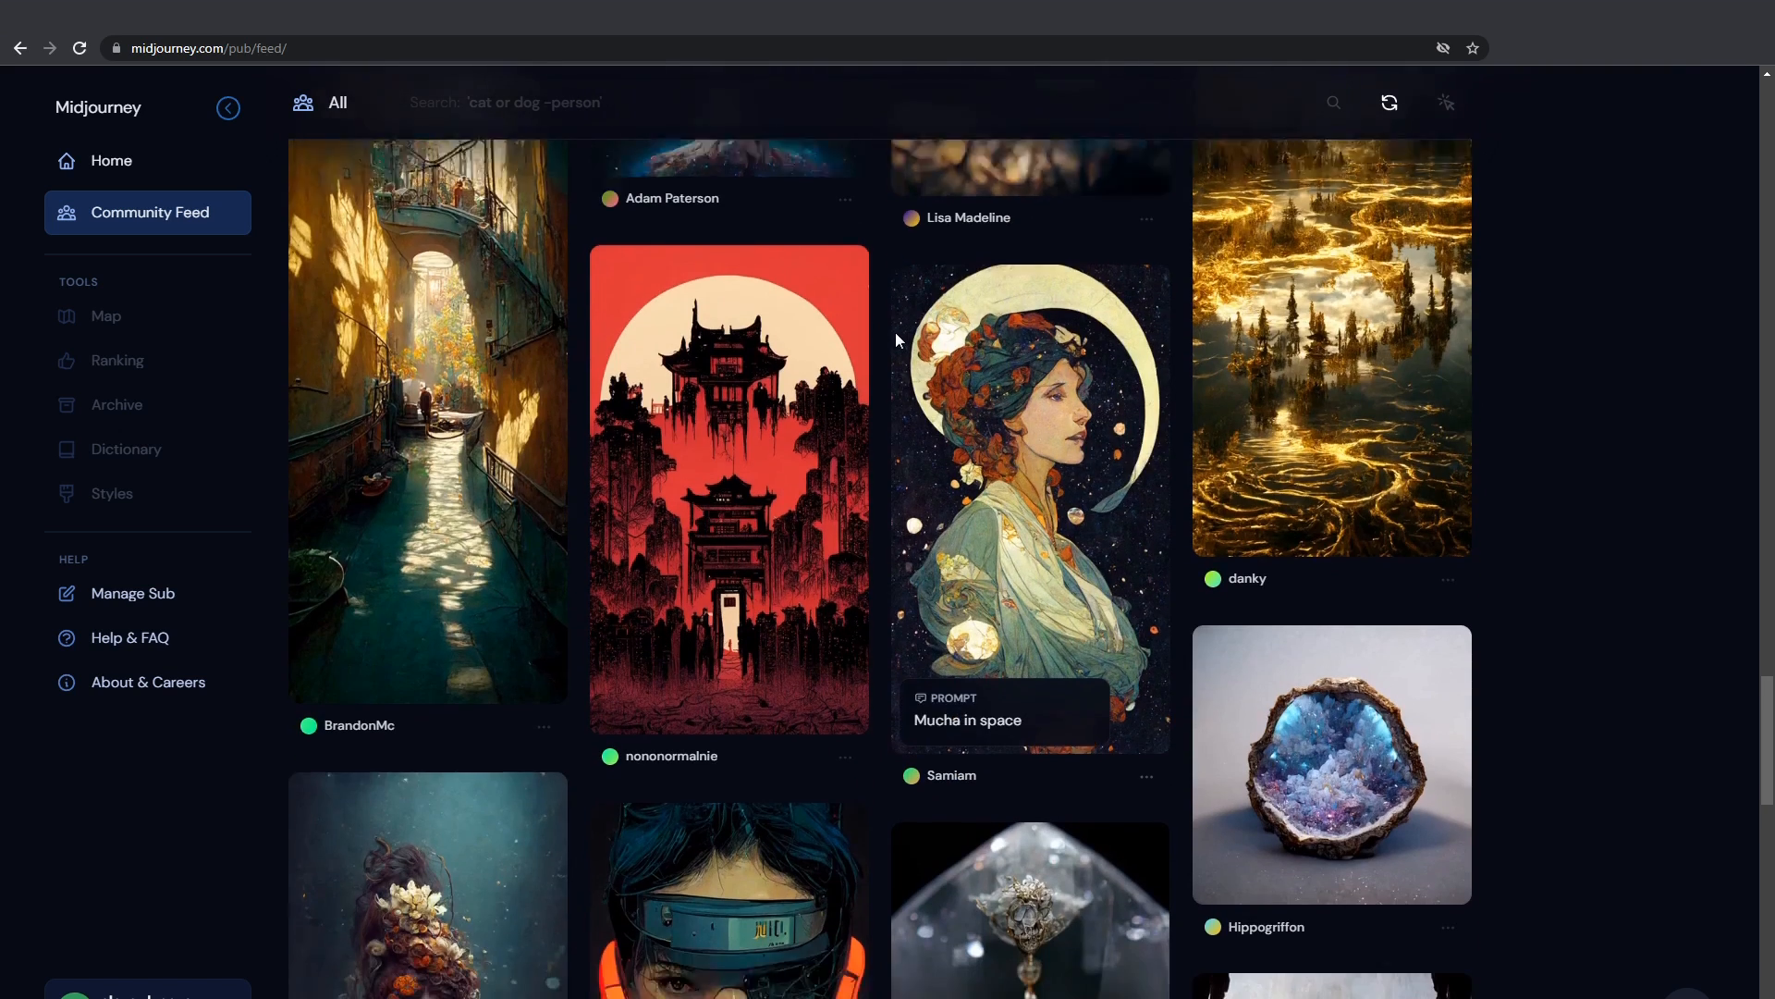
scroll("down", 3)
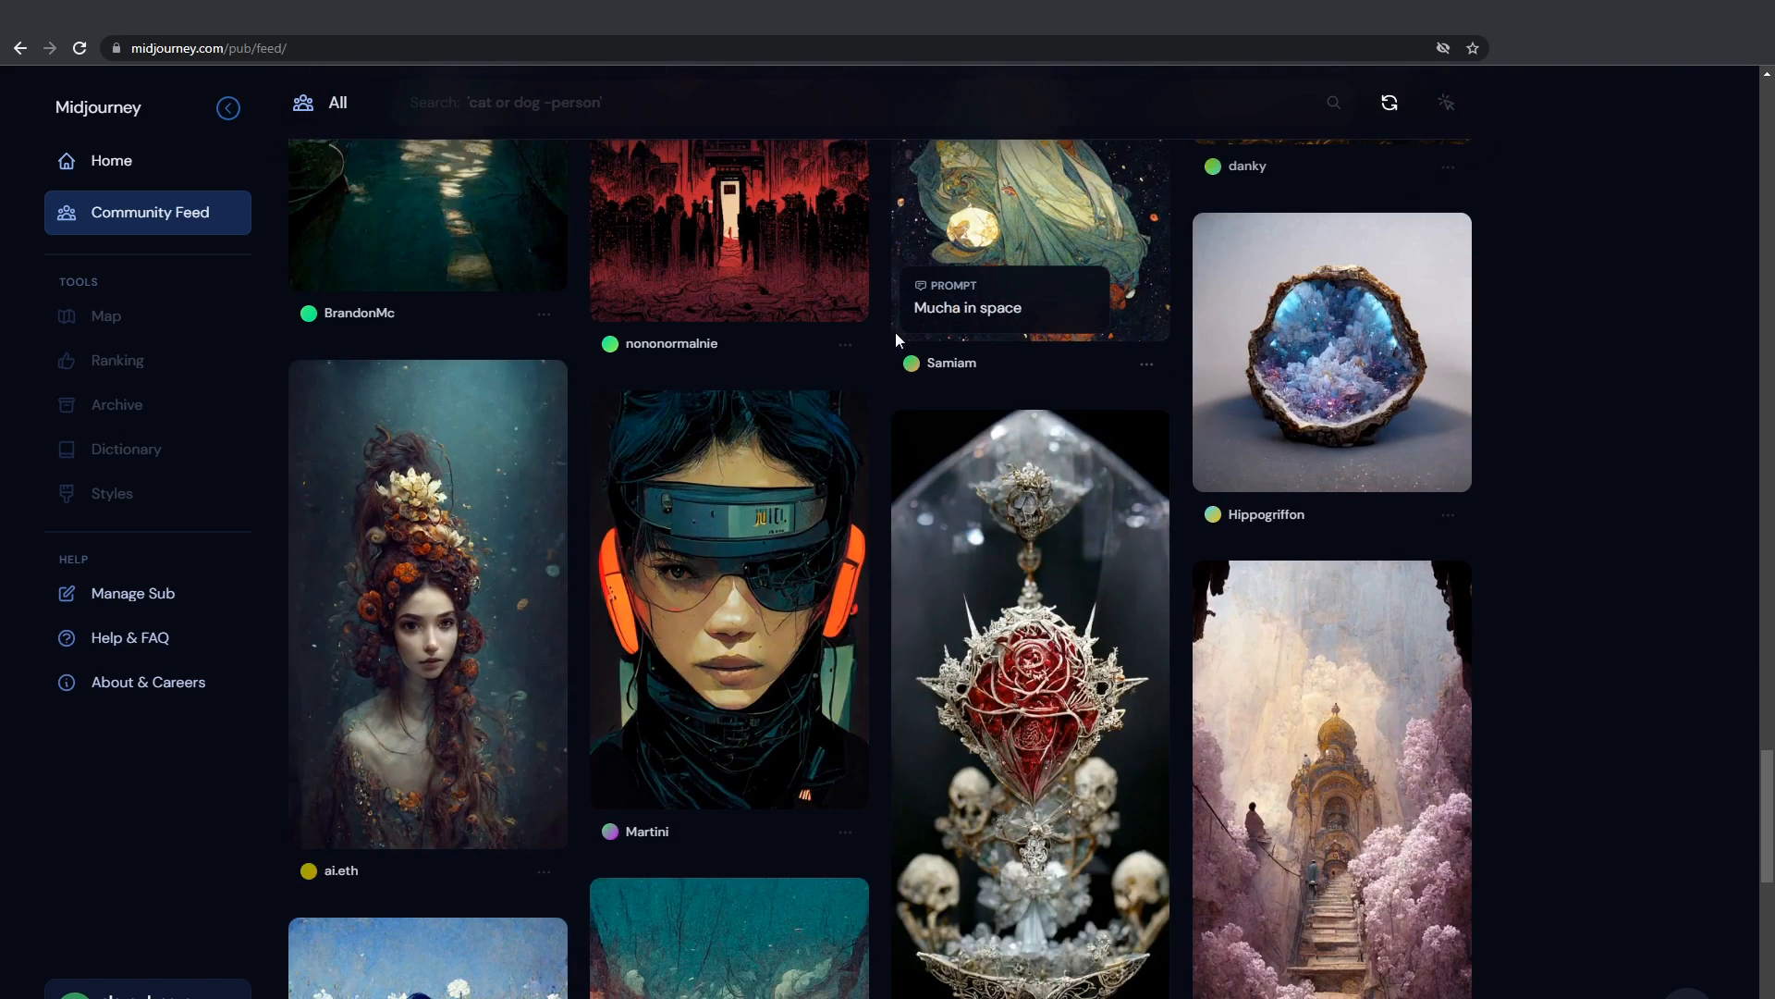
scroll("down", 3)
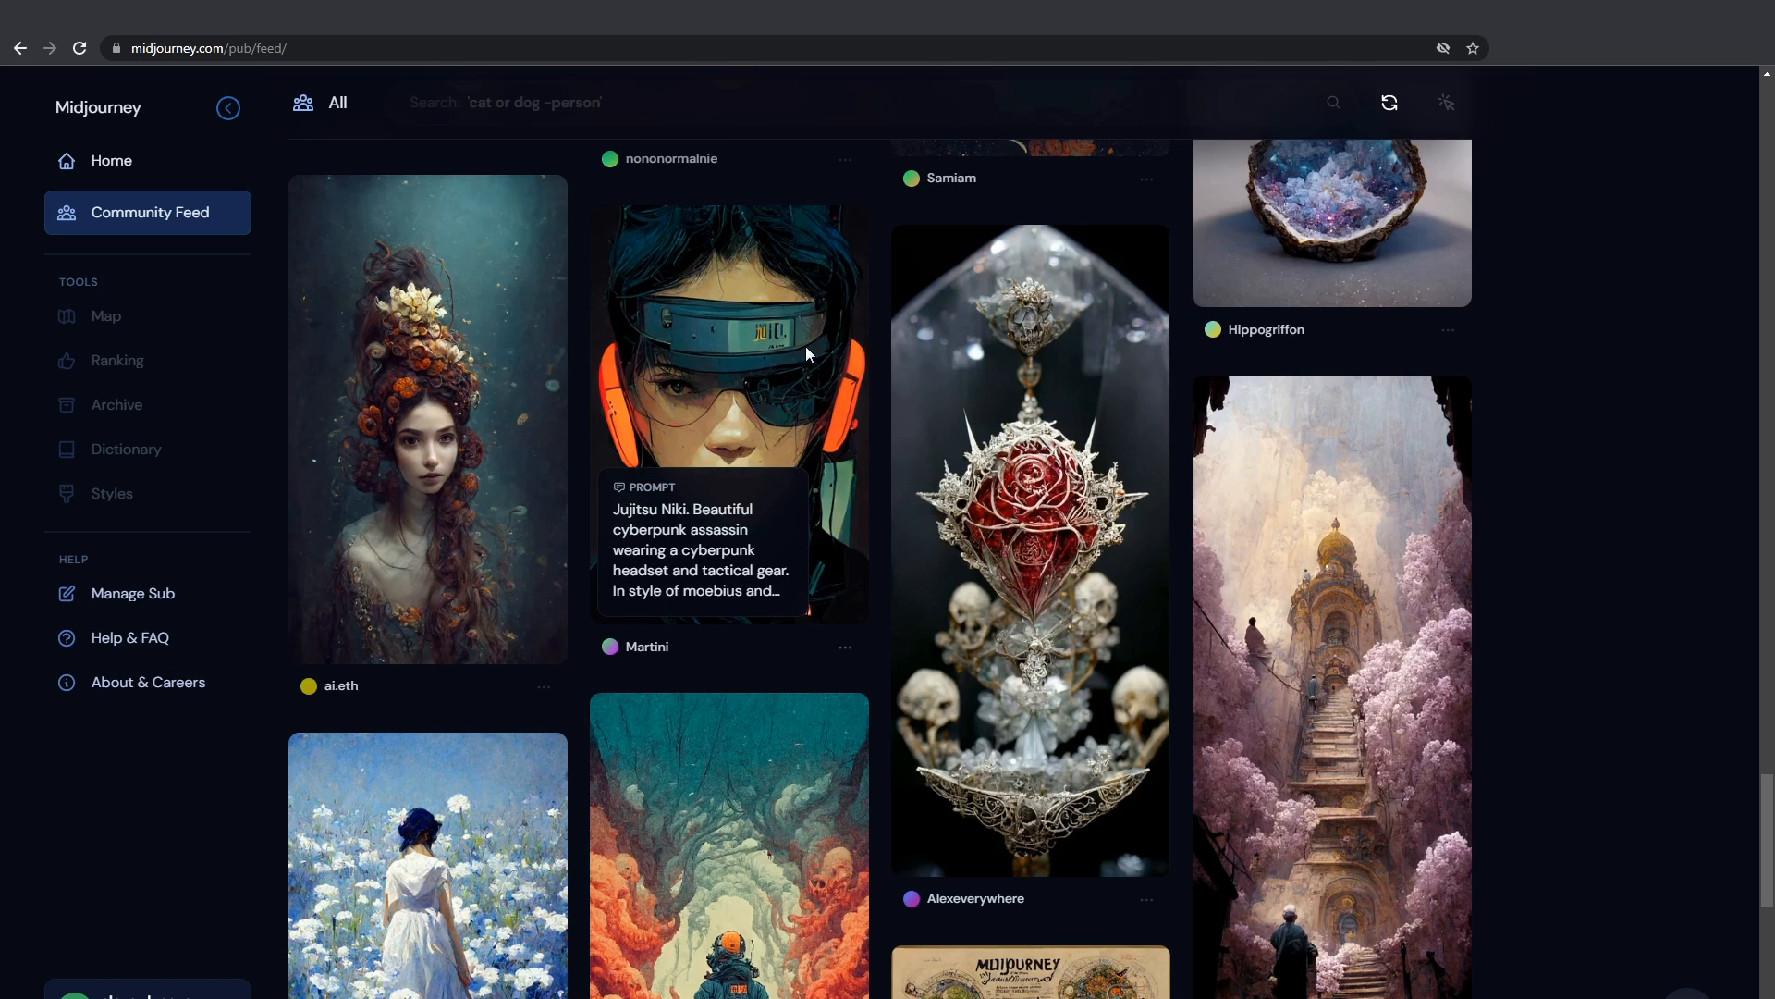
mouse_move(813, 357)
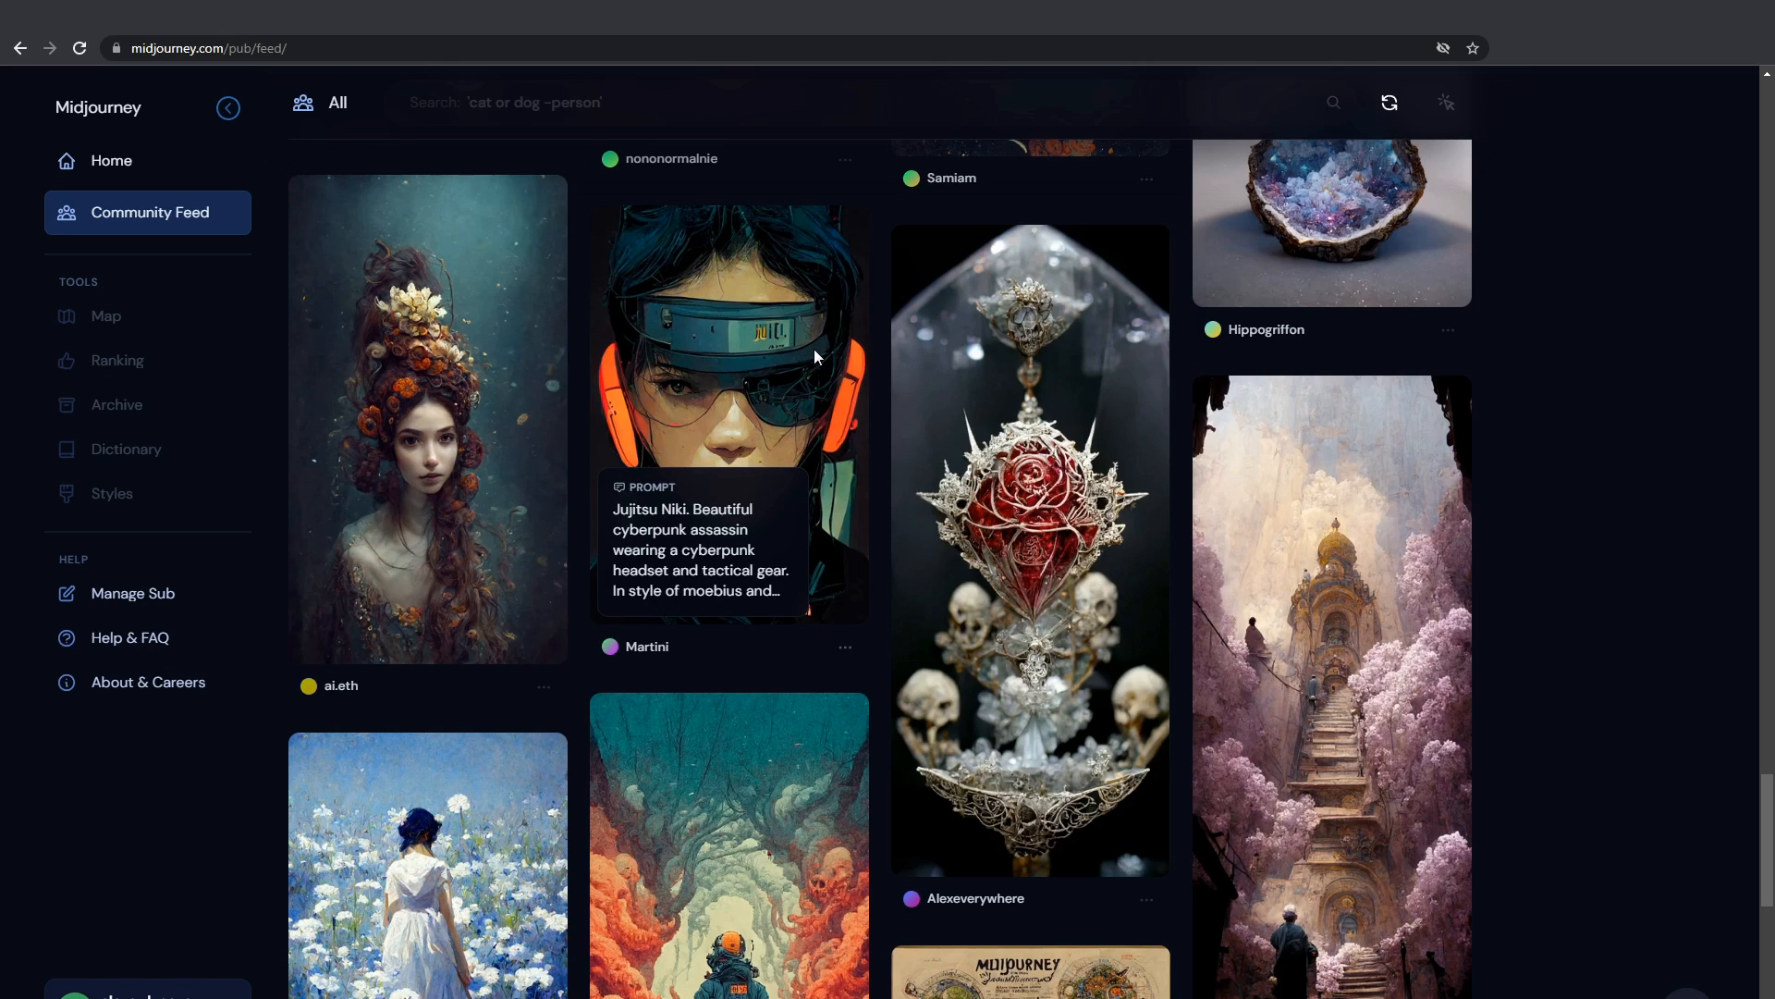
scroll("down", 3)
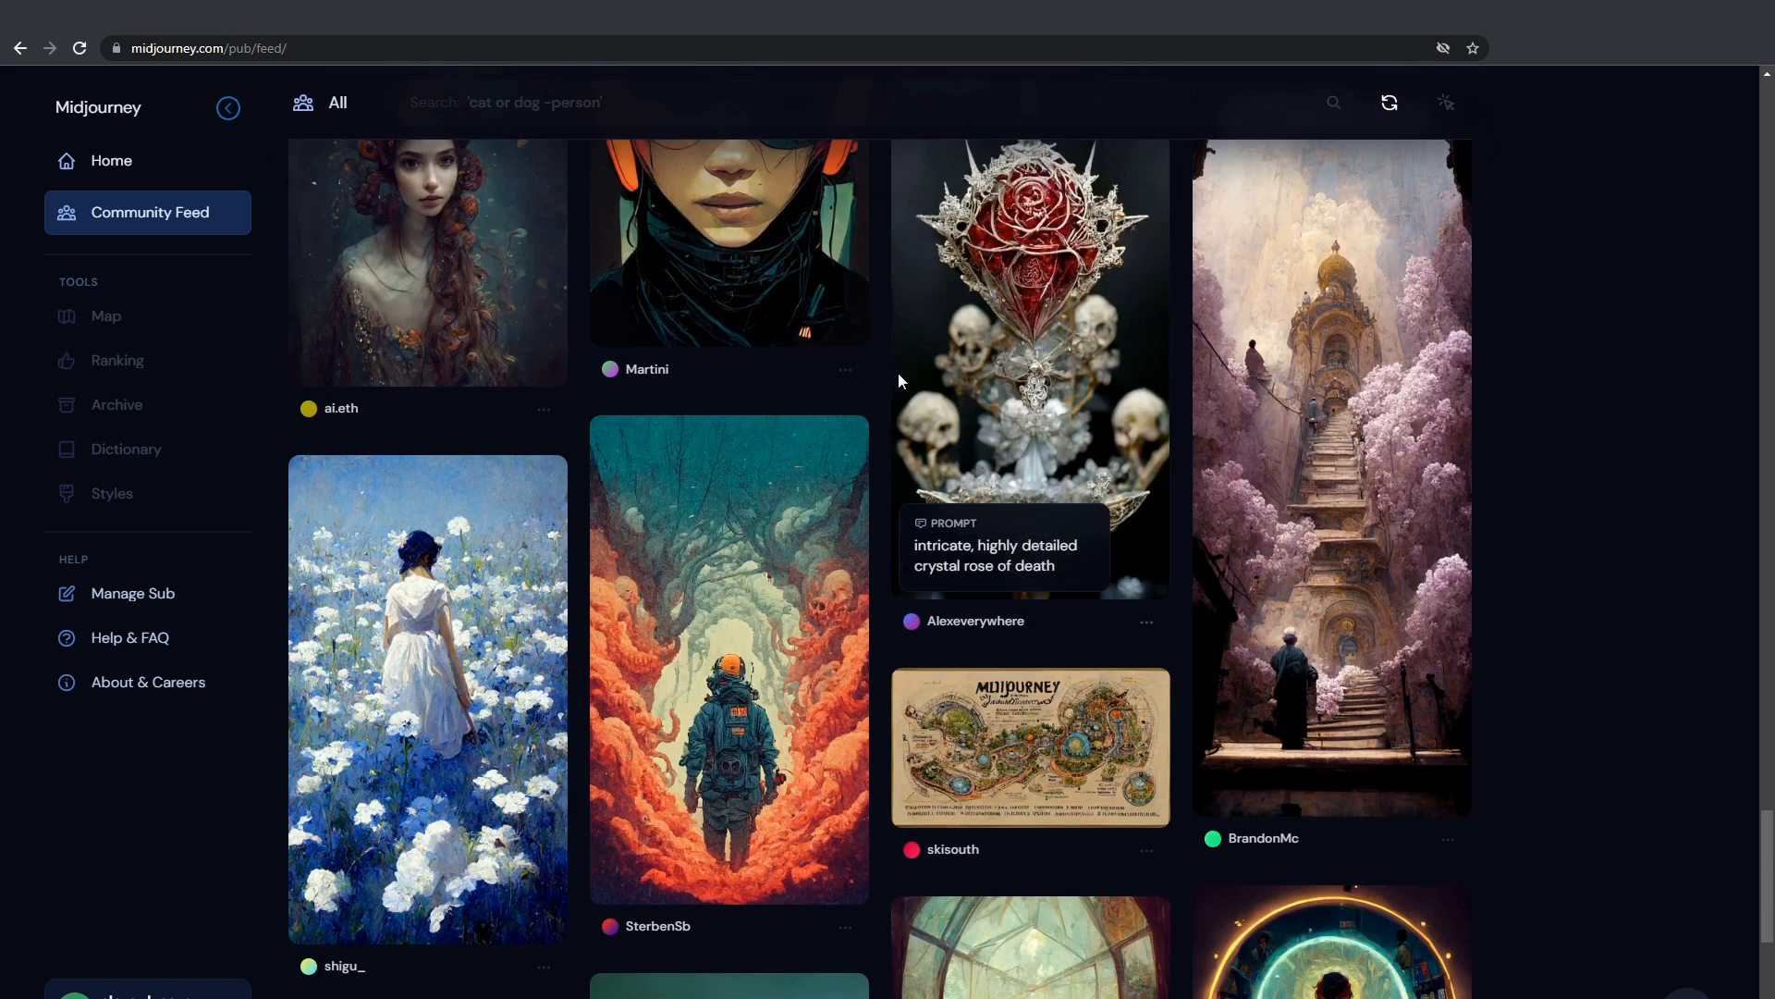
scroll("down", 3)
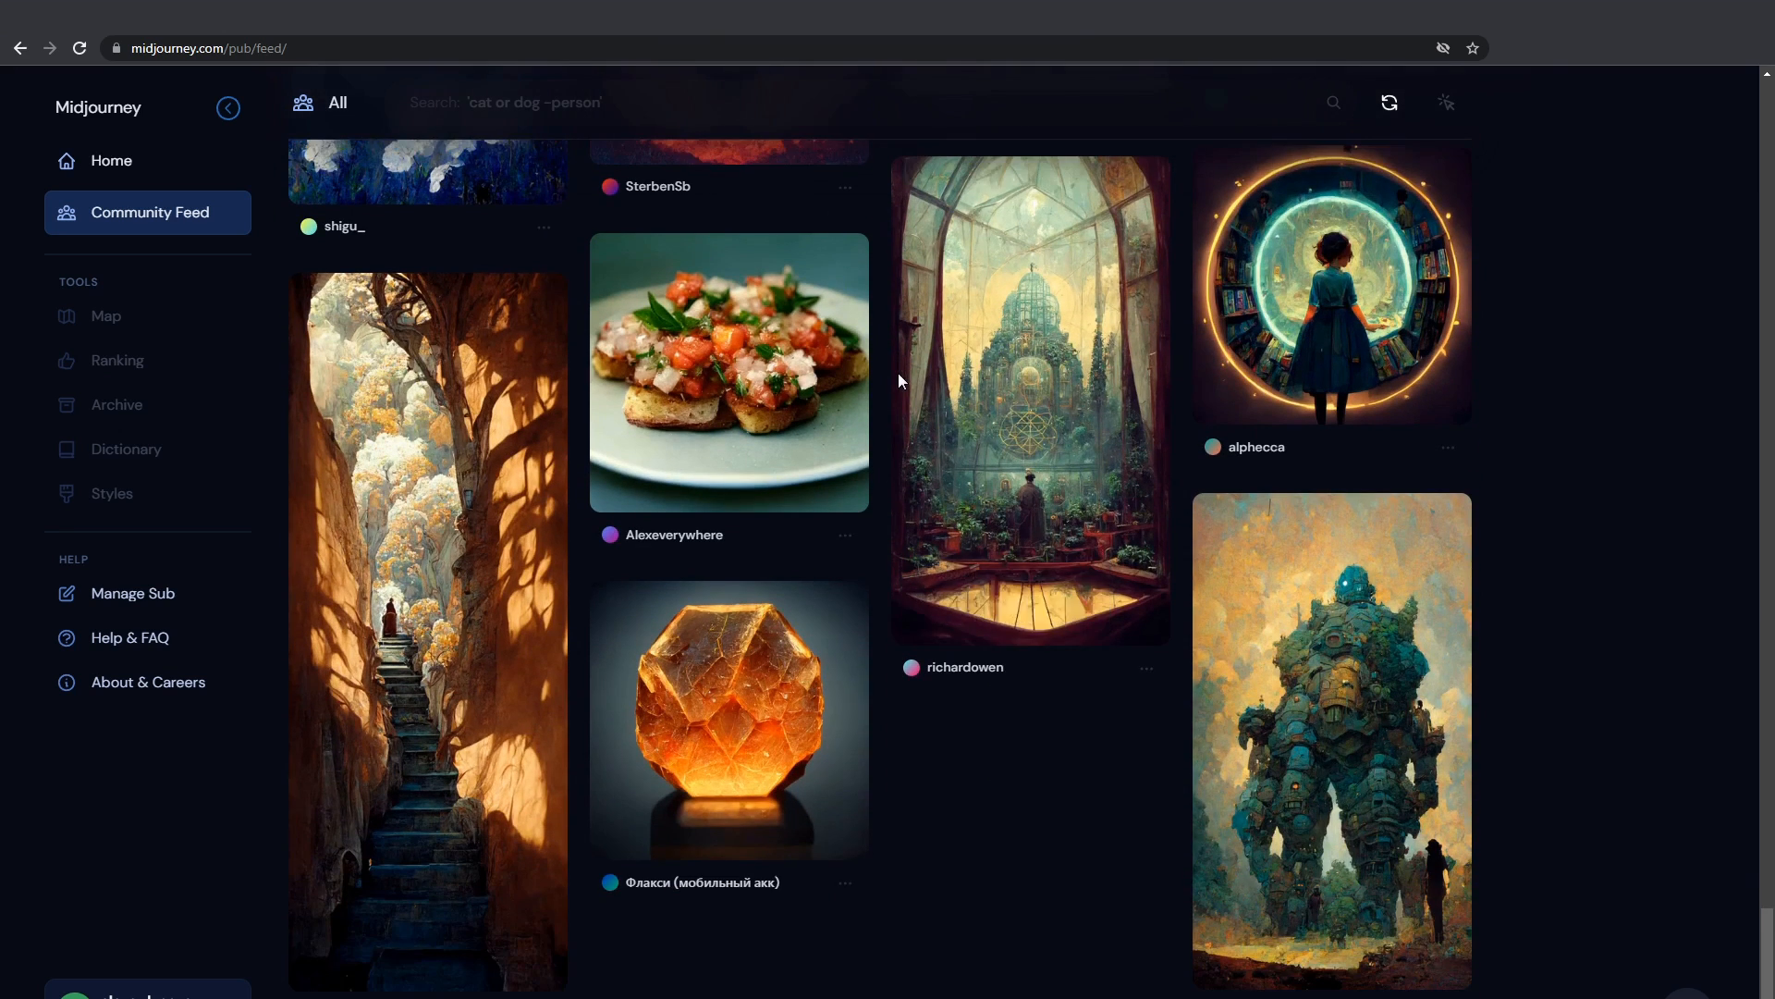
scroll("down", 3)
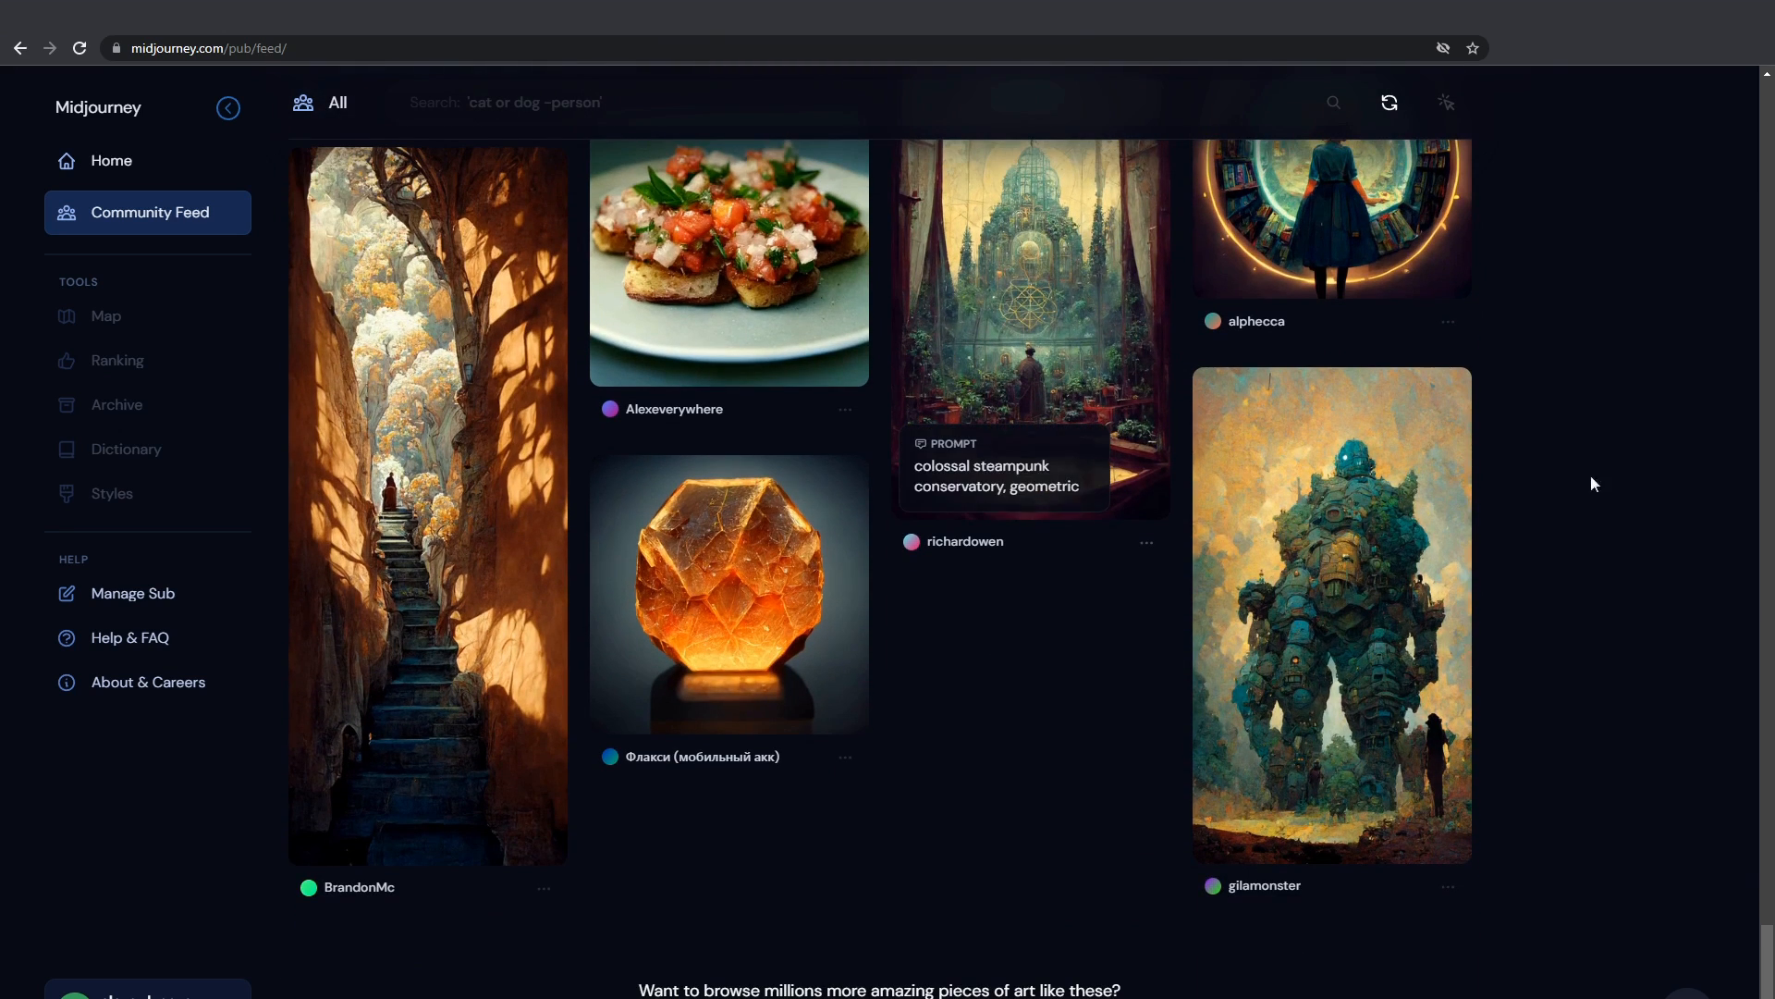